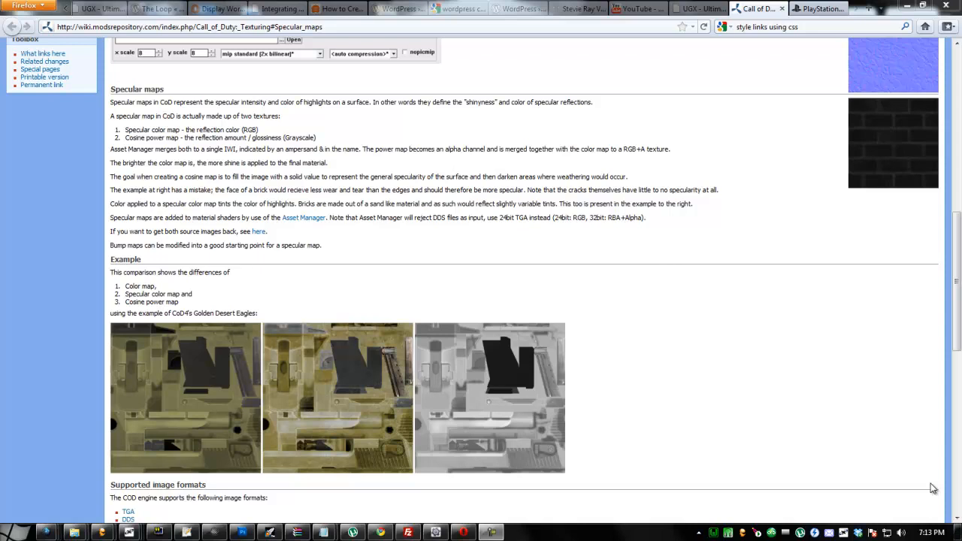
pyautogui.moveTo(270, 24)
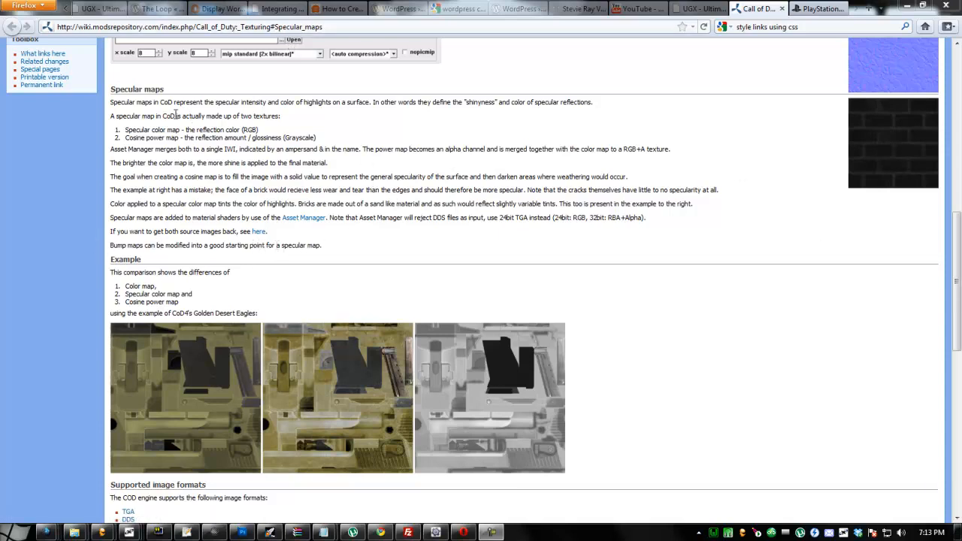
pyautogui.moveTo(704, 261)
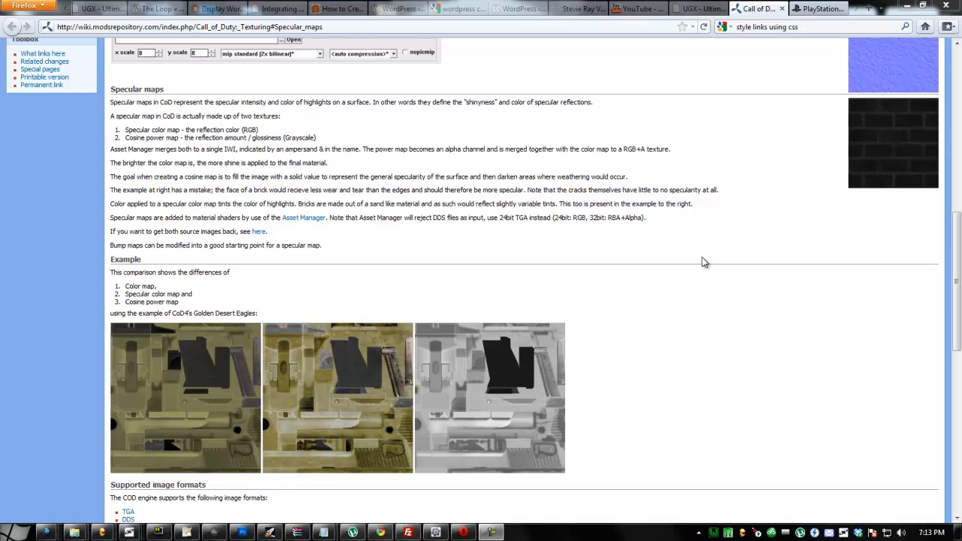
pyautogui.moveTo(307, 433)
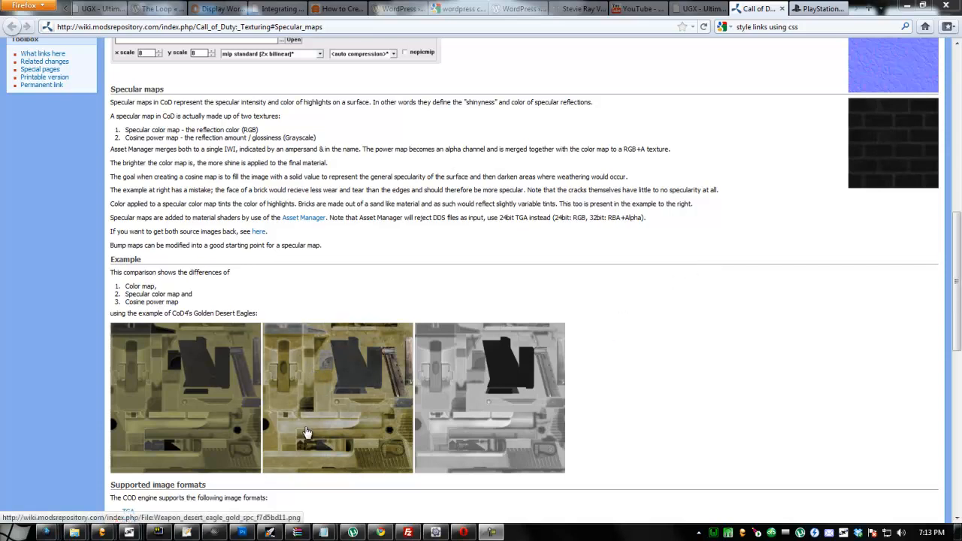
pyautogui.moveTo(301, 397)
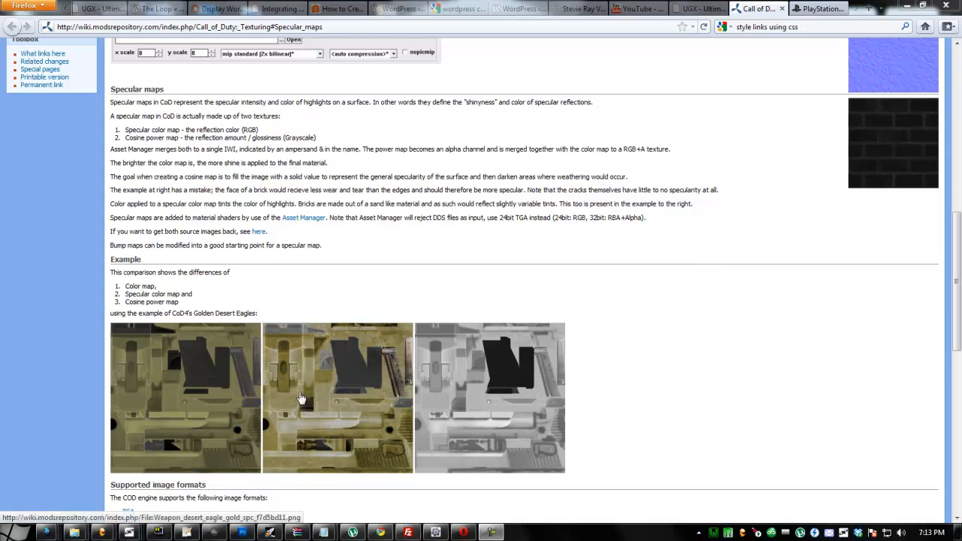
pyautogui.moveTo(549, 397)
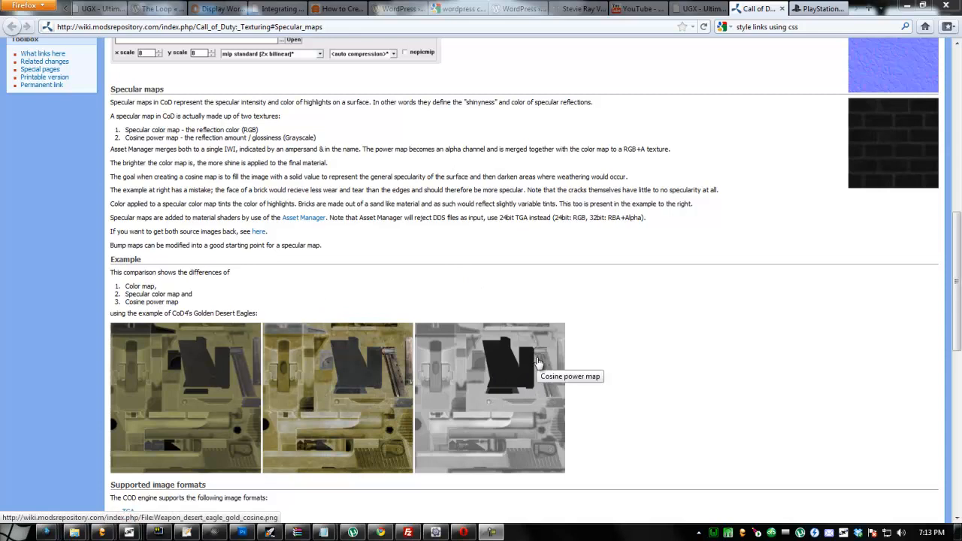
pyautogui.moveTo(438, 378)
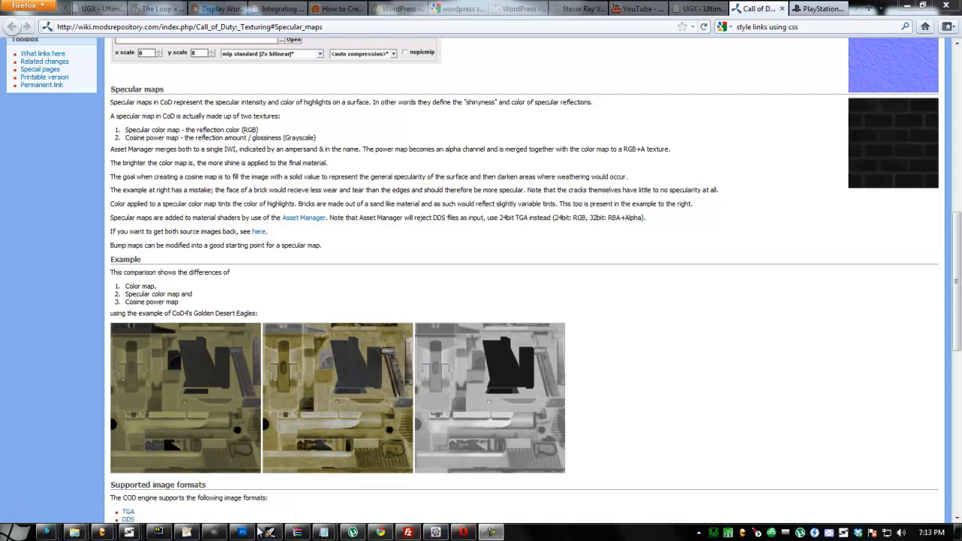
pyautogui.moveTo(443, 347)
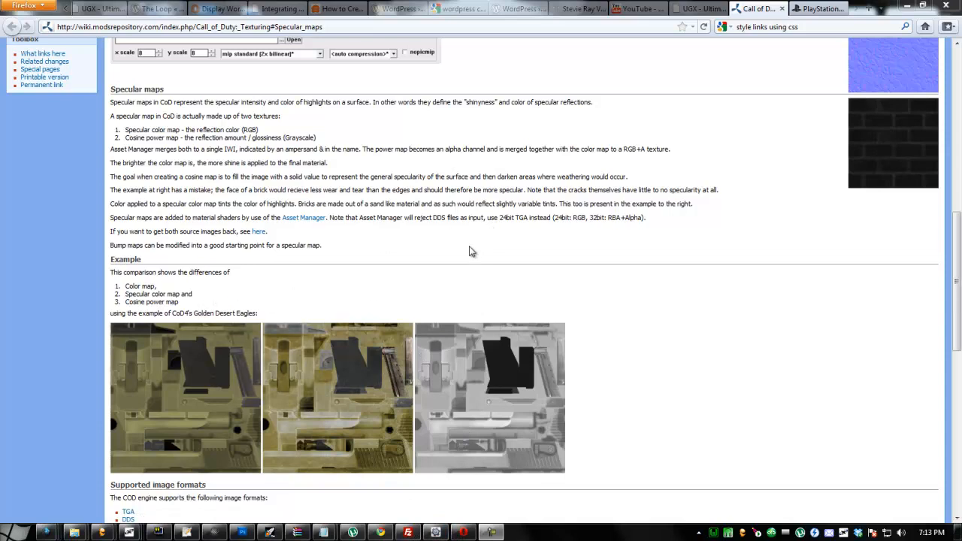
pyautogui.moveTo(212, 360)
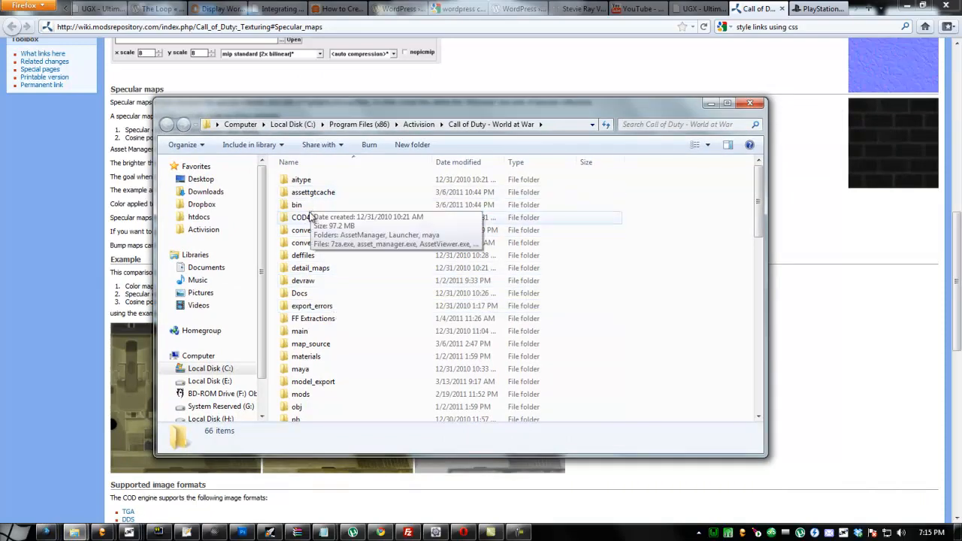
# - Open the weapon_ak47 DDS texture from the converter folder into Photoshop
pyautogui.doubleClick(300, 228)
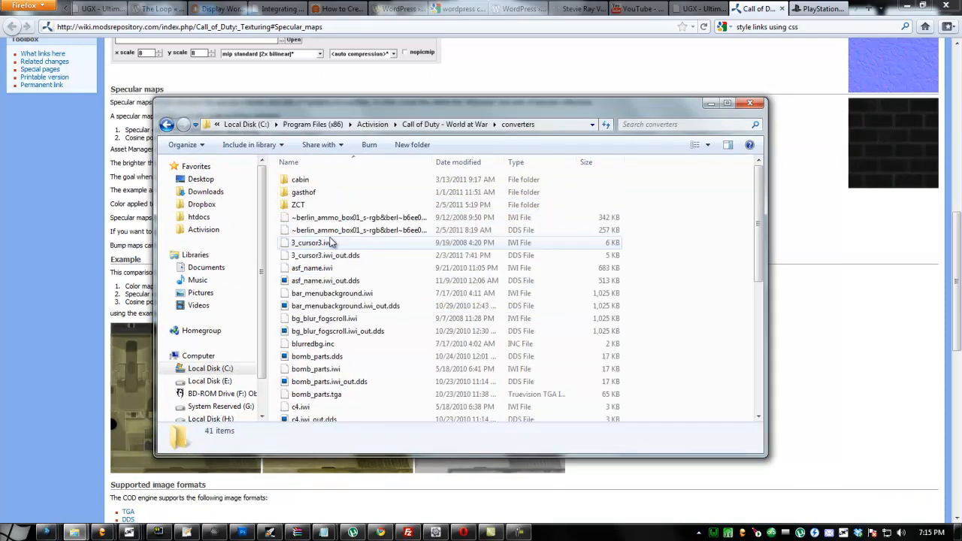
pyautogui.scroll(-3)
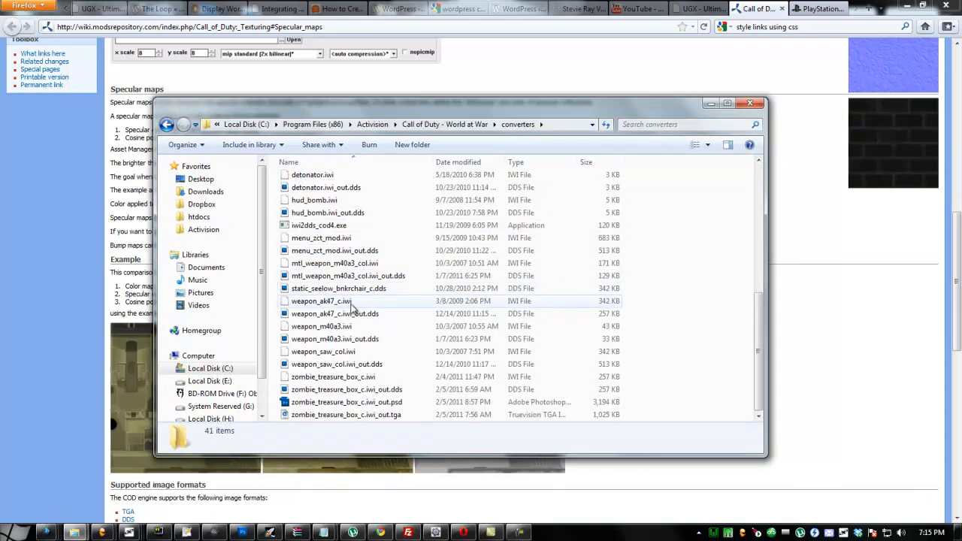
pyautogui.click(334, 314)
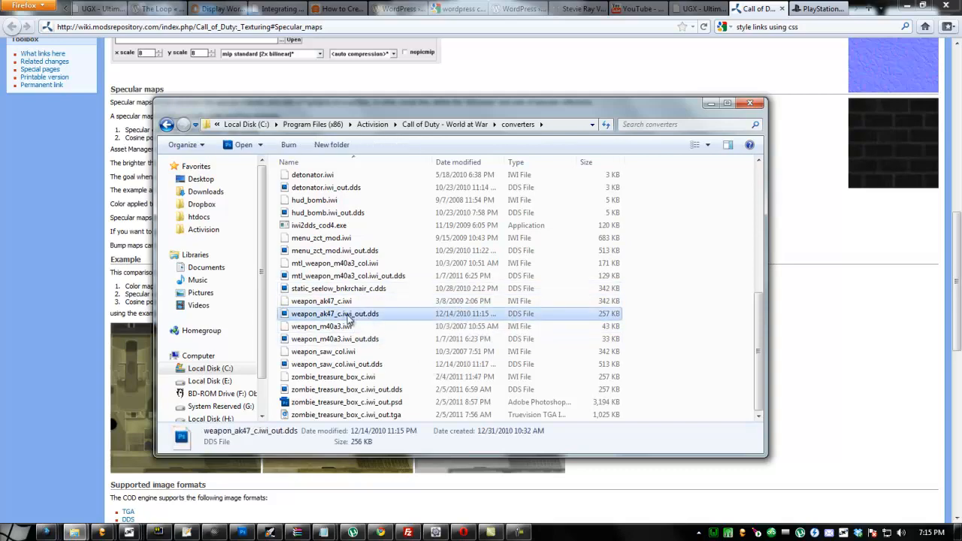
pyautogui.doubleClick(333, 314)
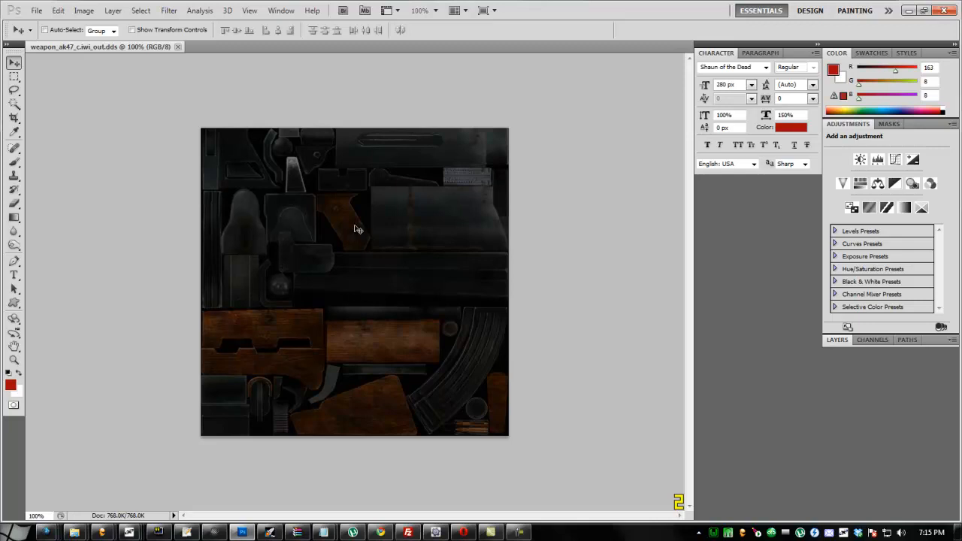
pyautogui.moveTo(263, 297)
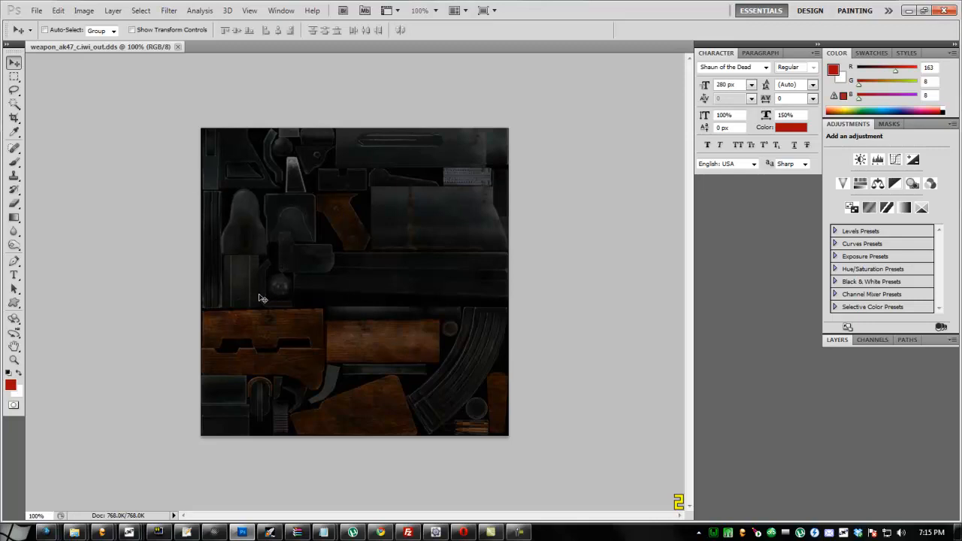
pyautogui.moveTo(410, 356)
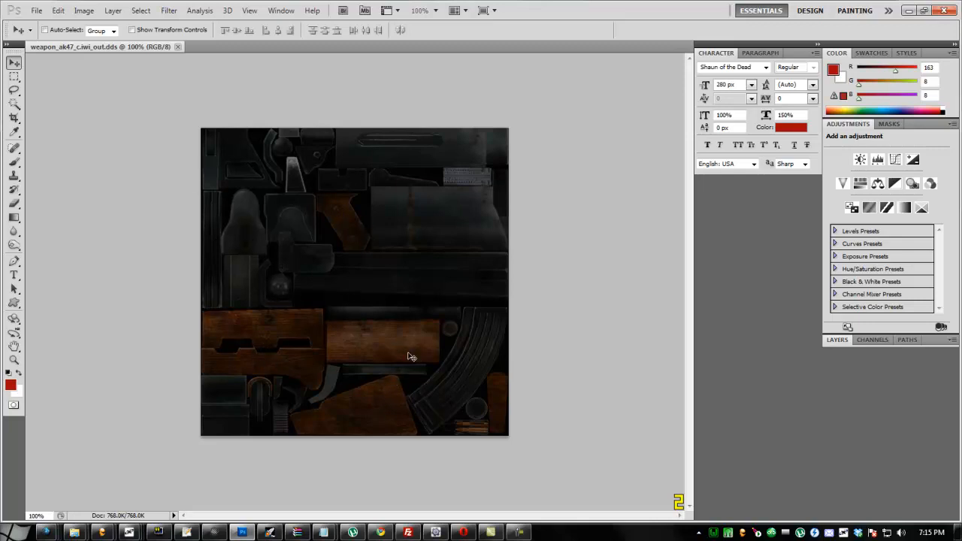
pyautogui.moveTo(434, 398)
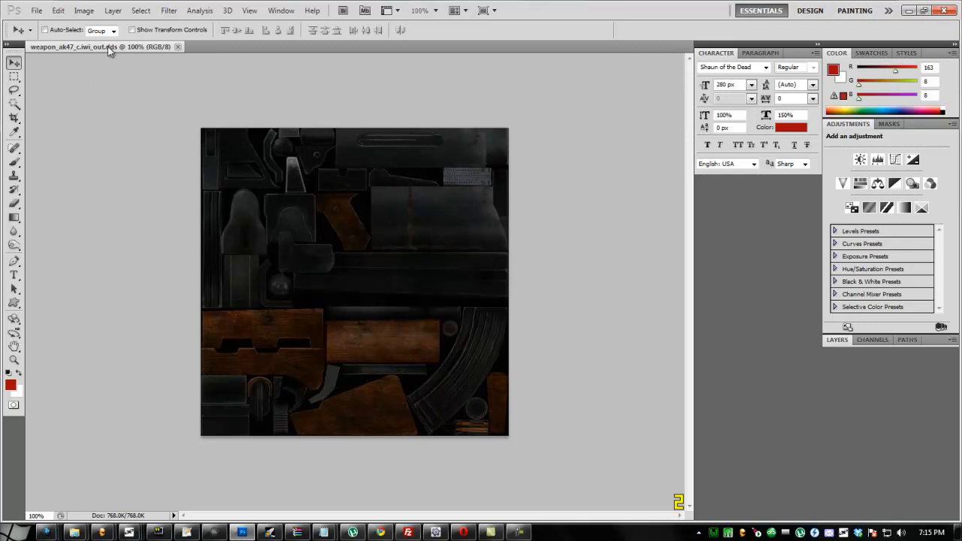
pyautogui.moveTo(316, 135)
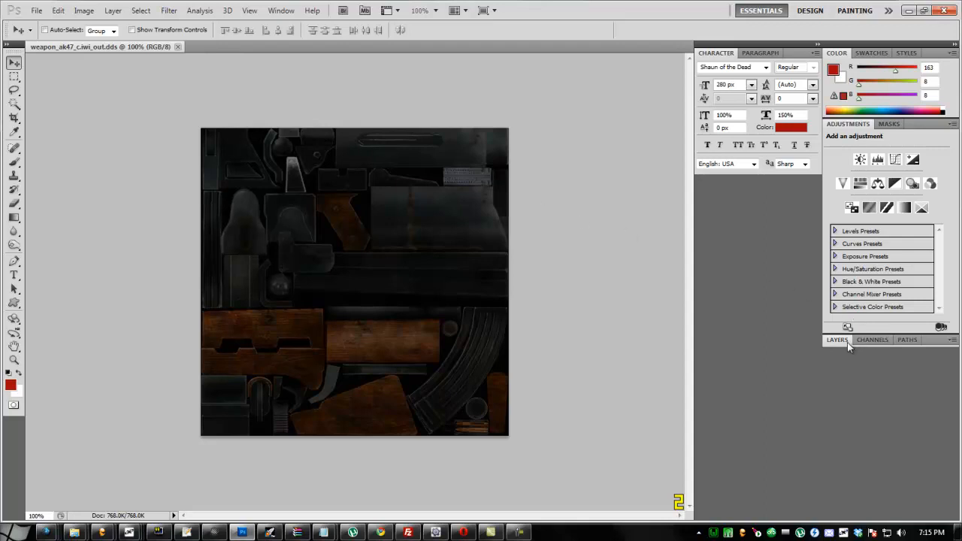
# - Apply Filter > NVIDIA Tools > NormalMapFilter to turn the texture into a blue normal map
pyautogui.click(168, 9)
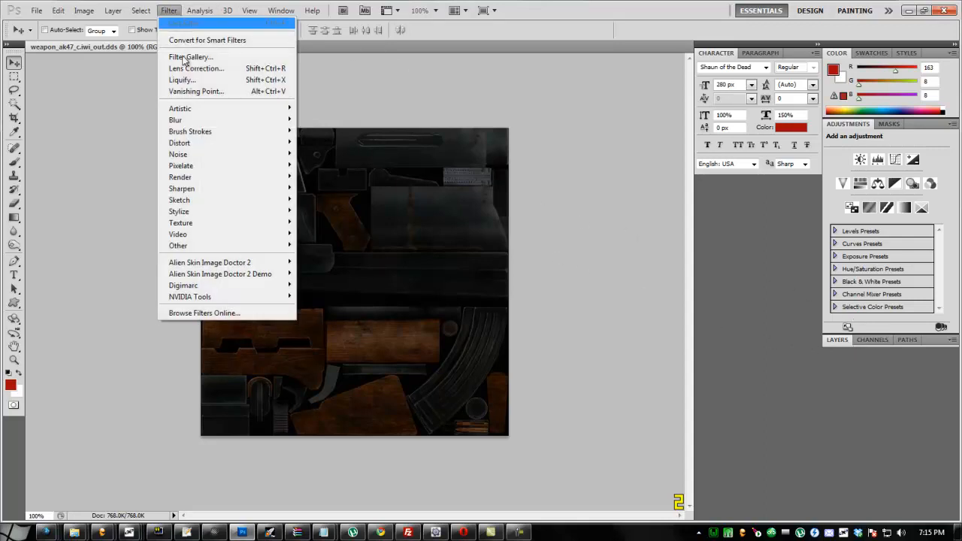
pyautogui.moveTo(213, 222)
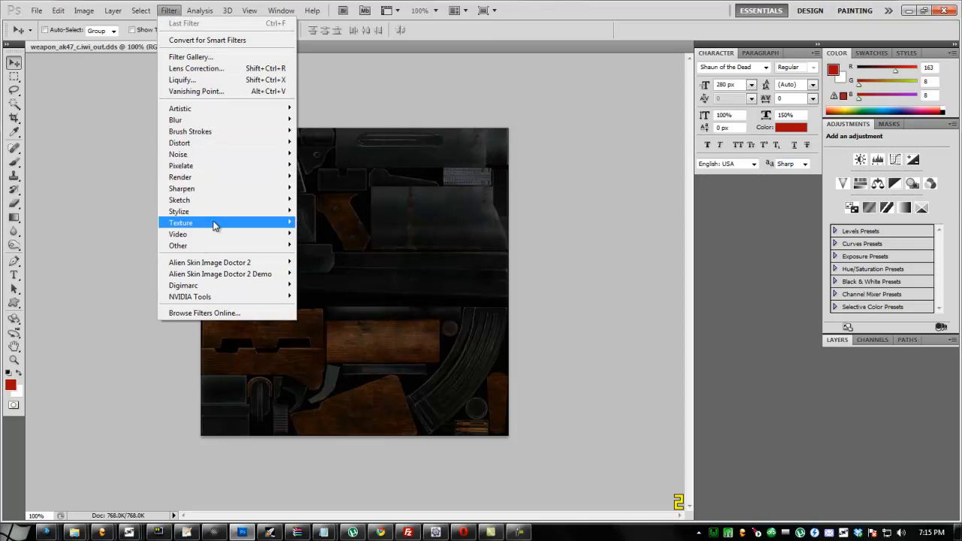
pyautogui.moveTo(207, 296)
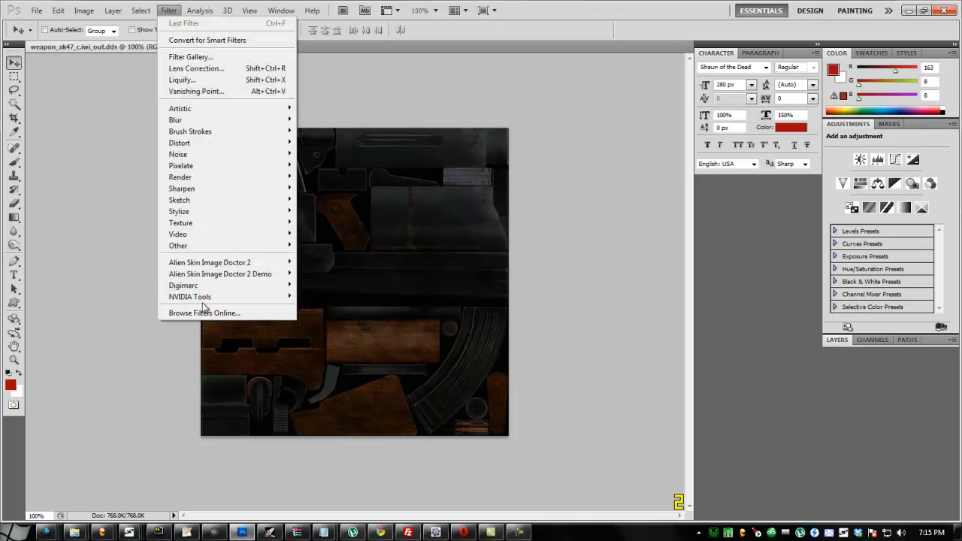
pyautogui.moveTo(213, 325)
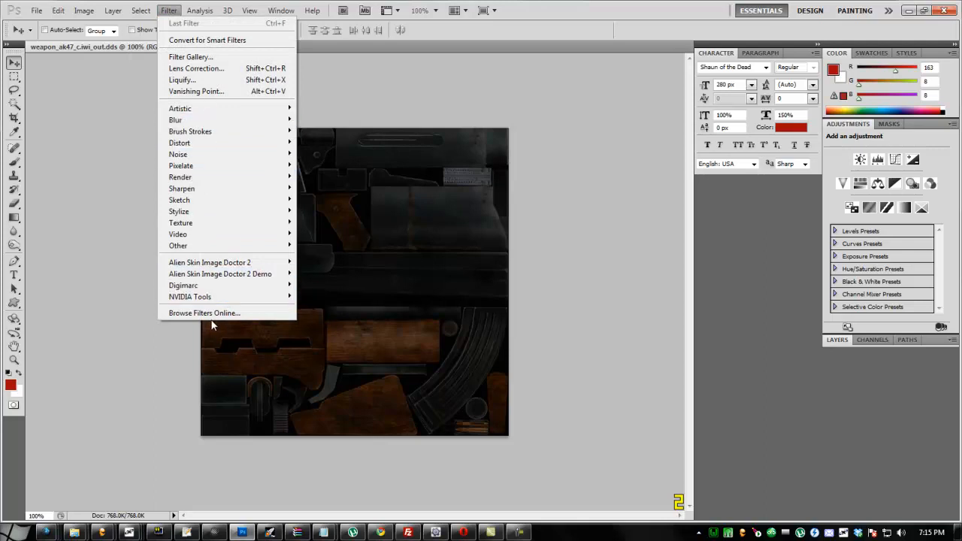
pyautogui.moveTo(189, 296)
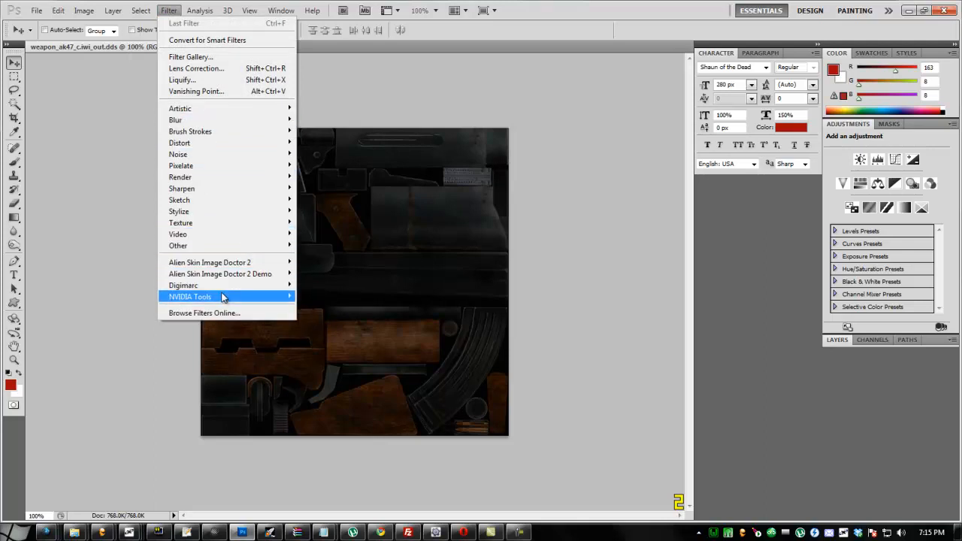
pyautogui.moveTo(189, 296)
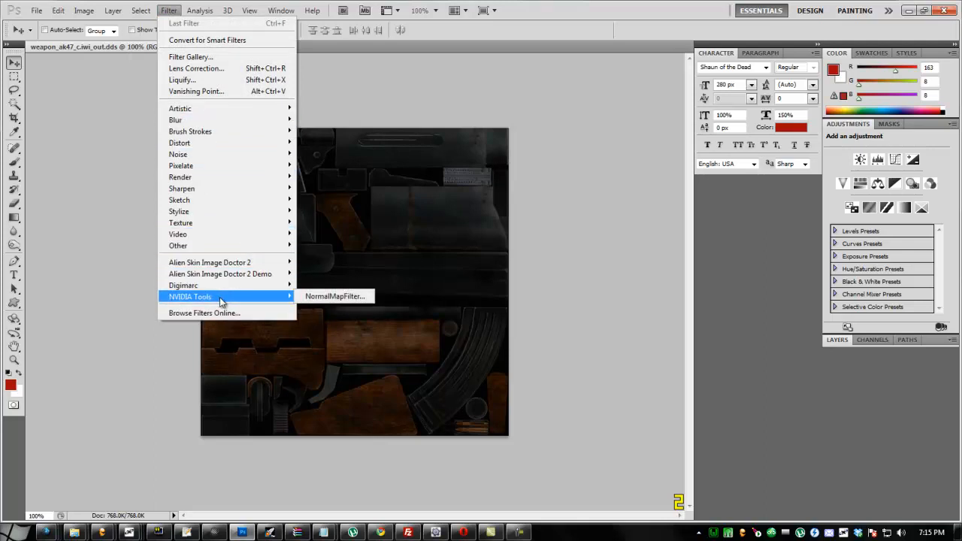
pyautogui.moveTo(182, 80)
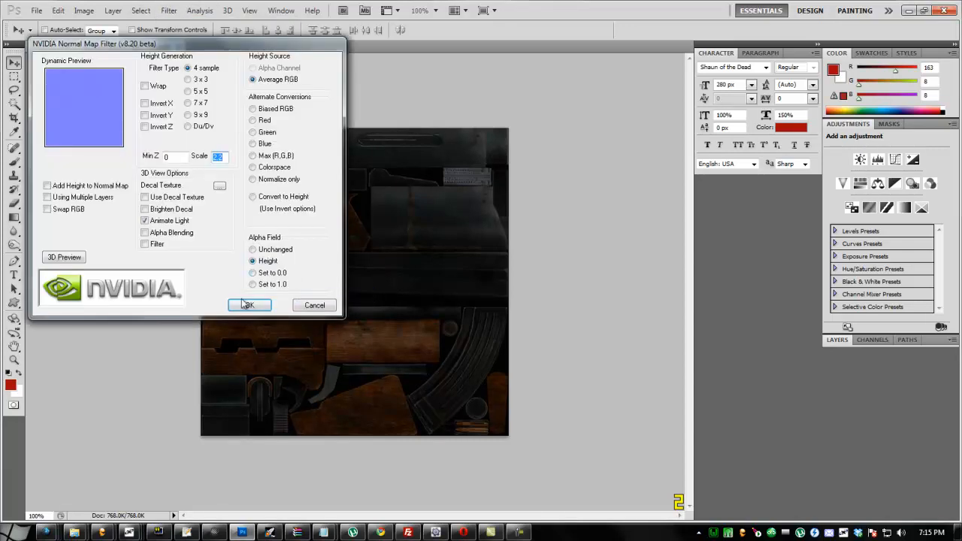
pyautogui.click(248, 305)
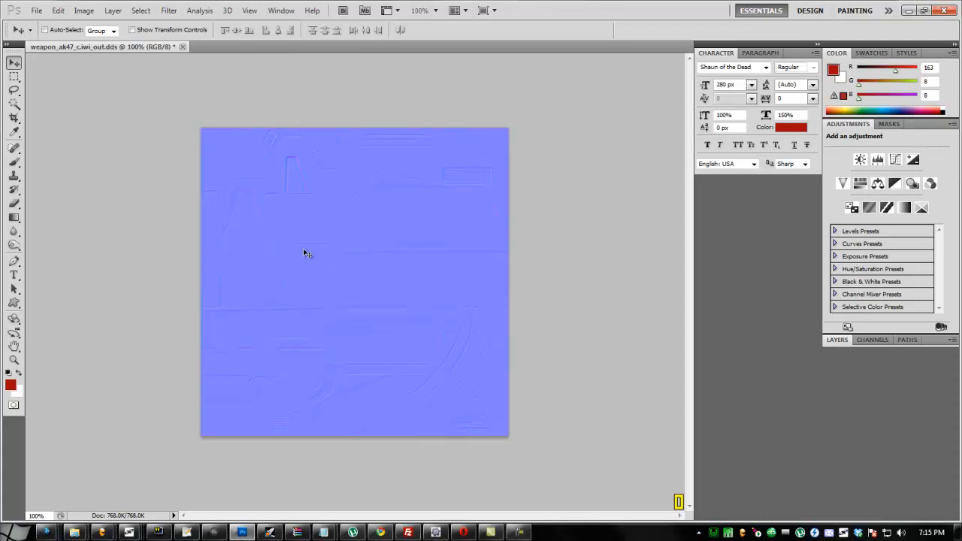
pyautogui.moveTo(23, 269)
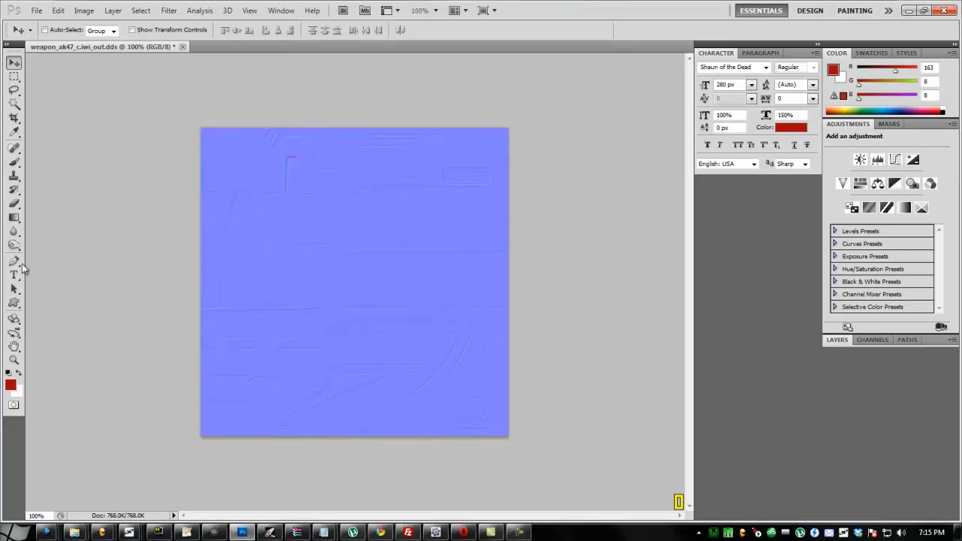
pyautogui.moveTo(429, 201)
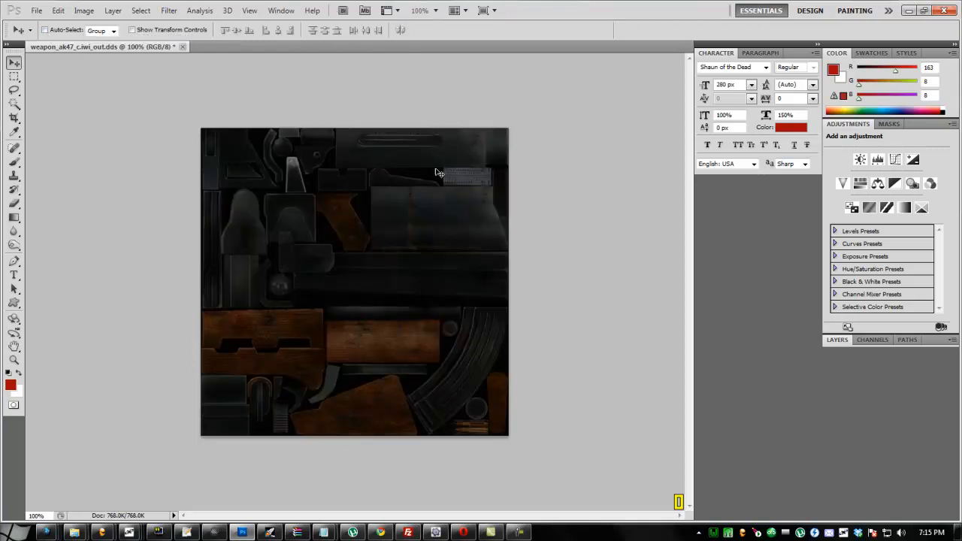
pyautogui.moveTo(158, 105)
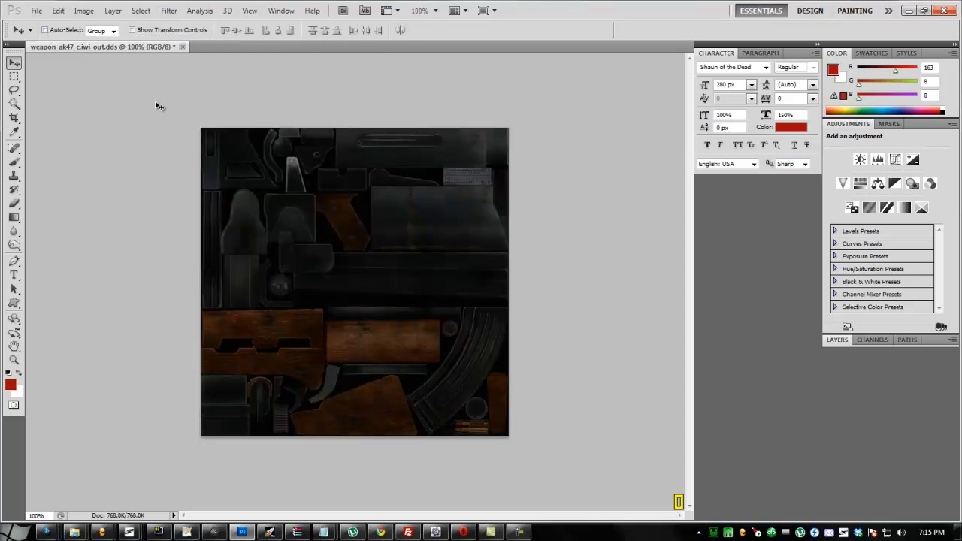
pyautogui.click(84, 10)
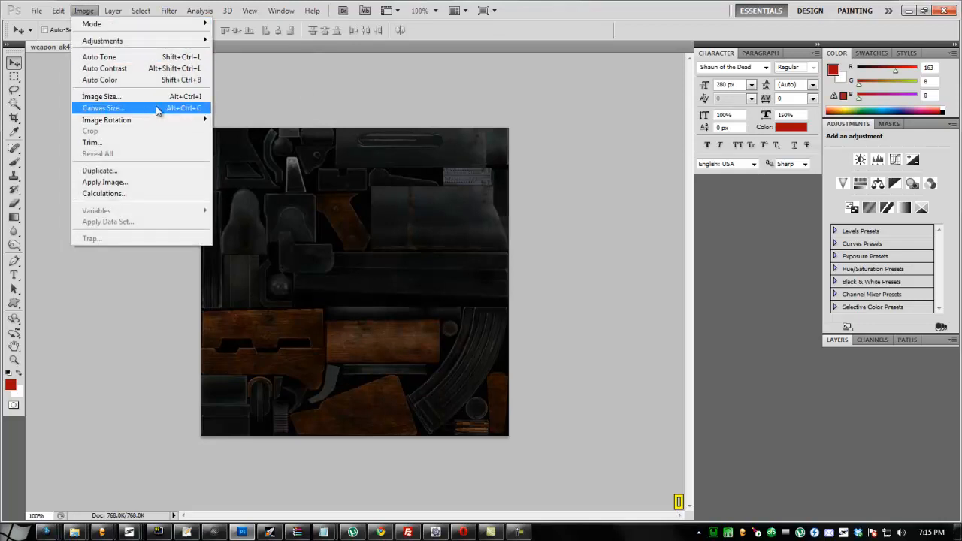
pyautogui.moveTo(105, 120)
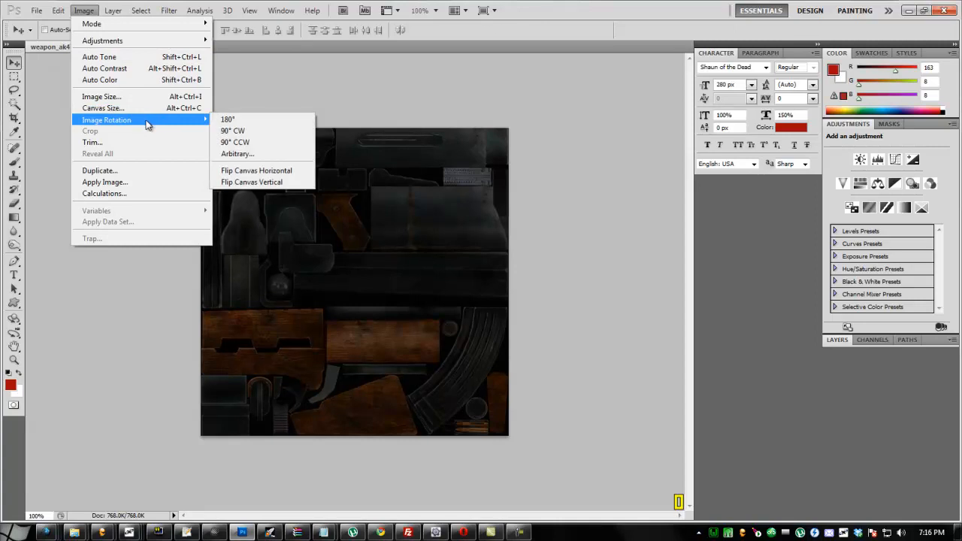
pyautogui.moveTo(103, 41)
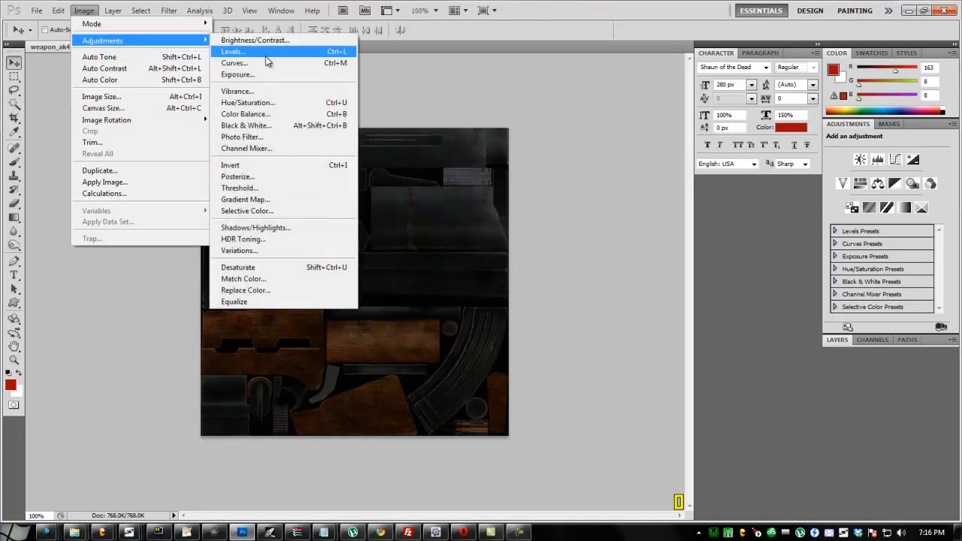
pyautogui.click(238, 74)
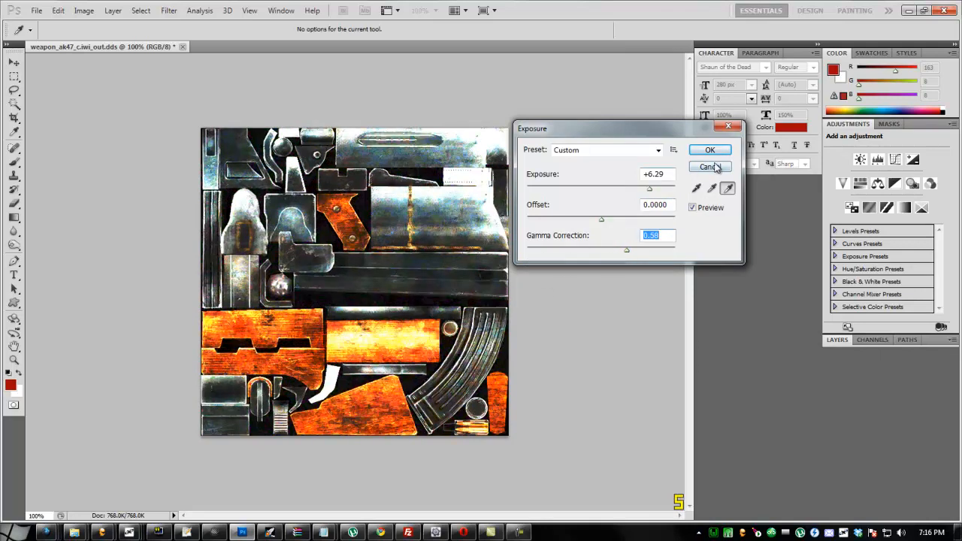
pyautogui.moveTo(709, 150)
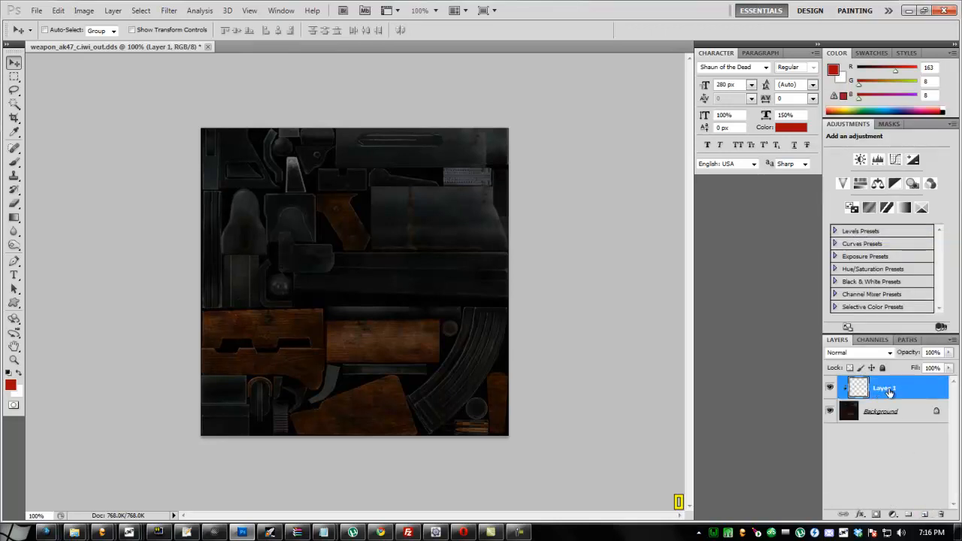
# - Convert the locked Background into an editable layer and duplicate it
pyautogui.click(85, 10)
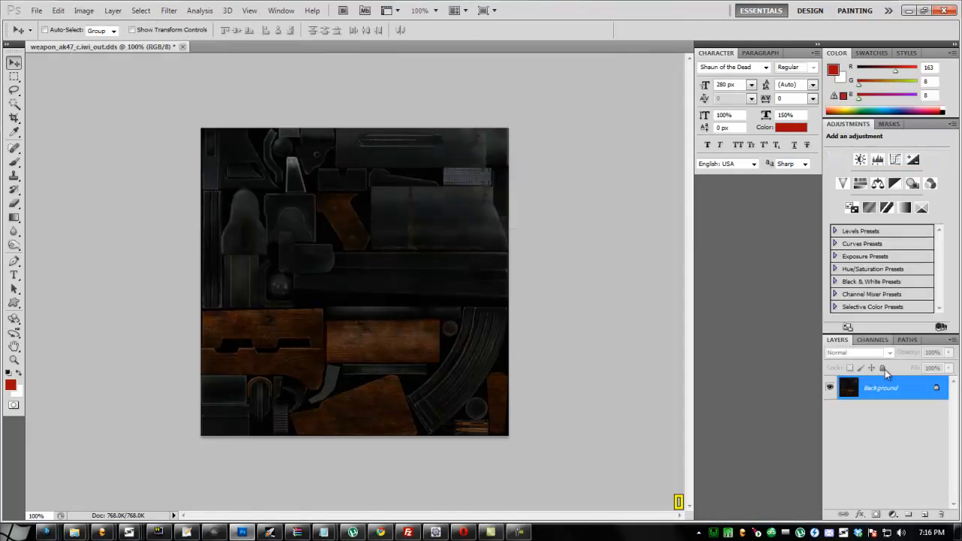
pyautogui.rightClick(879, 388)
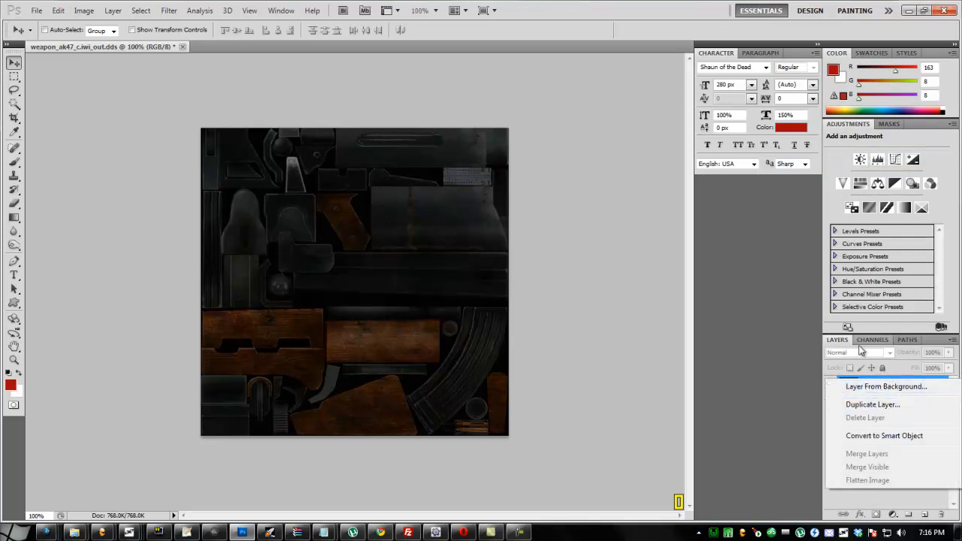
pyautogui.click(885, 386)
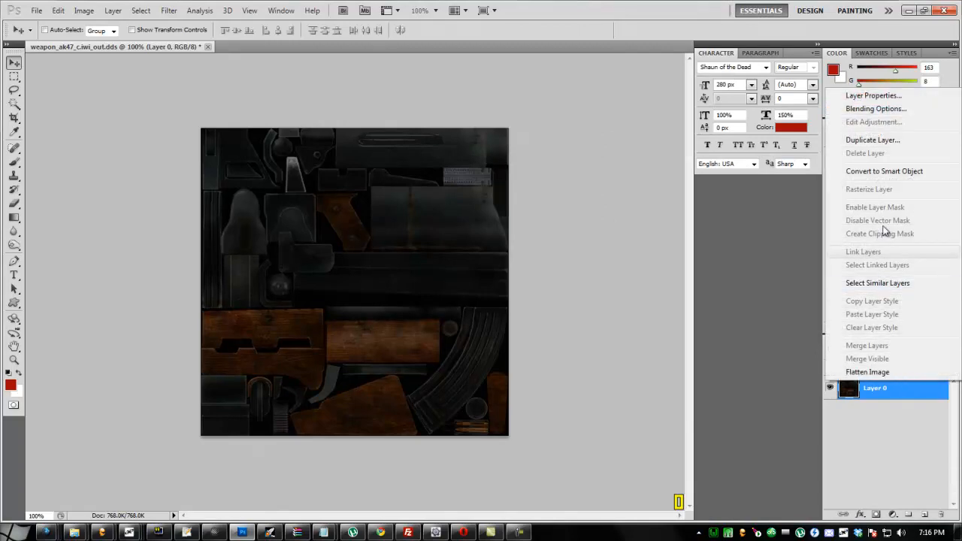
pyautogui.moveTo(899, 108)
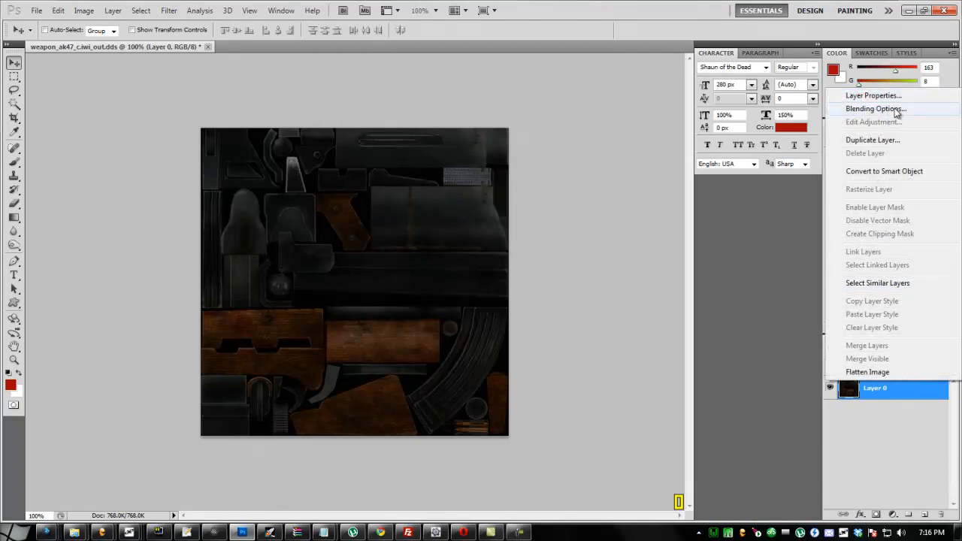
pyautogui.click(874, 108)
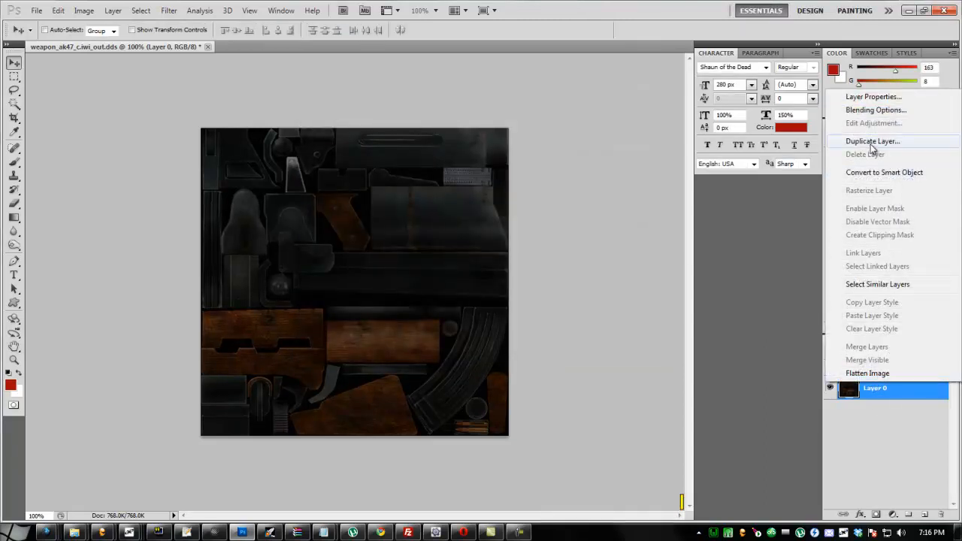
pyautogui.click(872, 141)
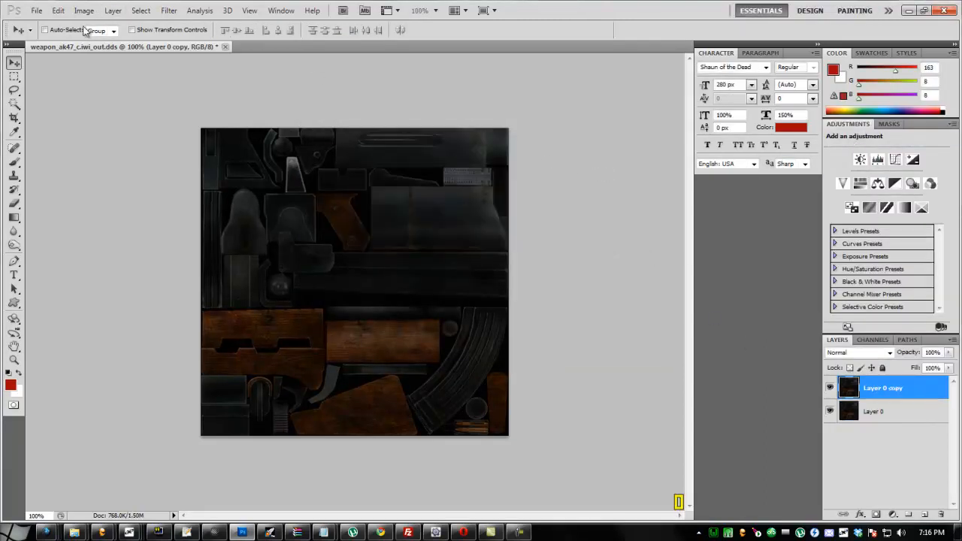
# - Brighten the copy with Exposure about +4.65 and gamma 0.81
pyautogui.click(84, 11)
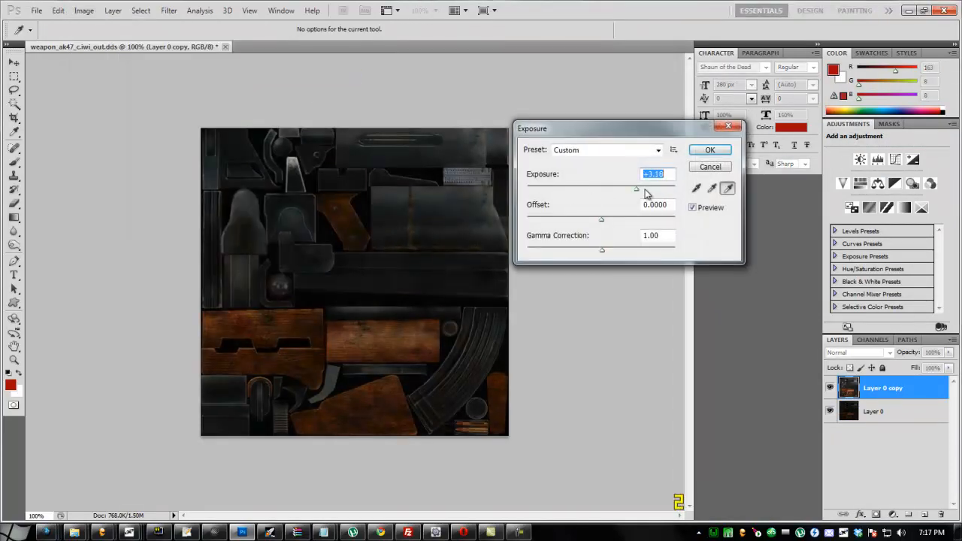
pyautogui.moveTo(637, 190); pyautogui.dragTo(648, 189)
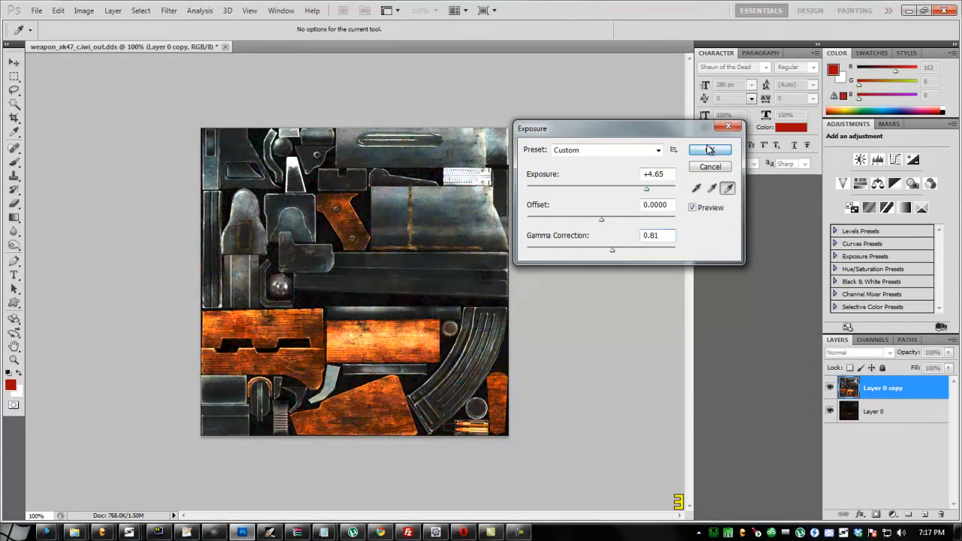
# - Commit the exposure change, reset brushes to defaults and set painting mode to Brush
pyautogui.click(710, 151)
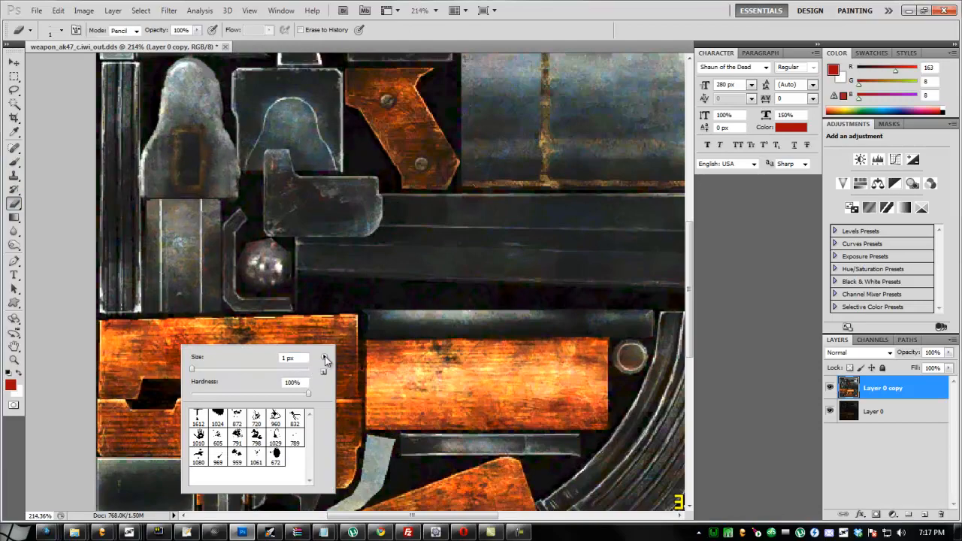
pyautogui.click(325, 358)
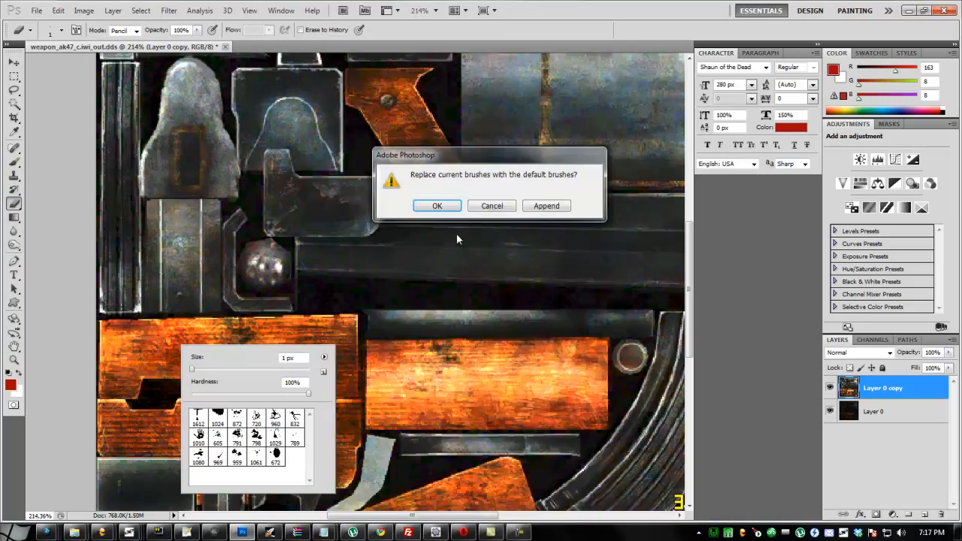
pyautogui.click(435, 204)
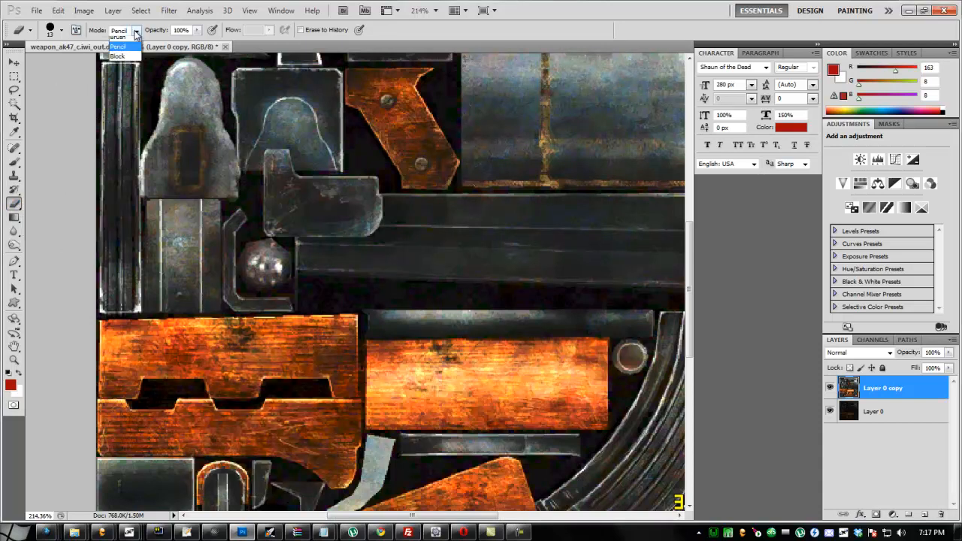
pyautogui.click(118, 46)
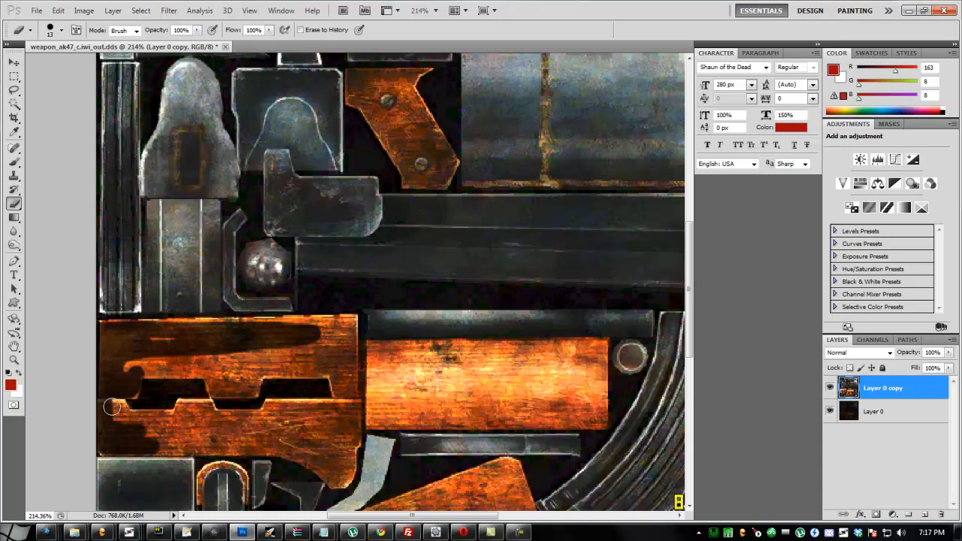
# - Paint the left wooden block and bottom edge dark brown
pyautogui.moveTo(111, 406); pyautogui.dragTo(189, 406)
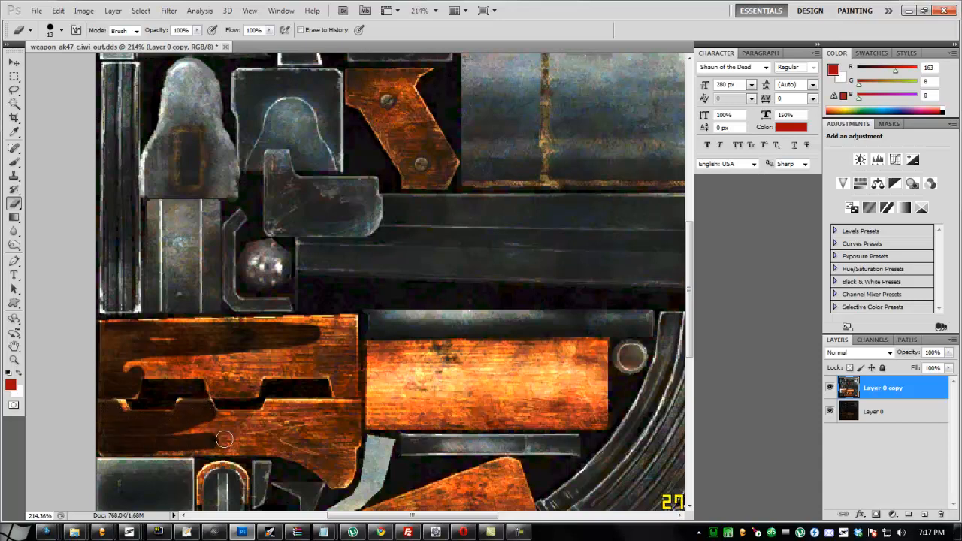
pyautogui.moveTo(226, 439); pyautogui.dragTo(288, 418)
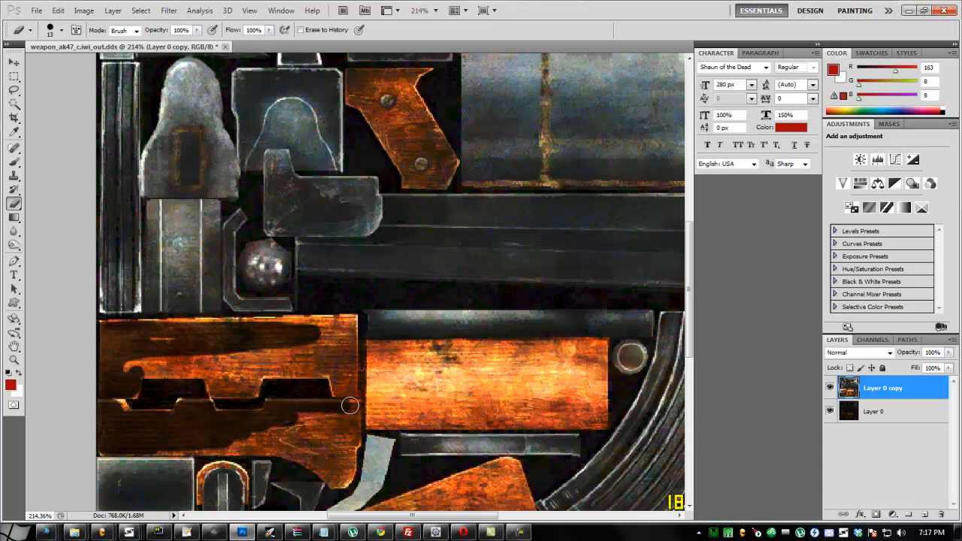
pyautogui.moveTo(350, 405); pyautogui.dragTo(343, 481)
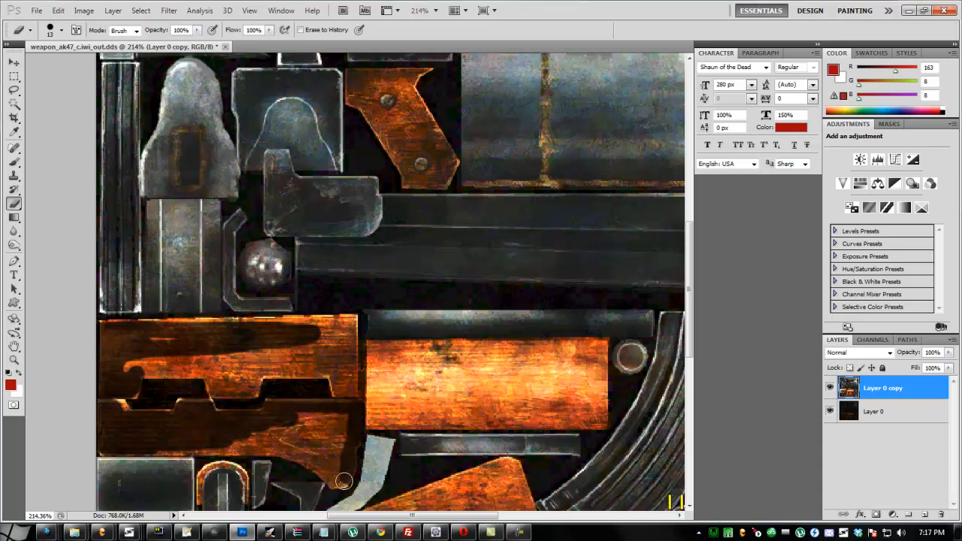
pyautogui.moveTo(343, 481); pyautogui.dragTo(165, 445)
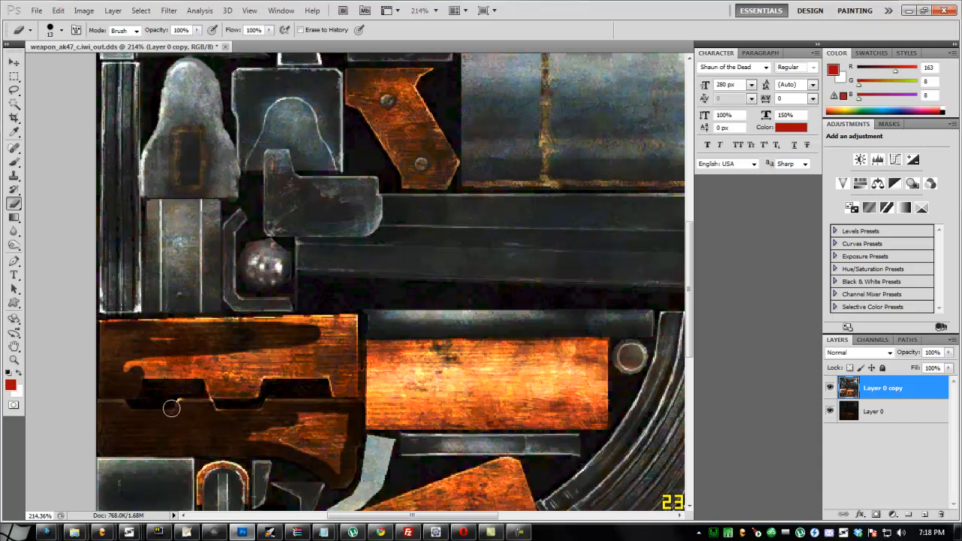
pyautogui.moveTo(171, 409); pyautogui.dragTo(244, 438)
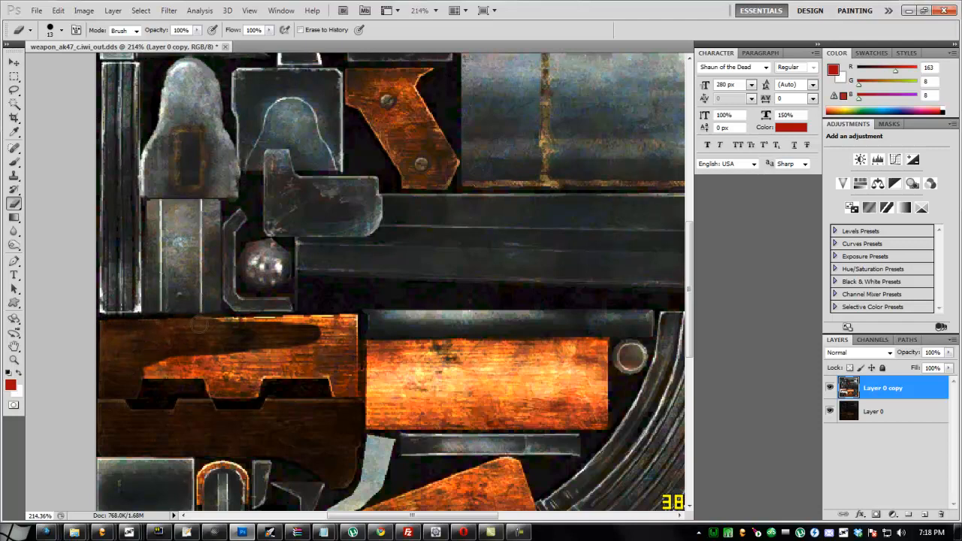
pyautogui.moveTo(203, 324); pyautogui.dragTo(346, 318)
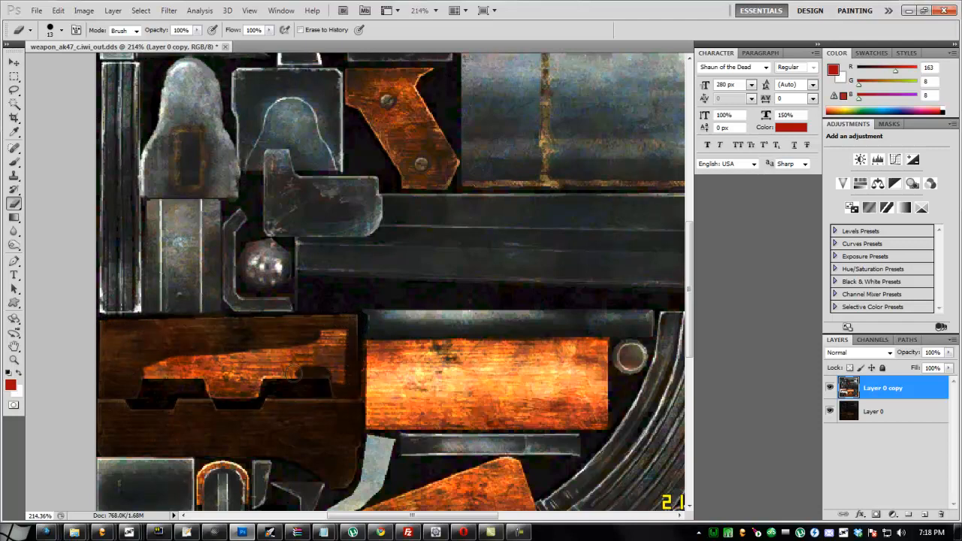
# - Paint the middle wooden block dark brown over the remaining orange
pyautogui.click(226, 376)
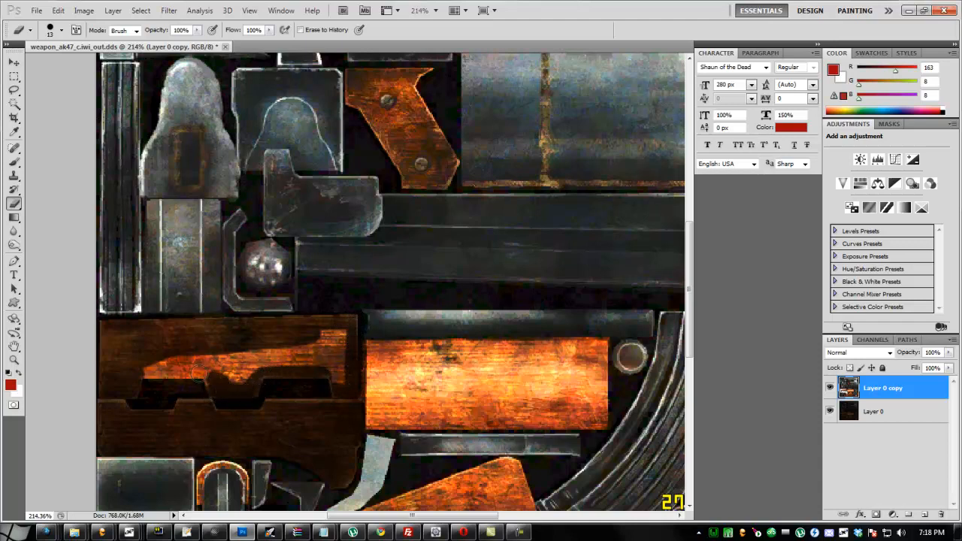
pyautogui.click(198, 378)
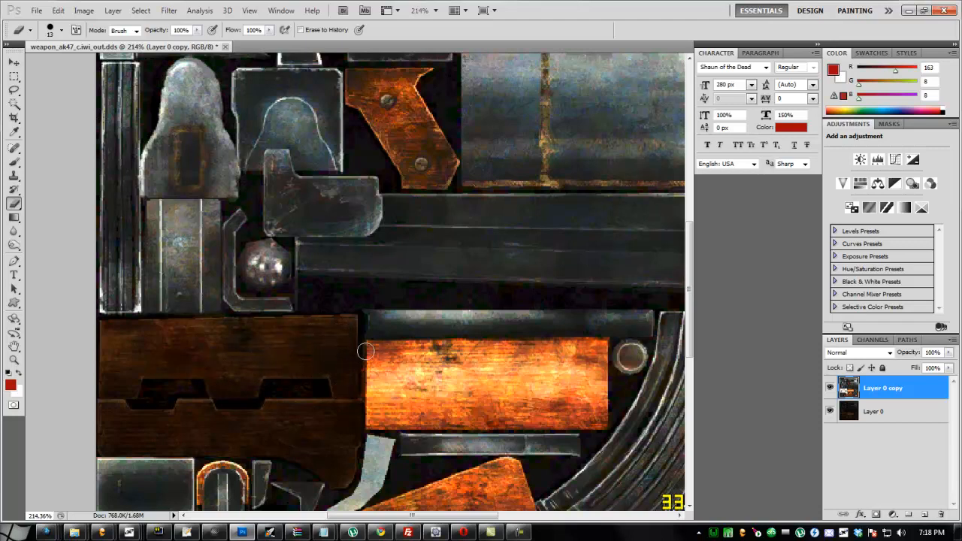
pyautogui.moveTo(363, 352); pyautogui.dragTo(598, 345)
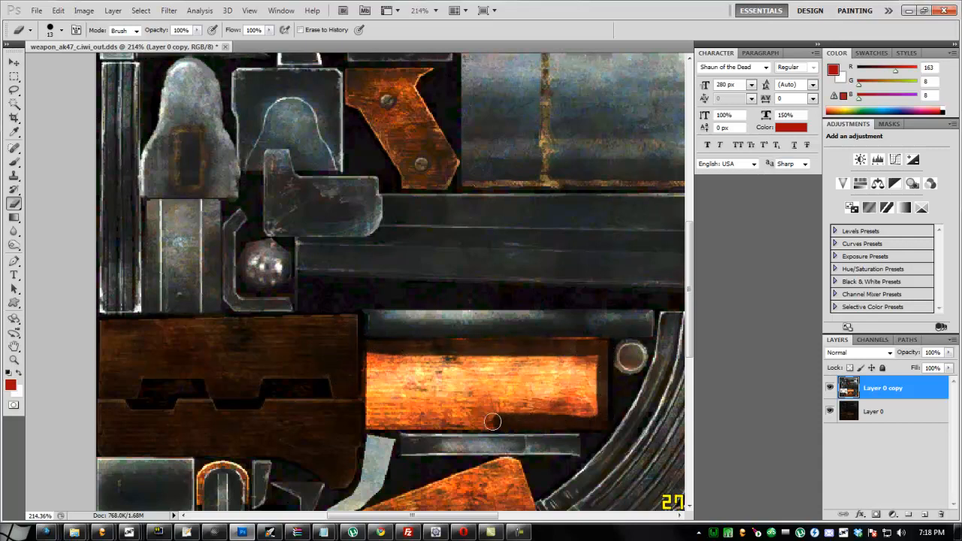
pyautogui.moveTo(493, 421); pyautogui.dragTo(421, 420)
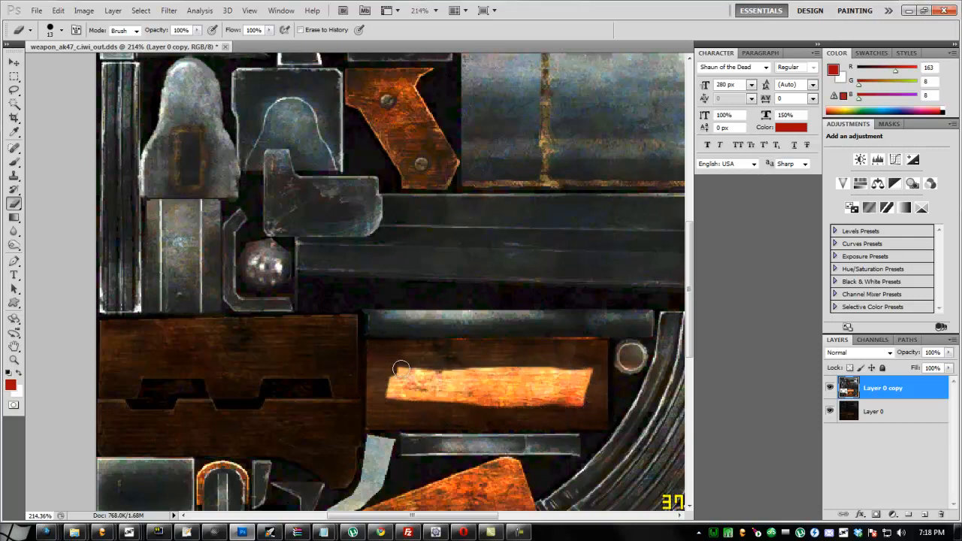
pyautogui.moveTo(400, 368); pyautogui.dragTo(390, 394)
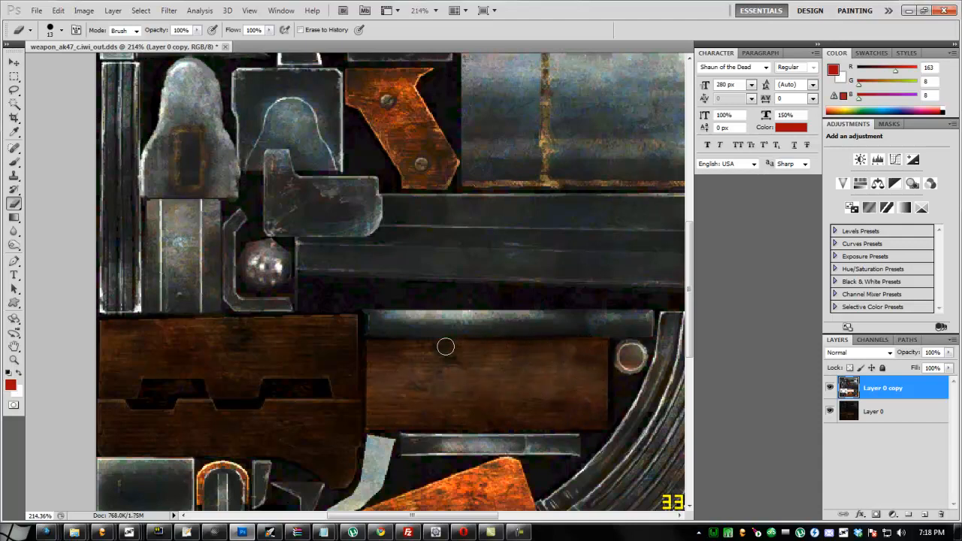
pyautogui.scroll(-3)
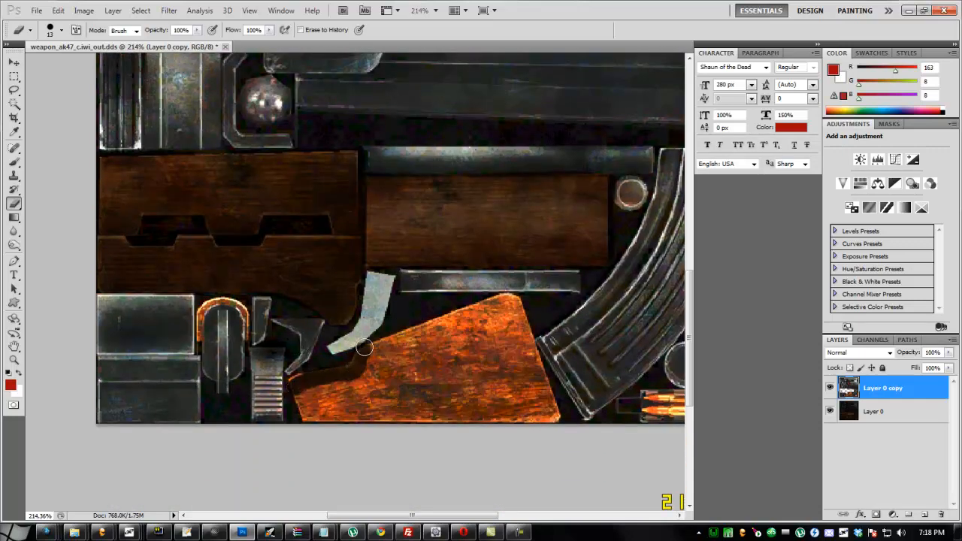
# - Darken the lower wooden grip and erase its stray orange patches back to history
pyautogui.moveTo(363, 347); pyautogui.dragTo(522, 314)
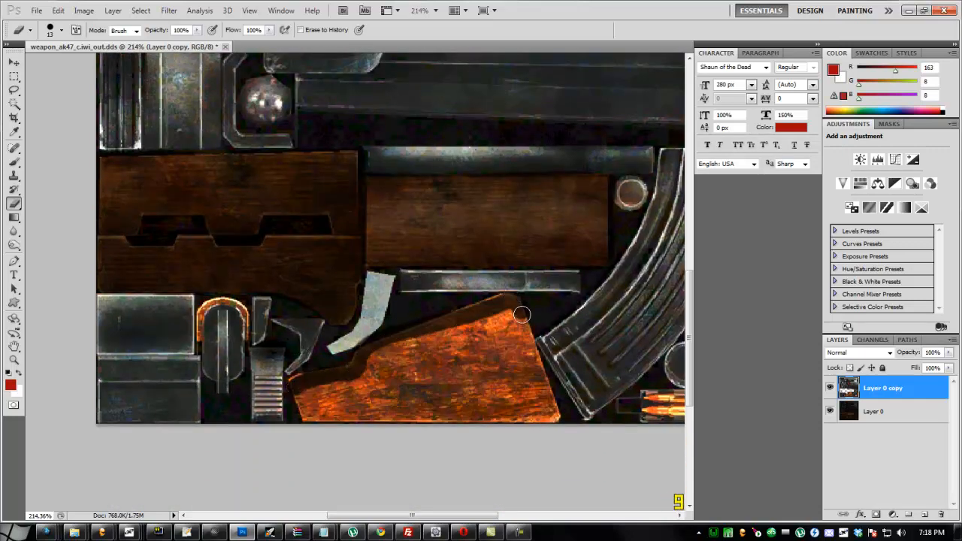
pyautogui.moveTo(520, 315); pyautogui.dragTo(523, 366)
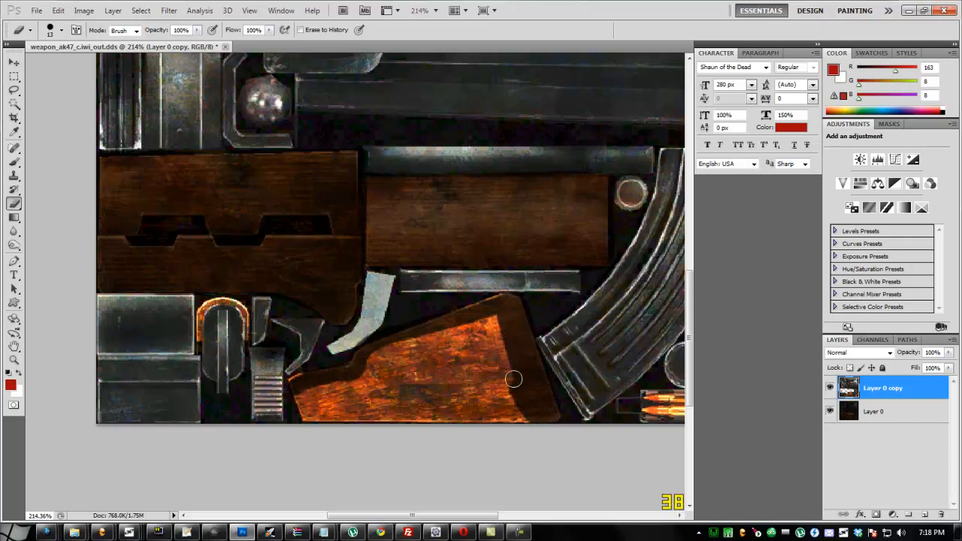
pyautogui.moveTo(512, 379); pyautogui.dragTo(487, 322)
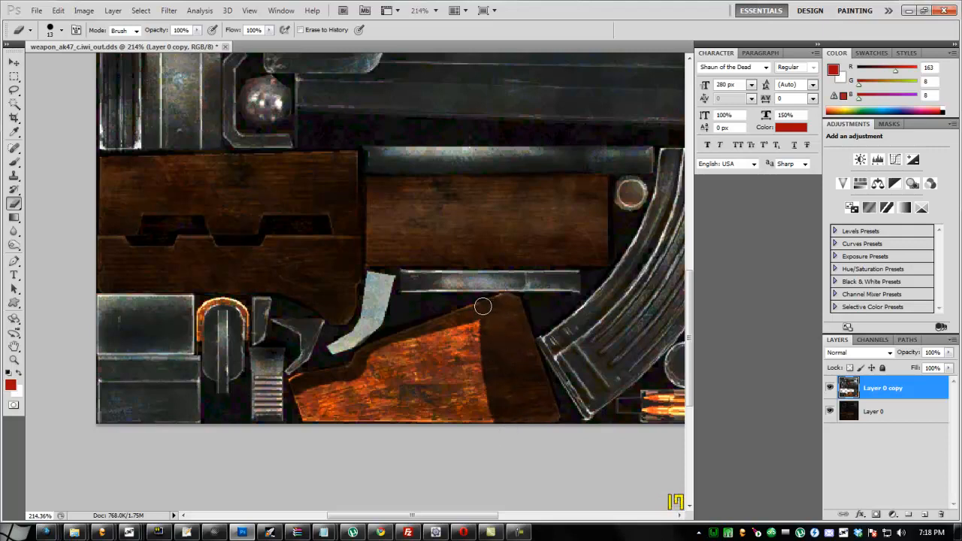
pyautogui.moveTo(483, 306); pyautogui.dragTo(466, 334)
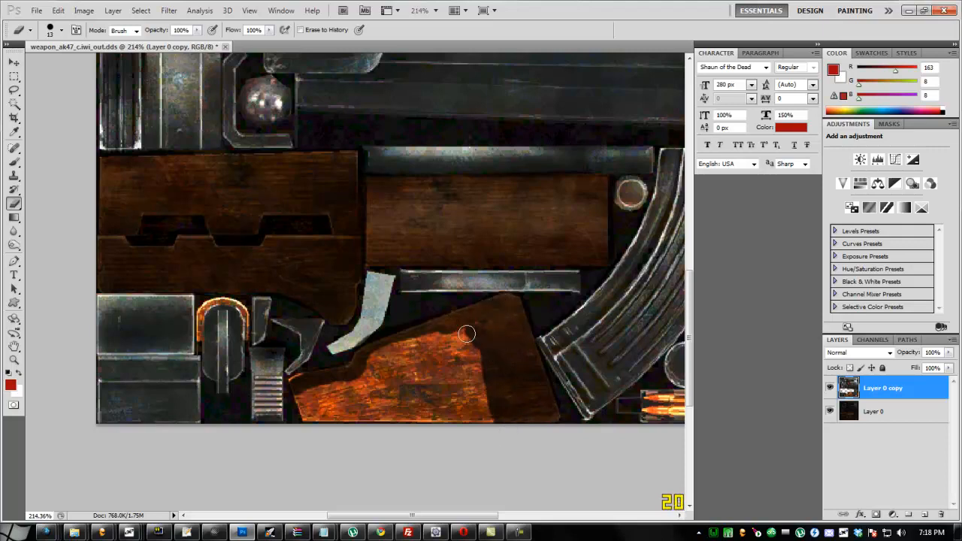
pyautogui.moveTo(465, 334); pyautogui.dragTo(296, 379)
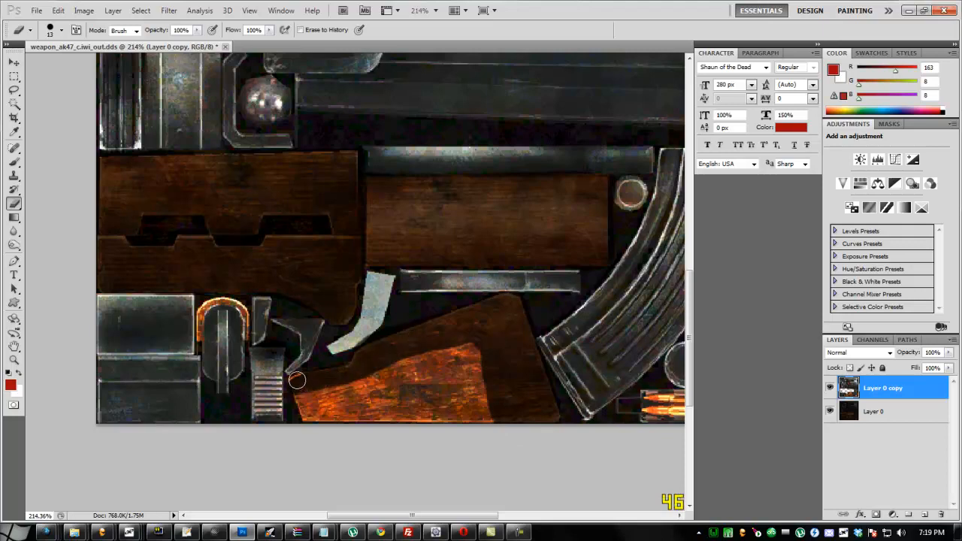
pyautogui.moveTo(298, 379); pyautogui.dragTo(319, 418)
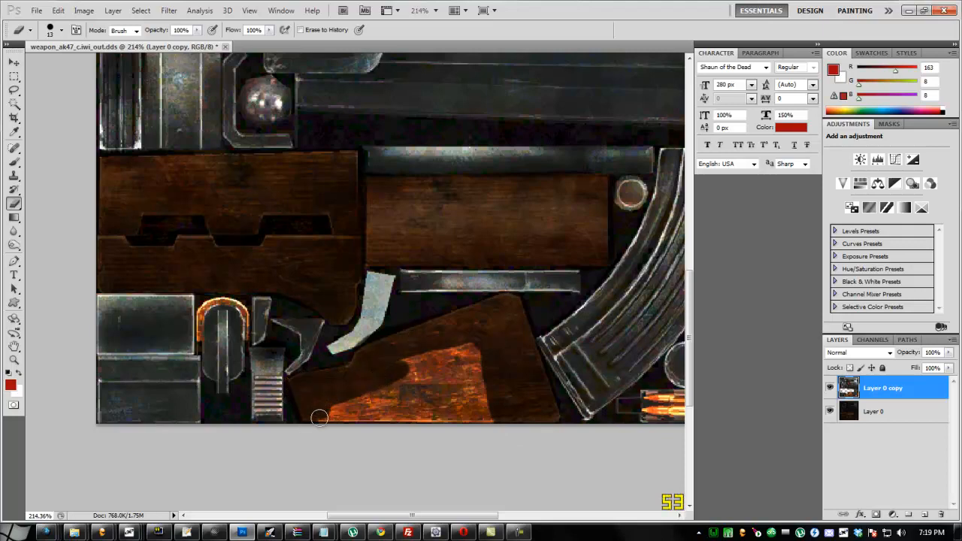
pyautogui.moveTo(319, 418); pyautogui.dragTo(430, 400)
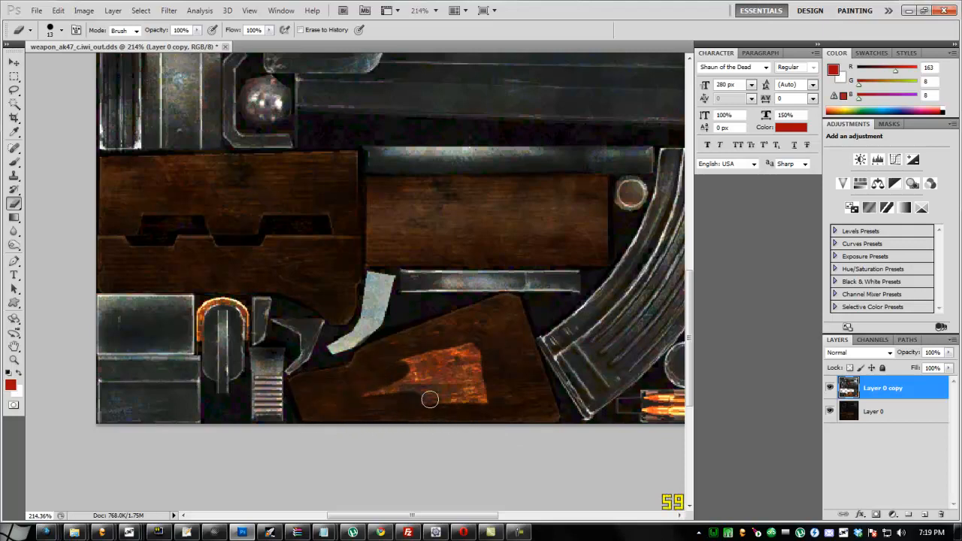
pyautogui.moveTo(430, 400); pyautogui.dragTo(415, 358)
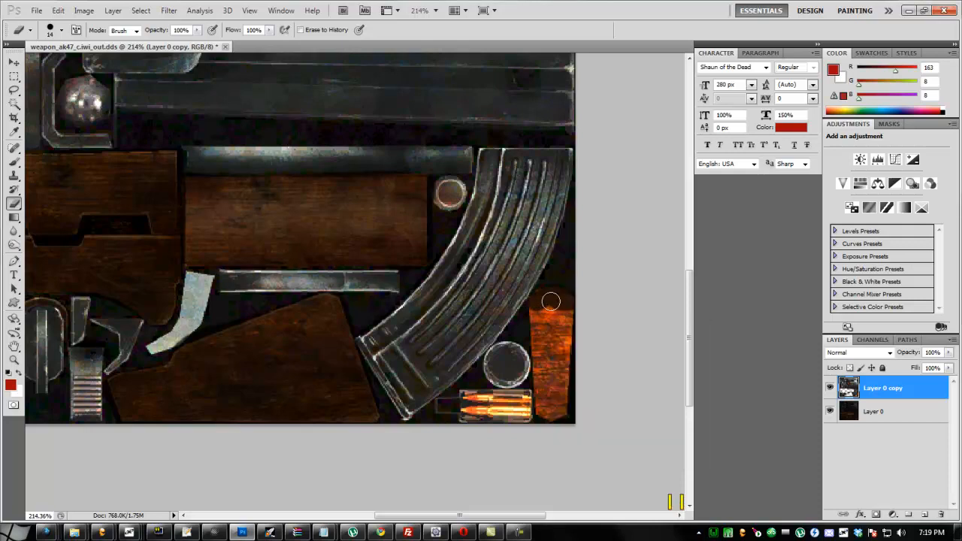
# - Erase the orange strip beside the magazine and on the small upper grip piece
pyautogui.moveTo(550, 301); pyautogui.dragTo(560, 391)
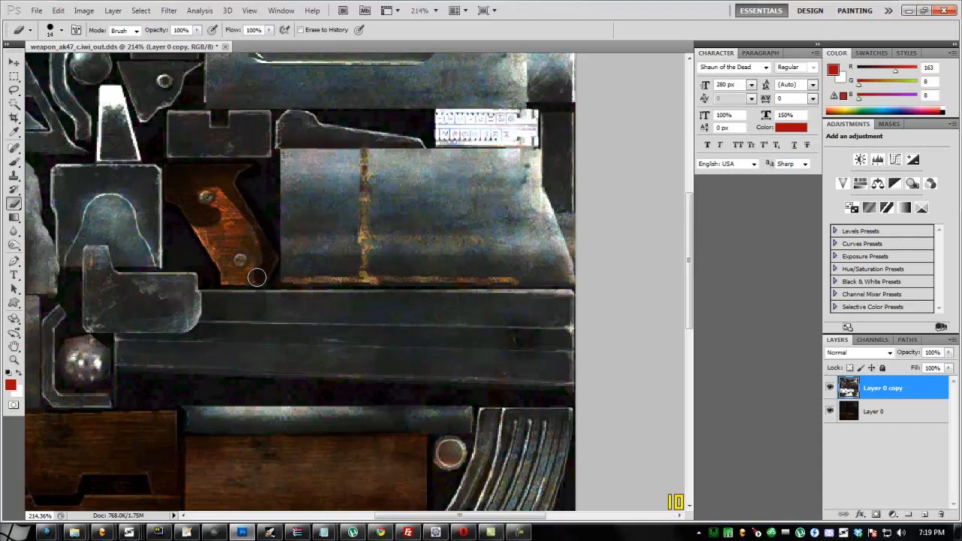
pyautogui.moveTo(257, 278); pyautogui.dragTo(216, 238)
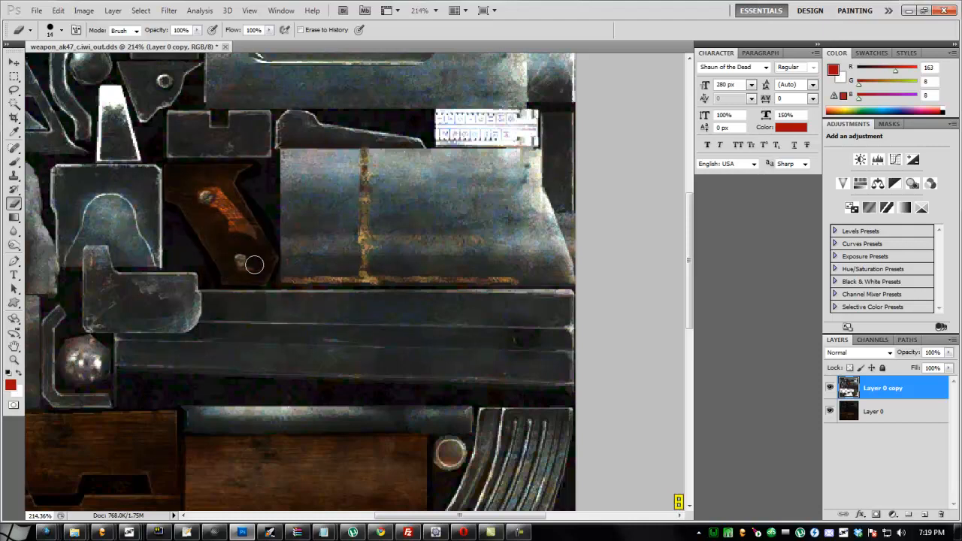
pyautogui.moveTo(253, 265); pyautogui.dragTo(225, 196)
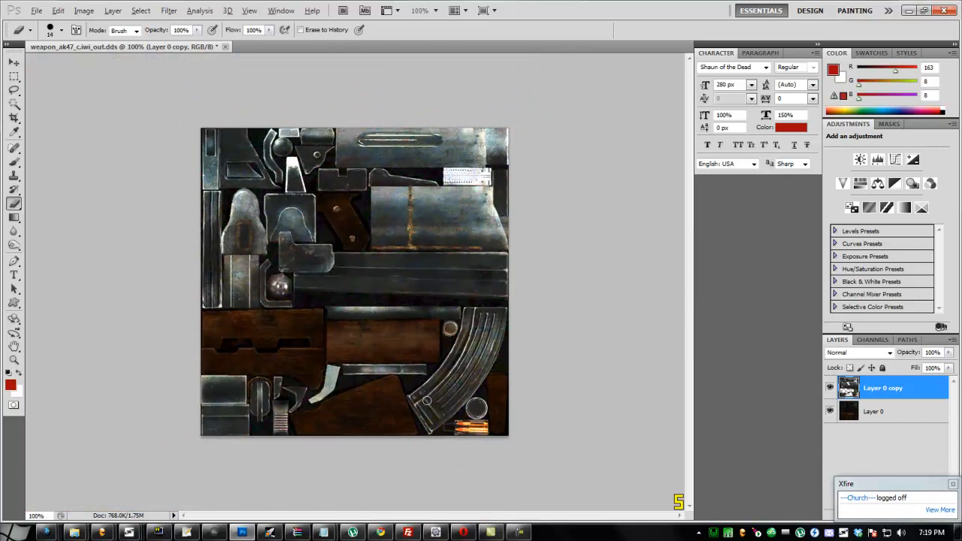
pyautogui.moveTo(272, 319)
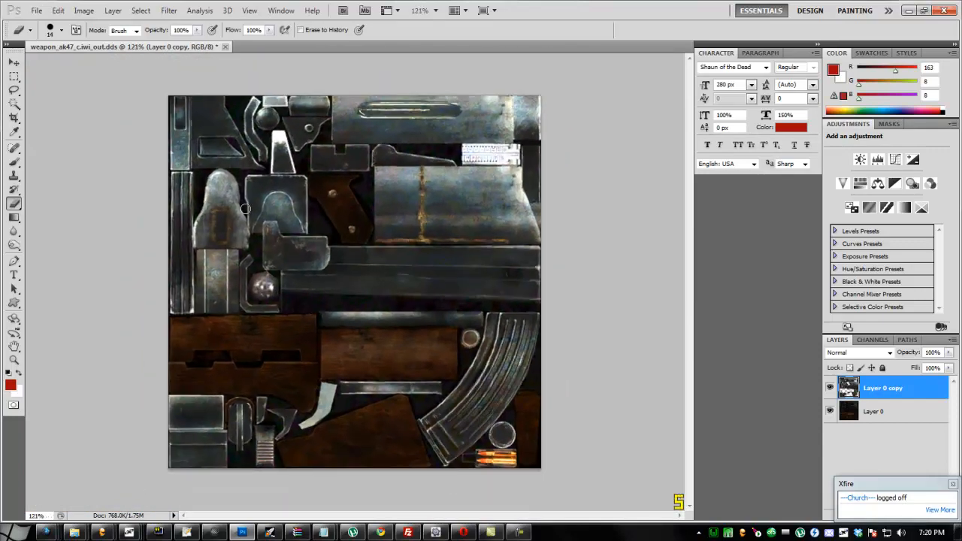
# - Flatten the image and save it as Targa file ak47_spec in the converters folder
pyautogui.click(36, 10)
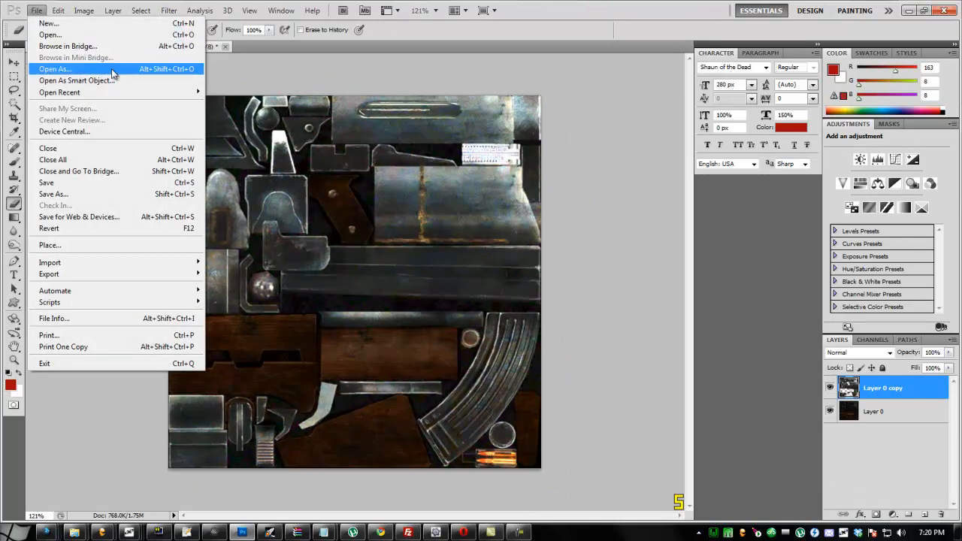
pyautogui.moveTo(701, 337)
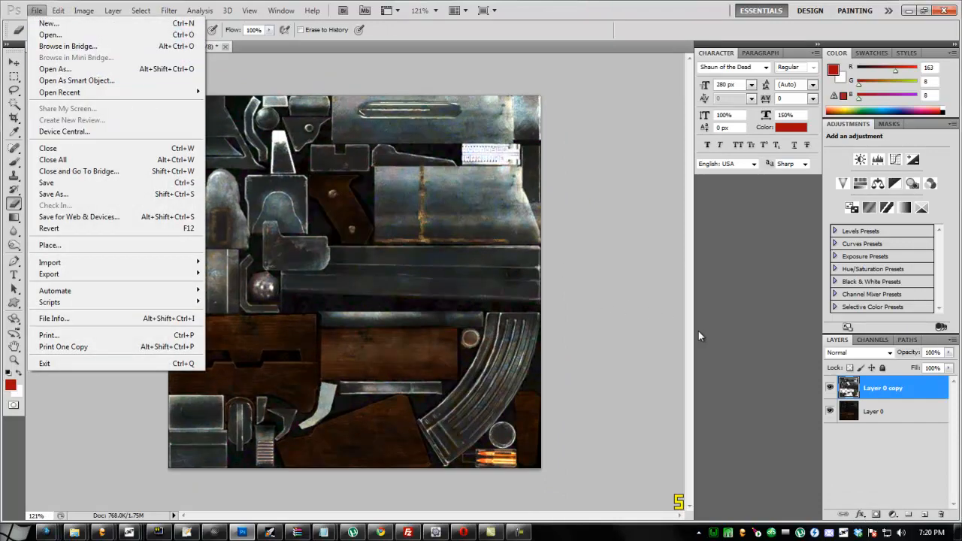
pyautogui.click(36, 10)
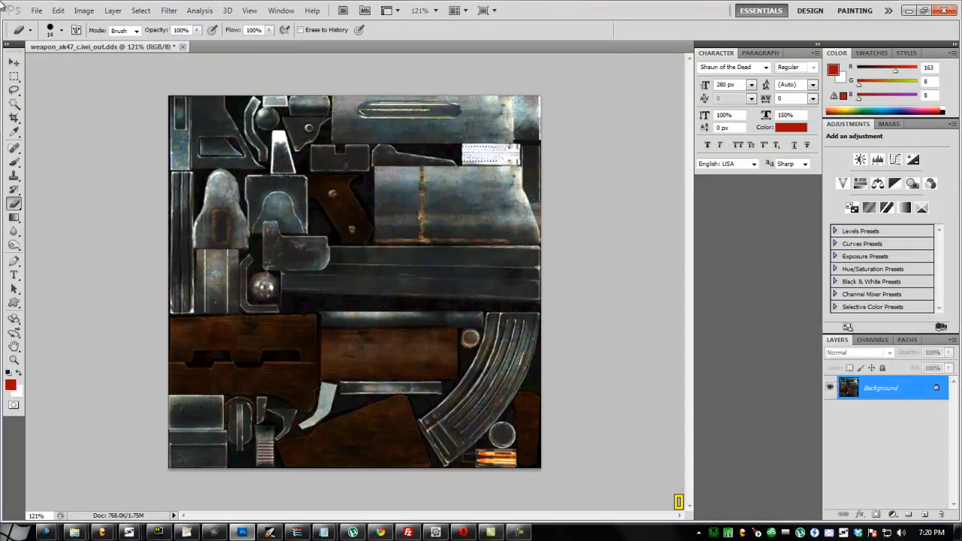
pyautogui.click(36, 10)
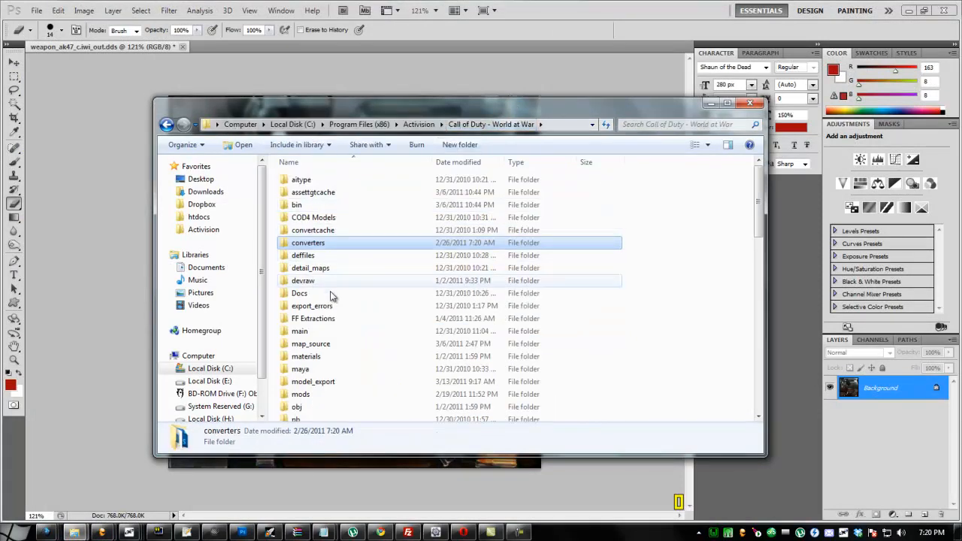
pyautogui.doubleClick(307, 242)
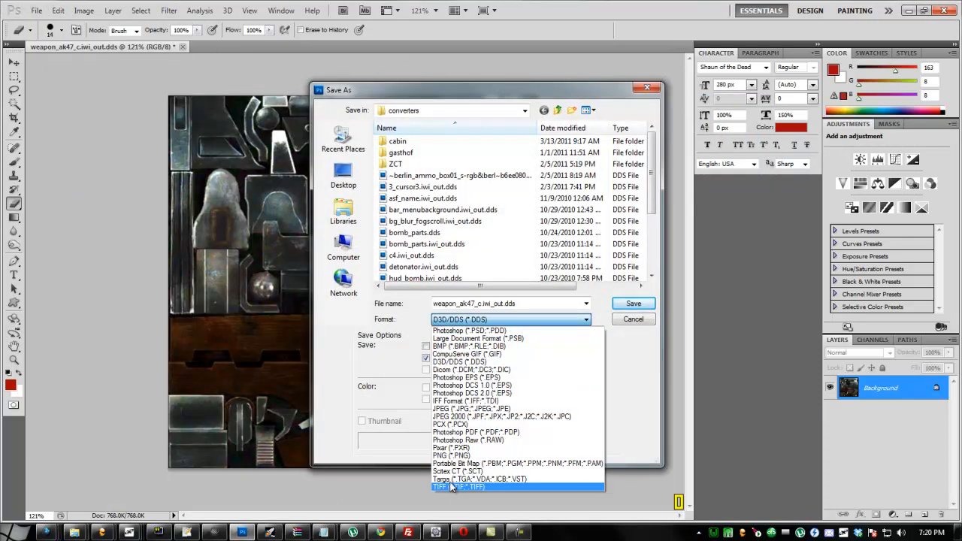
pyautogui.click(454, 478)
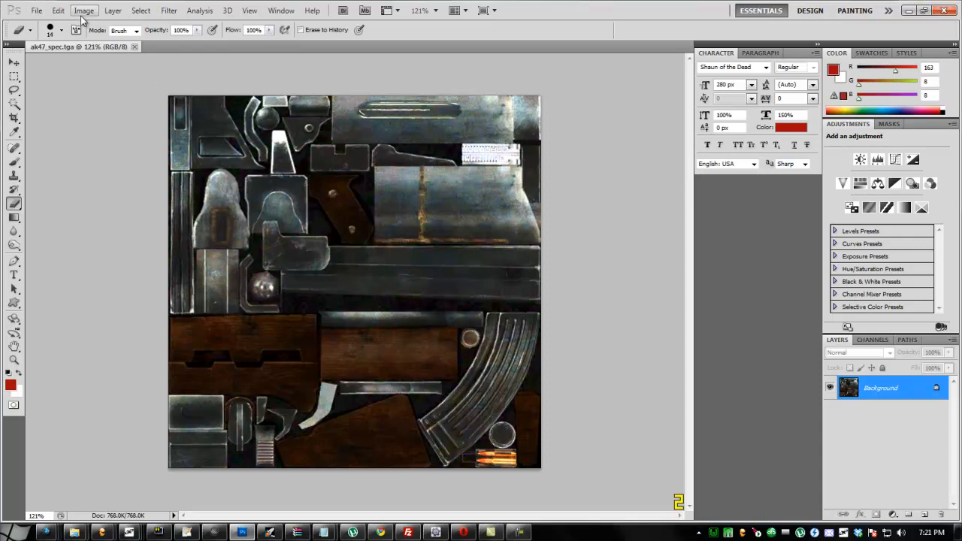
# - Convert the texture to Black & White using the Lighter preset
pyautogui.click(84, 9)
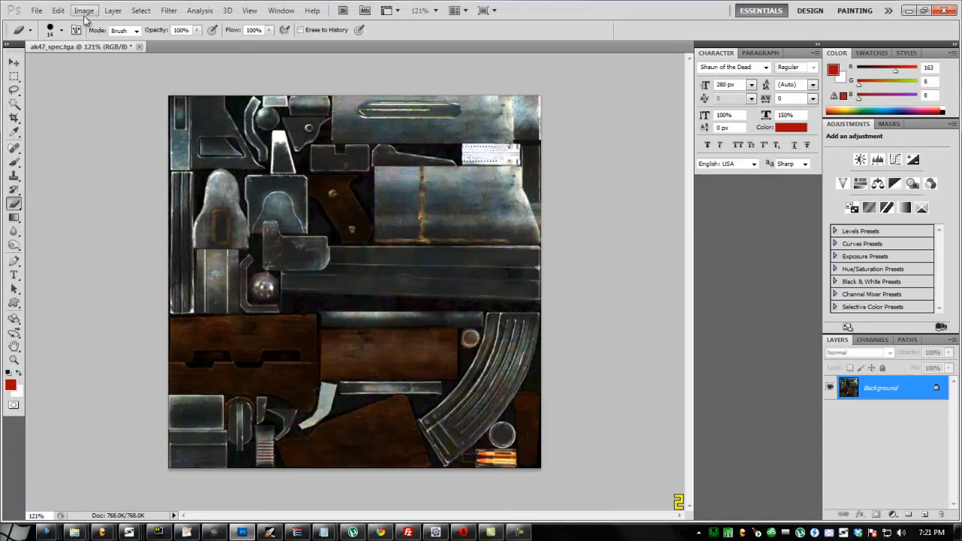
pyautogui.click(84, 9)
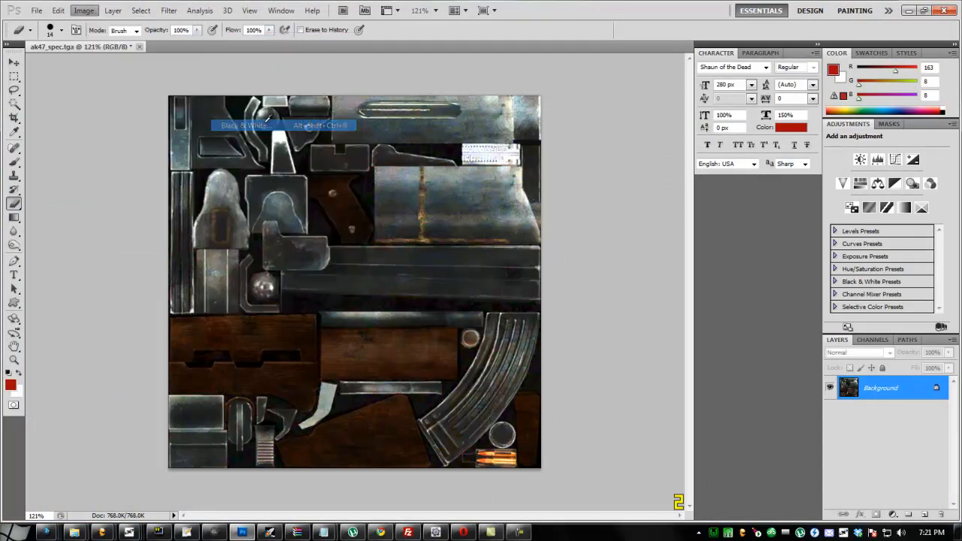
pyautogui.click(246, 124)
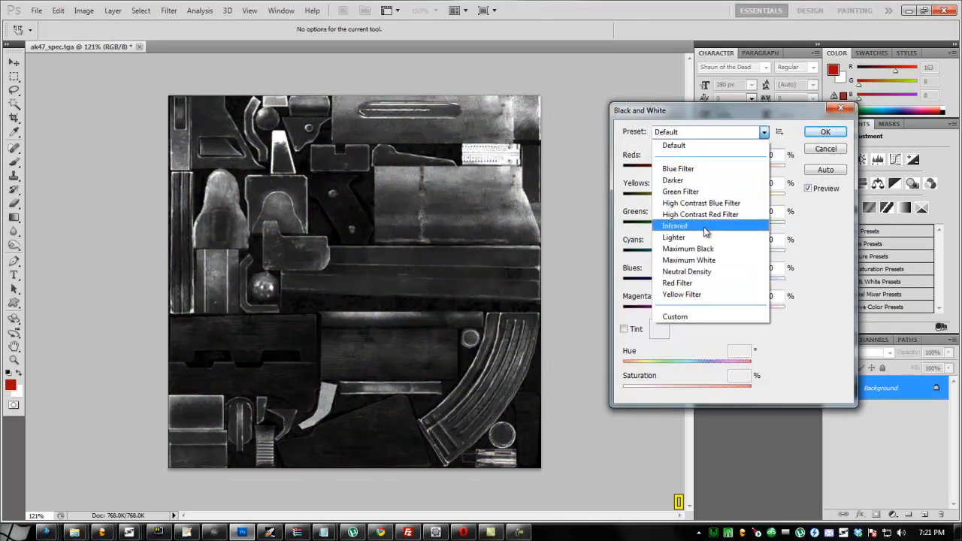
pyautogui.click(673, 237)
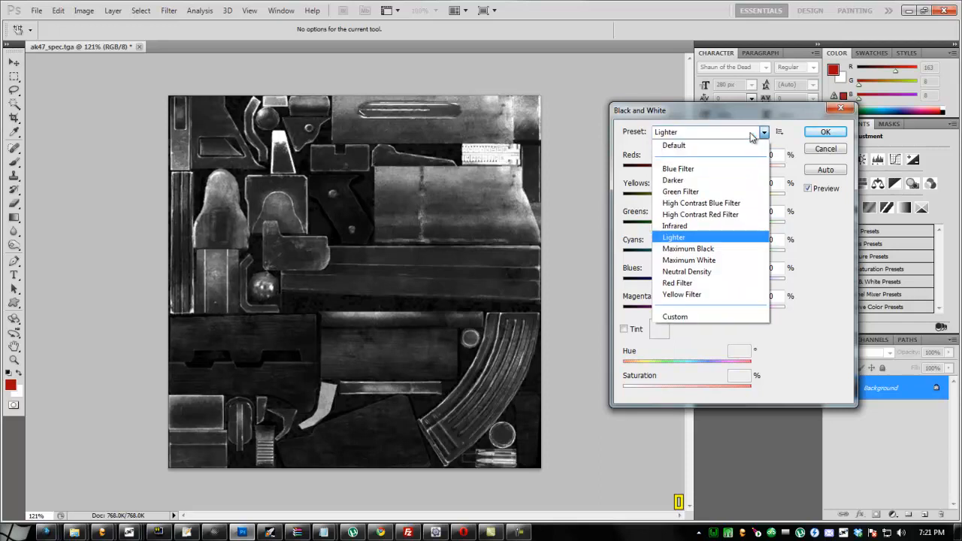
pyautogui.click(673, 238)
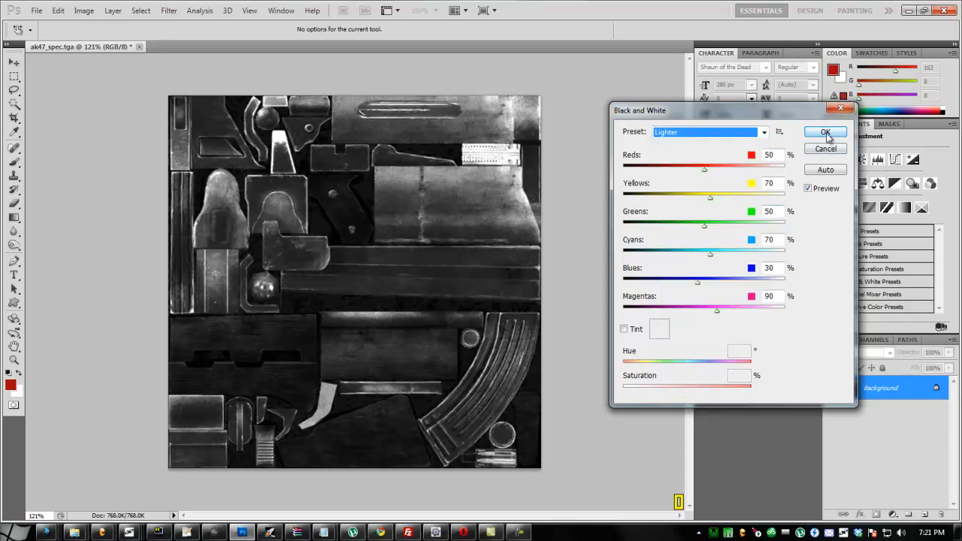
pyautogui.click(825, 132)
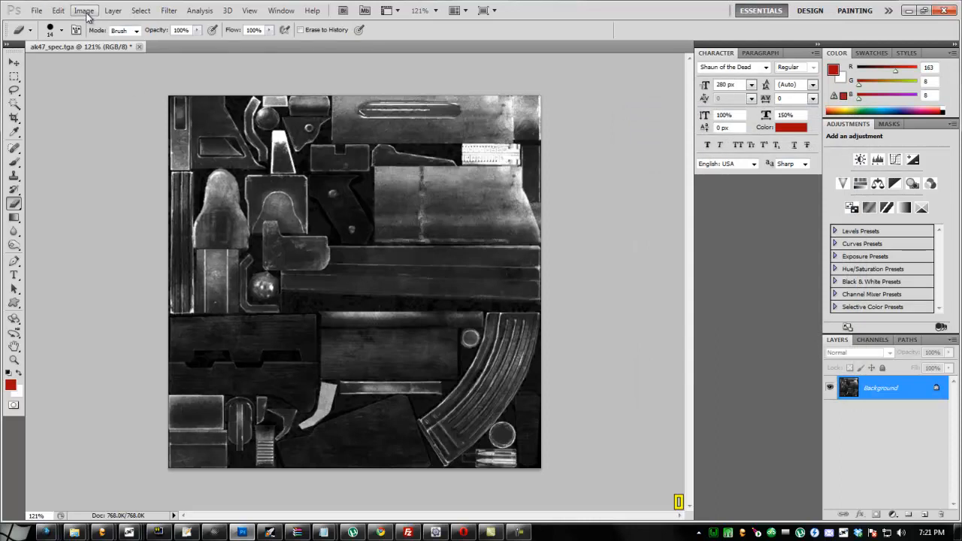
# - Raise the exposure to brighten the grayscale specular map
pyautogui.click(85, 9)
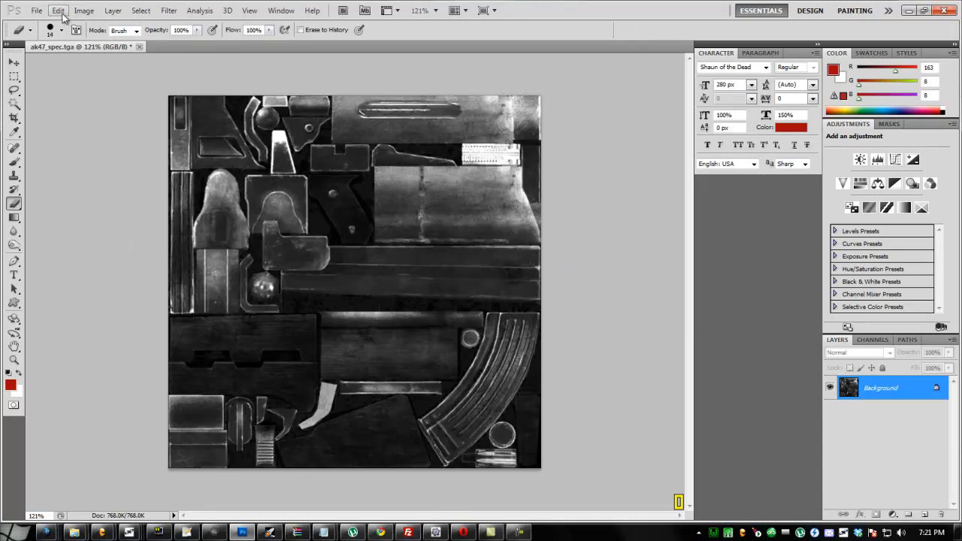
pyautogui.click(84, 9)
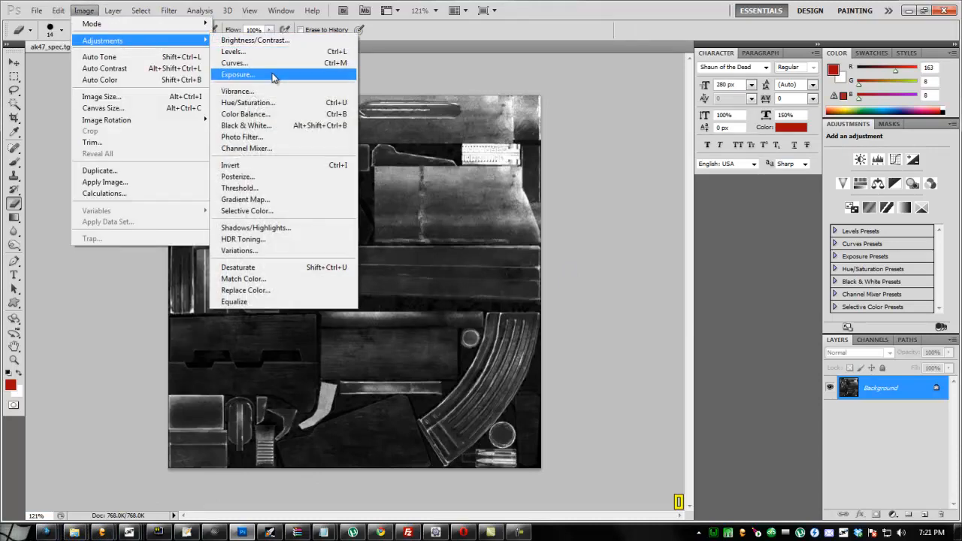
pyautogui.click(237, 75)
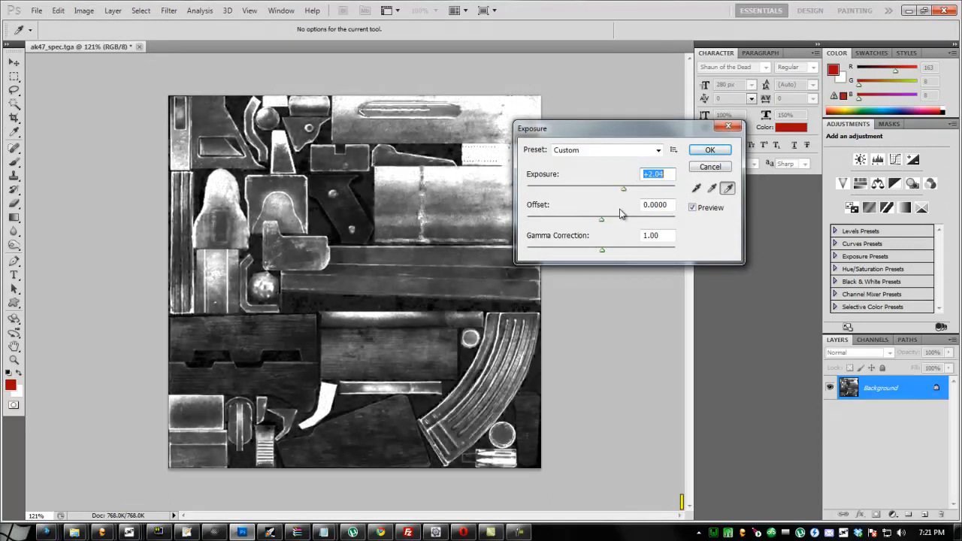
pyautogui.click(36, 10)
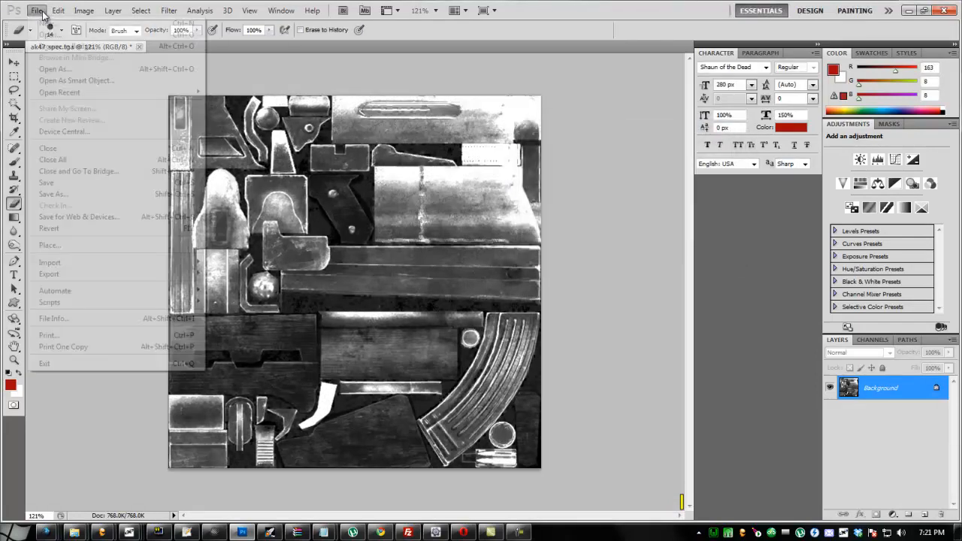
# - Save the specular map as a 32-bit Targa into the source_data folder
pyautogui.click(52, 194)
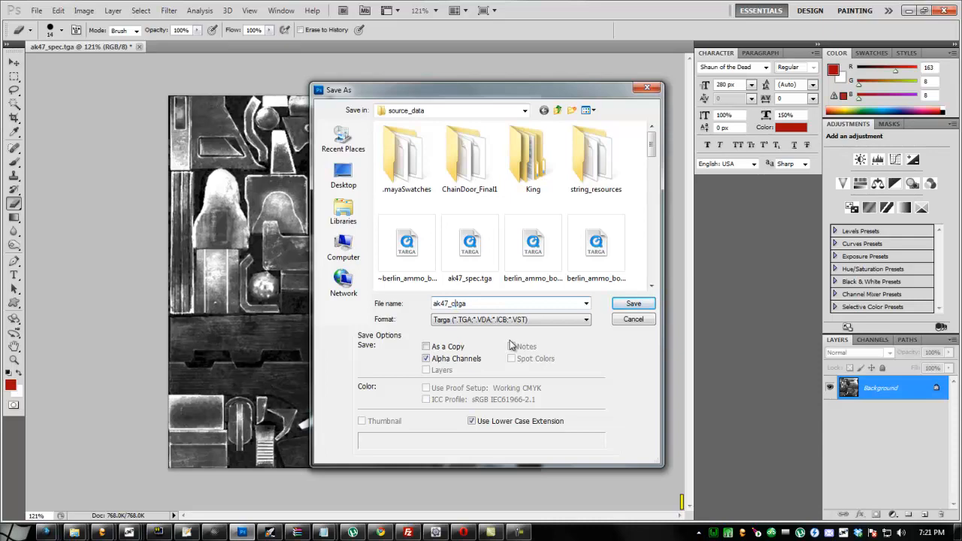
pyautogui.click(633, 304)
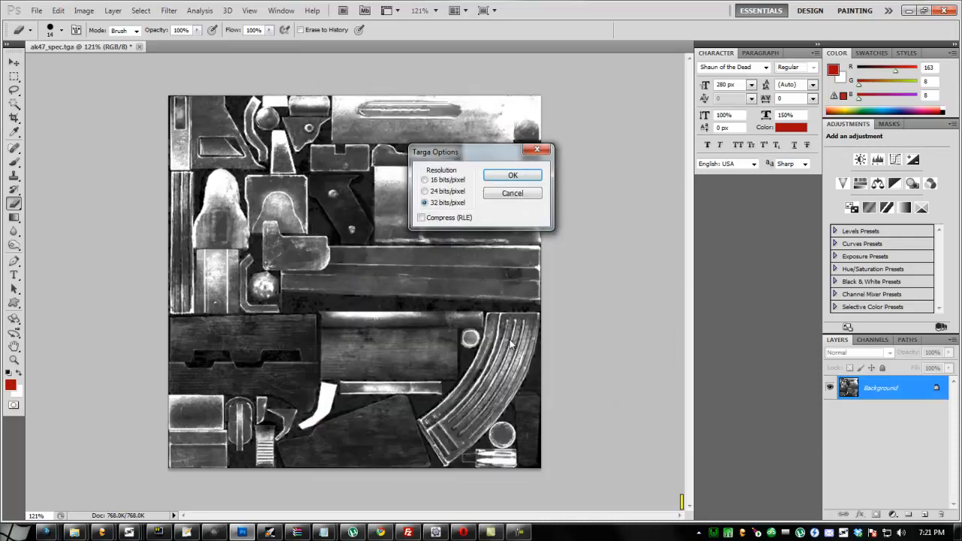
pyautogui.click(512, 174)
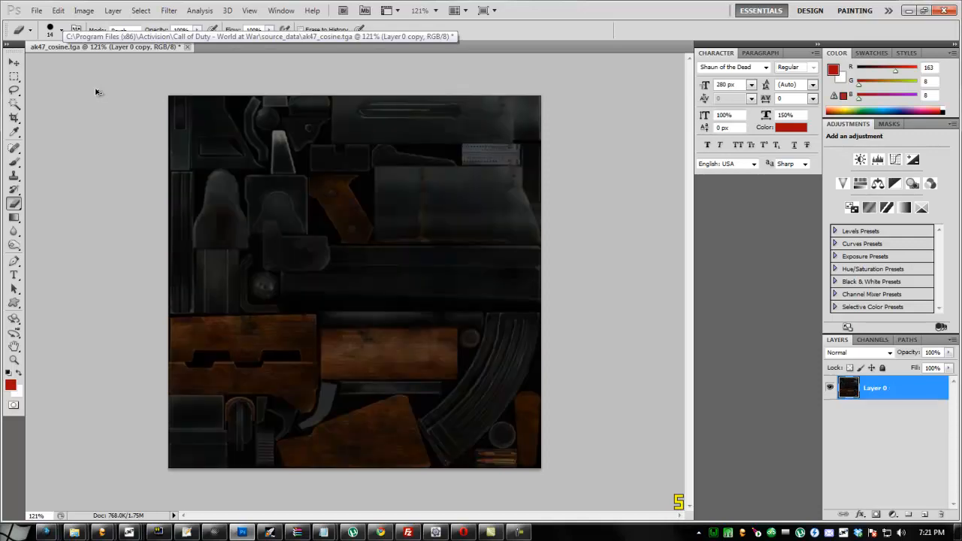
# - Save the darker texture as ak47_cosine.tga at 32 bits/pixel in source_data
pyautogui.click(36, 9)
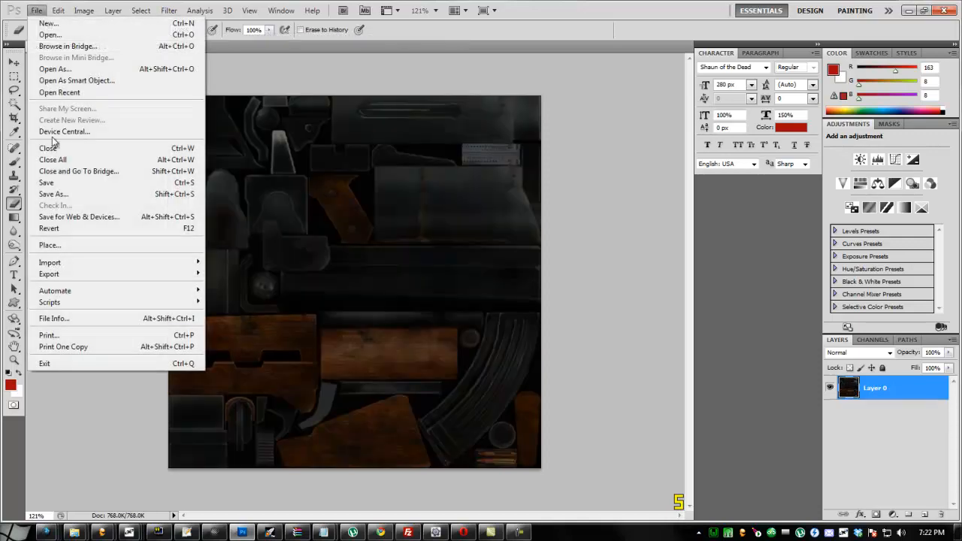
pyautogui.click(54, 193)
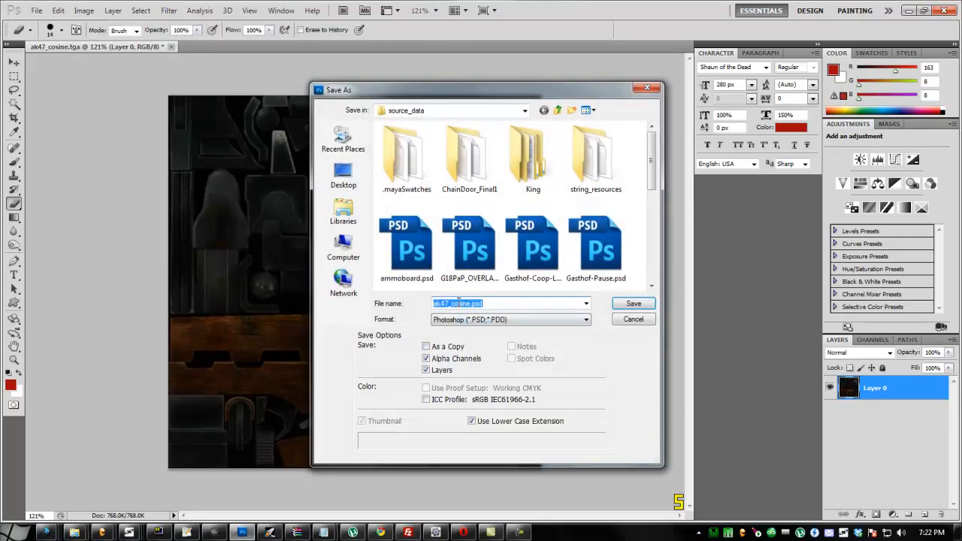
pyautogui.doubleClick(463, 303)
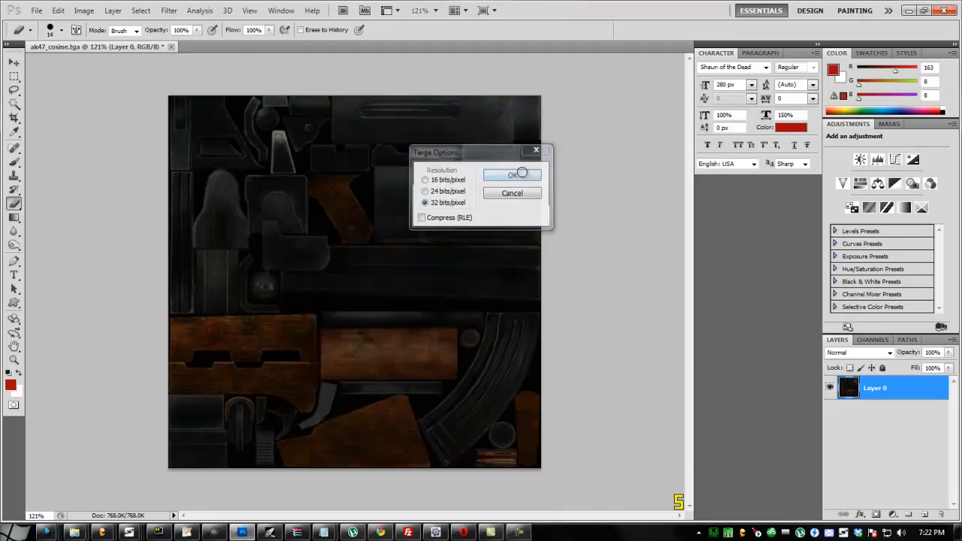
pyautogui.click(511, 175)
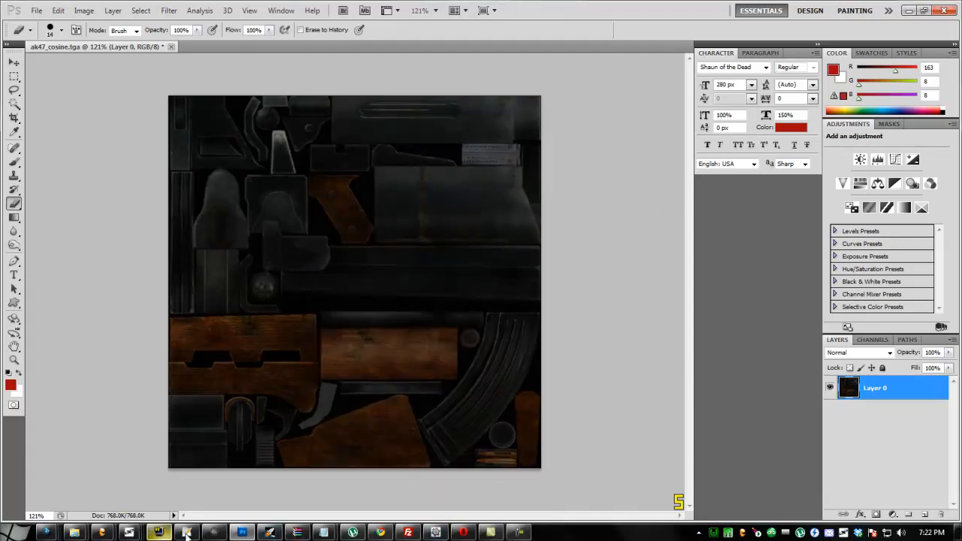
# - Launch Asset Manager and create a new material entry named weapon_ak47_spec
pyautogui.click(158, 532)
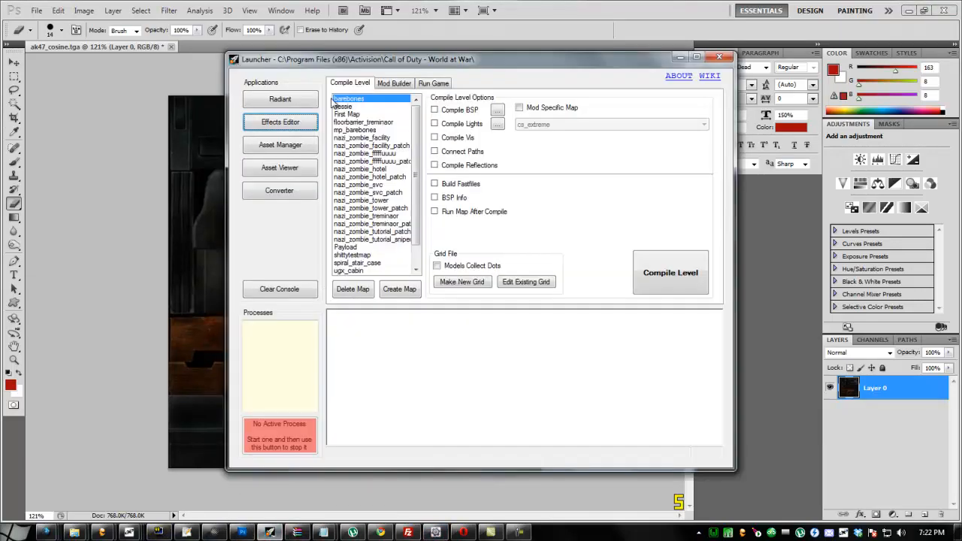
pyautogui.click(279, 145)
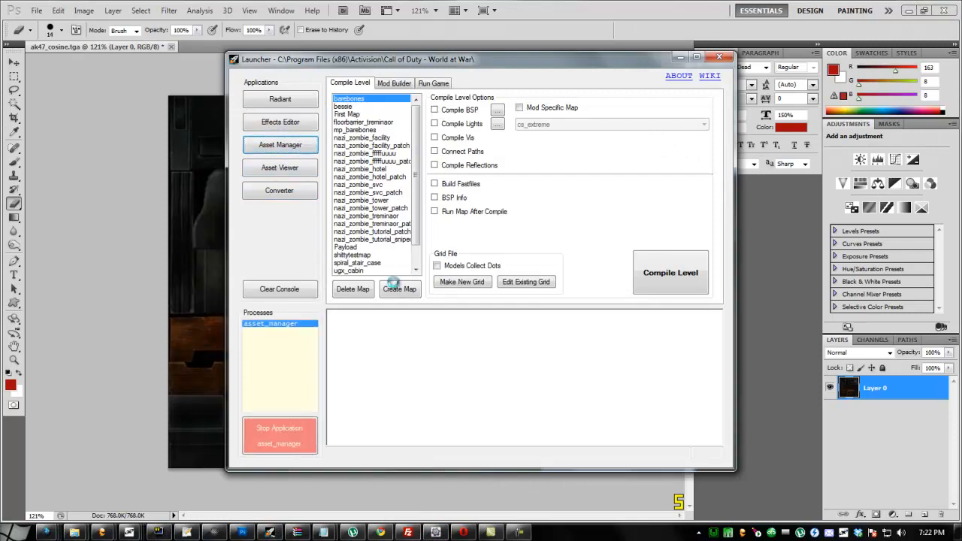
pyautogui.click(279, 144)
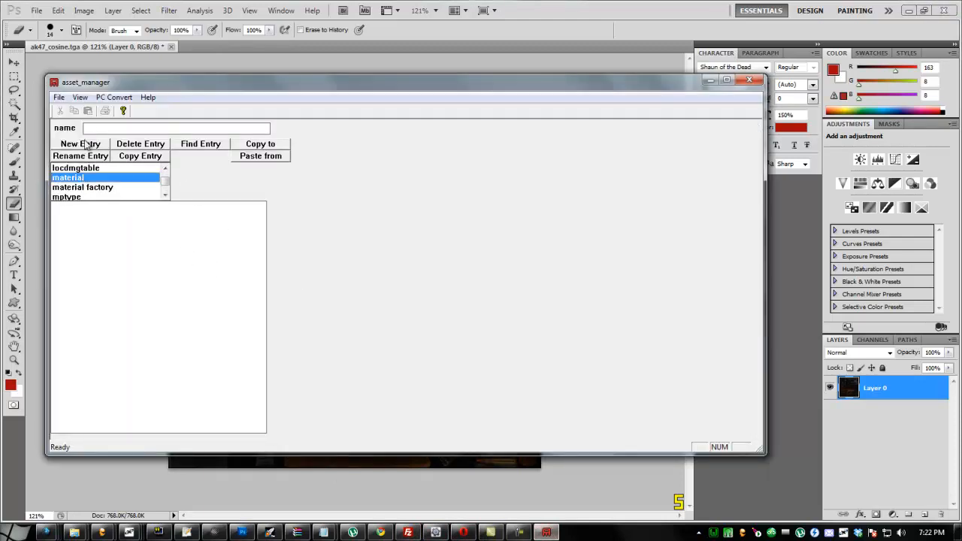
pyautogui.write('weapon_ak47_')
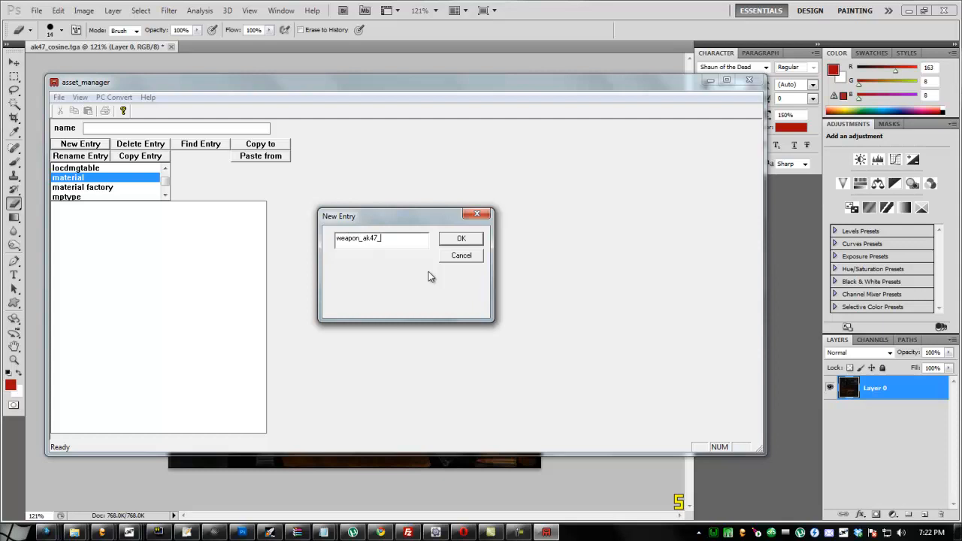
pyautogui.write('s')
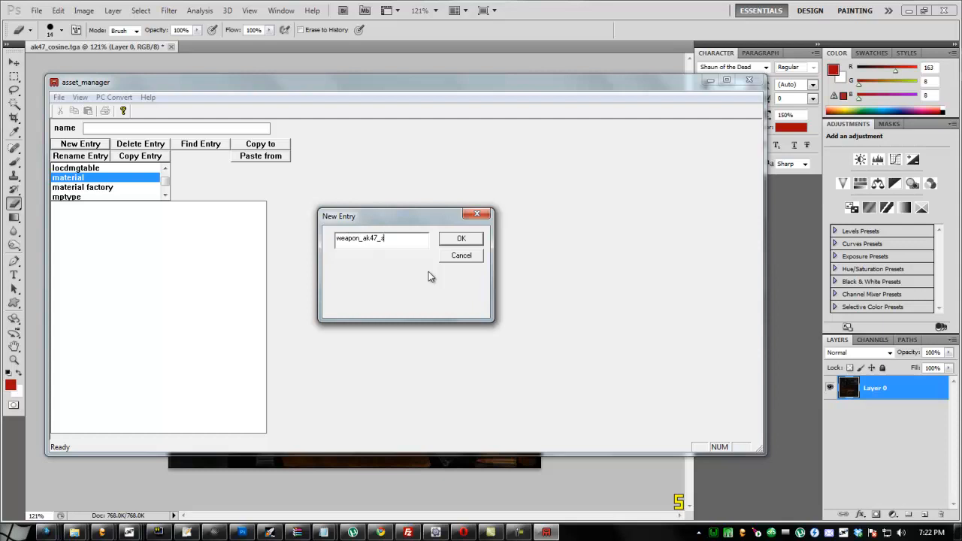
pyautogui.click(461, 237)
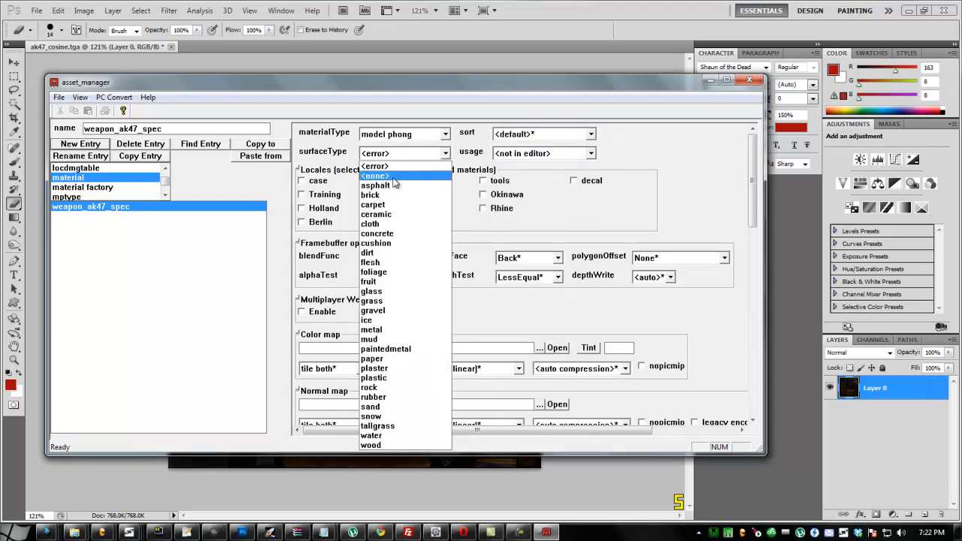
# - Set the material's surfaceType to <none> and review its blend and sort settings
pyautogui.click(375, 176)
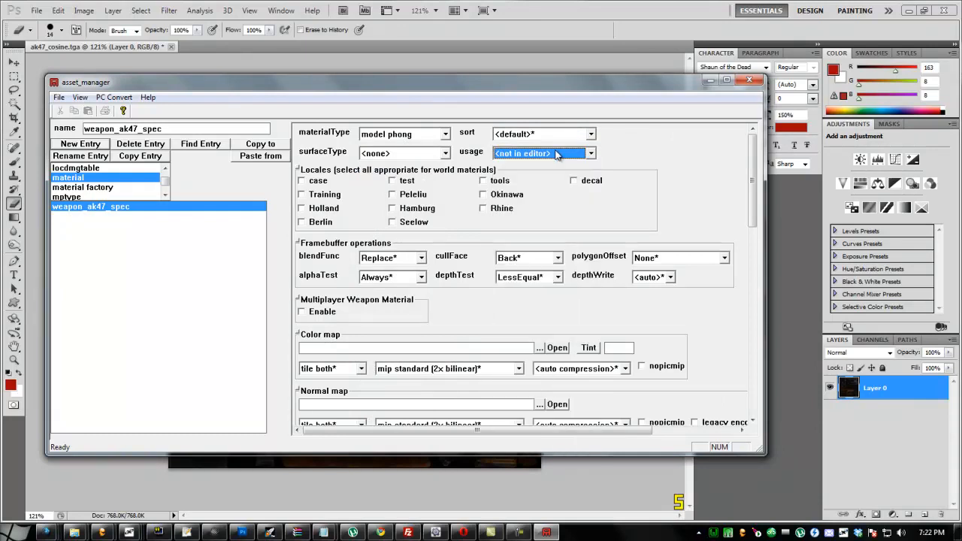
pyautogui.click(420, 259)
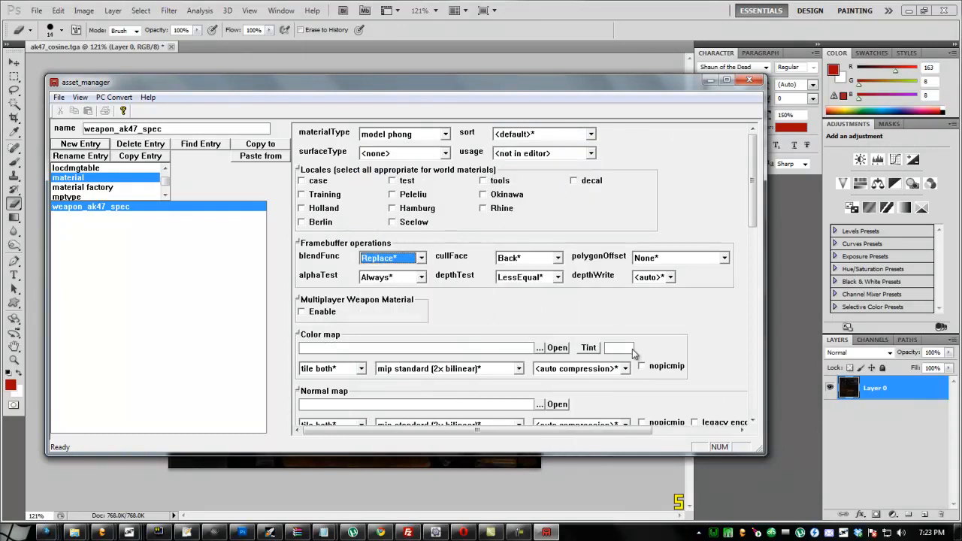
pyautogui.scroll(-3)
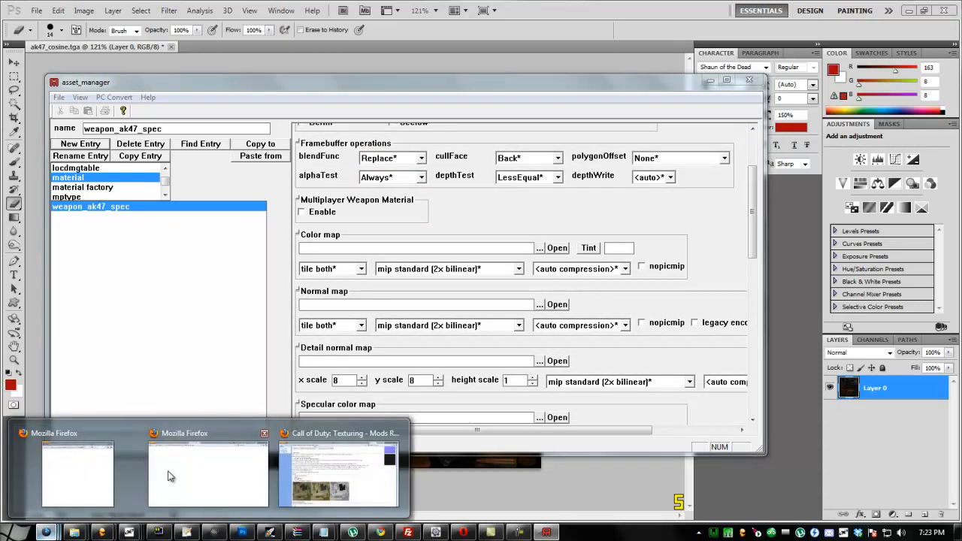
# - Switch to the Firefox window showing the modsrepository Specular maps wiki page
pyautogui.click(339, 474)
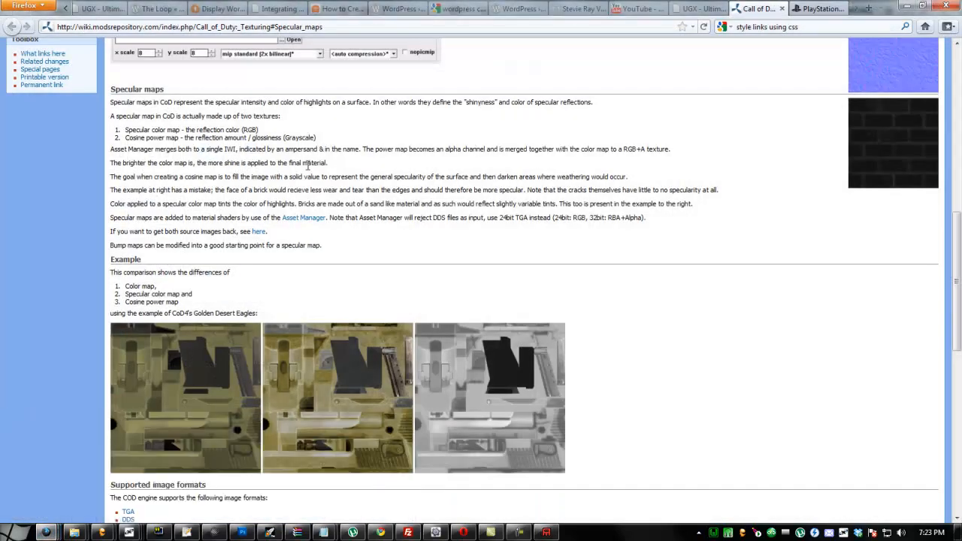
pyautogui.moveTo(355, 220)
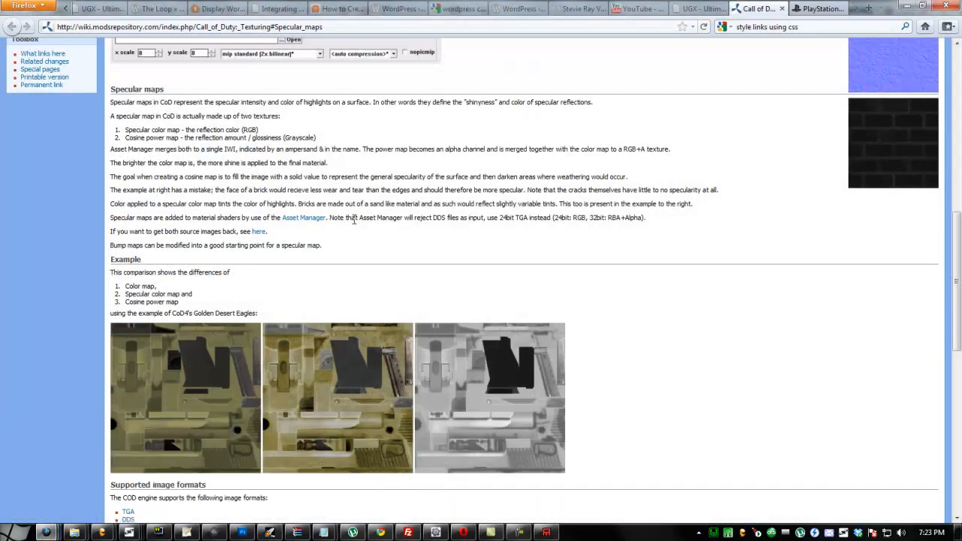
pyautogui.moveTo(460, 232)
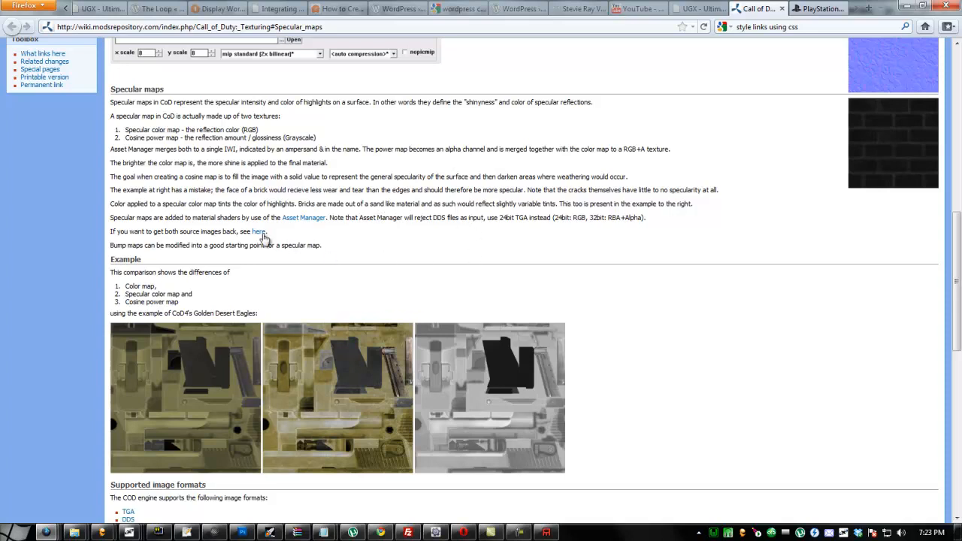
pyautogui.moveTo(216, 221)
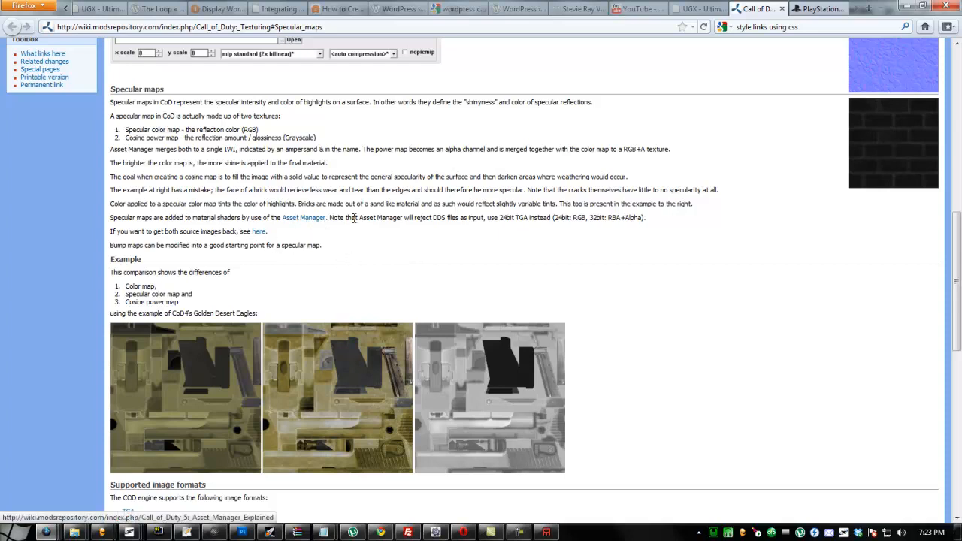
pyautogui.moveTo(487, 240)
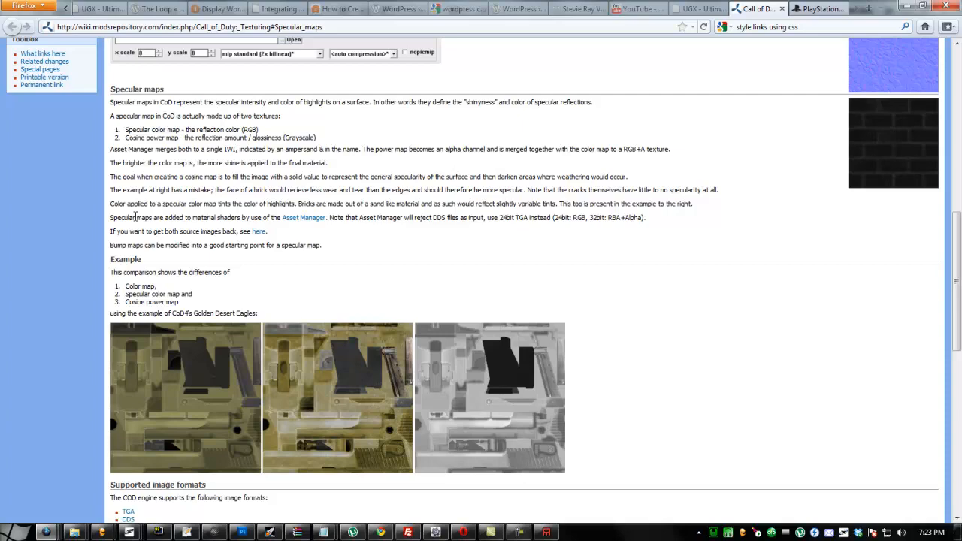
pyautogui.moveTo(505, 301)
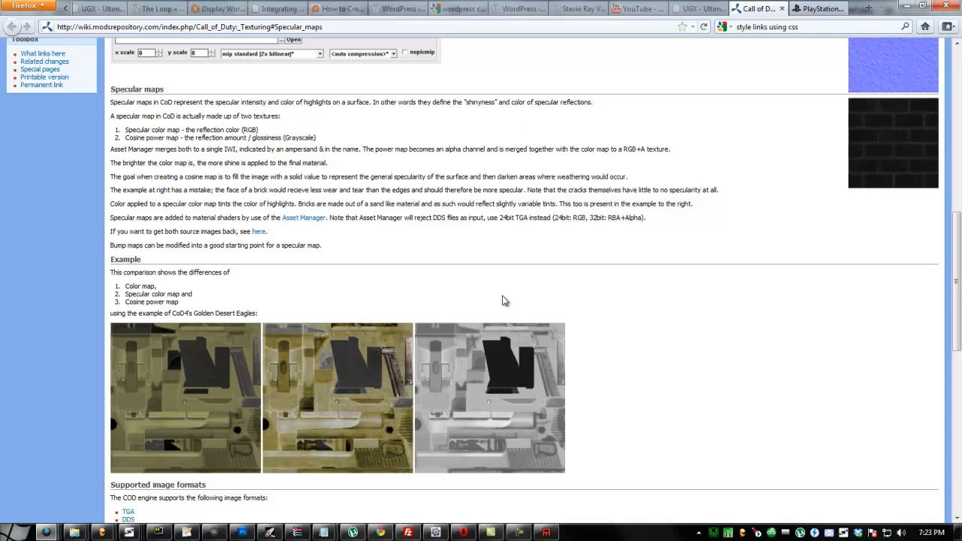
pyautogui.moveTo(905, 16)
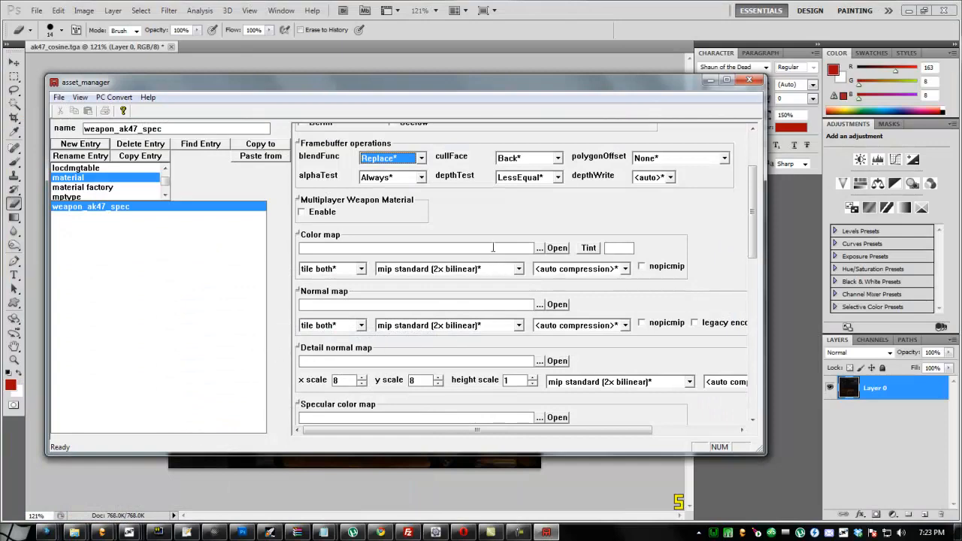
# - Point the material's colour map at ak47_color.tga in source_data, then return to Photoshop
pyautogui.click(556, 246)
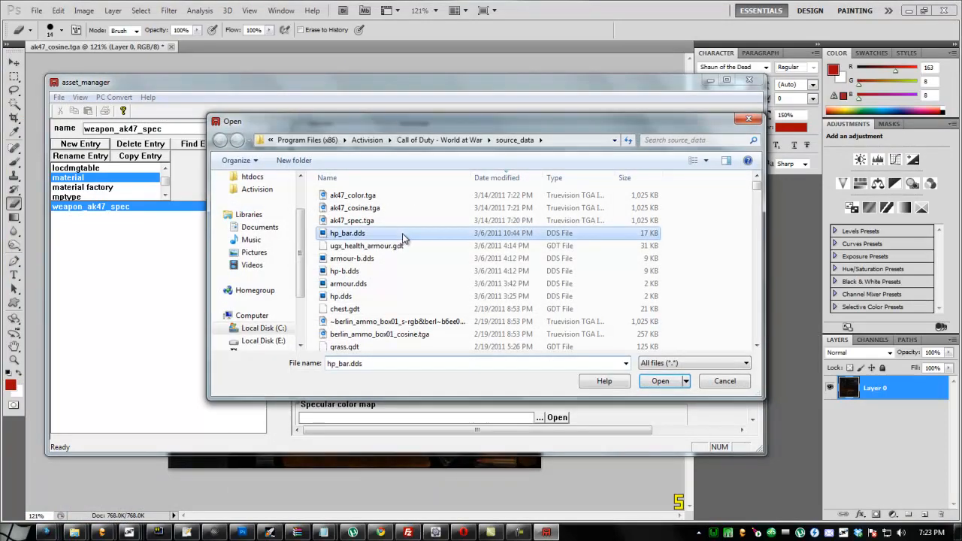
pyautogui.click(724, 382)
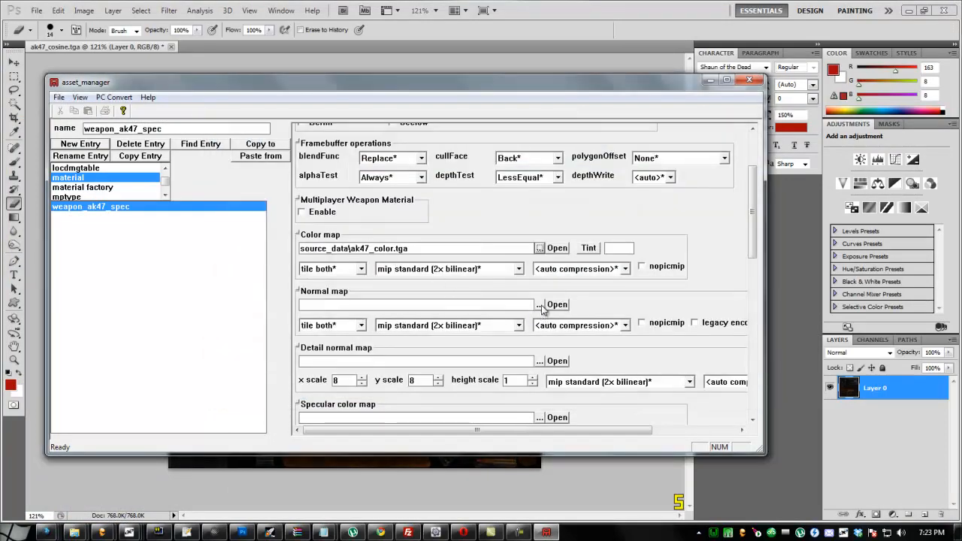
pyautogui.click(539, 304)
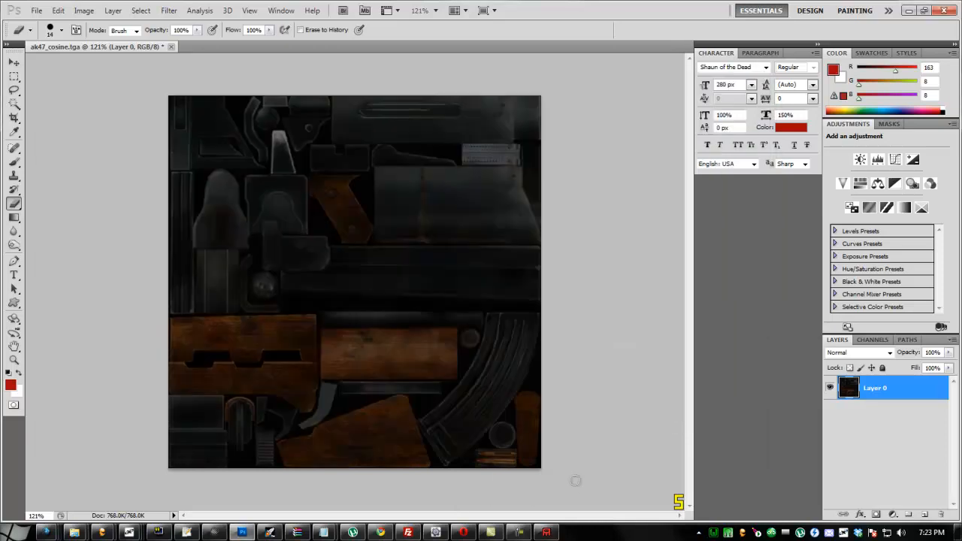
# - Generate a blue normal map with the NVIDIA Normal Map Filter and save it as ak47_norm Targa in source_data
pyautogui.click(168, 9)
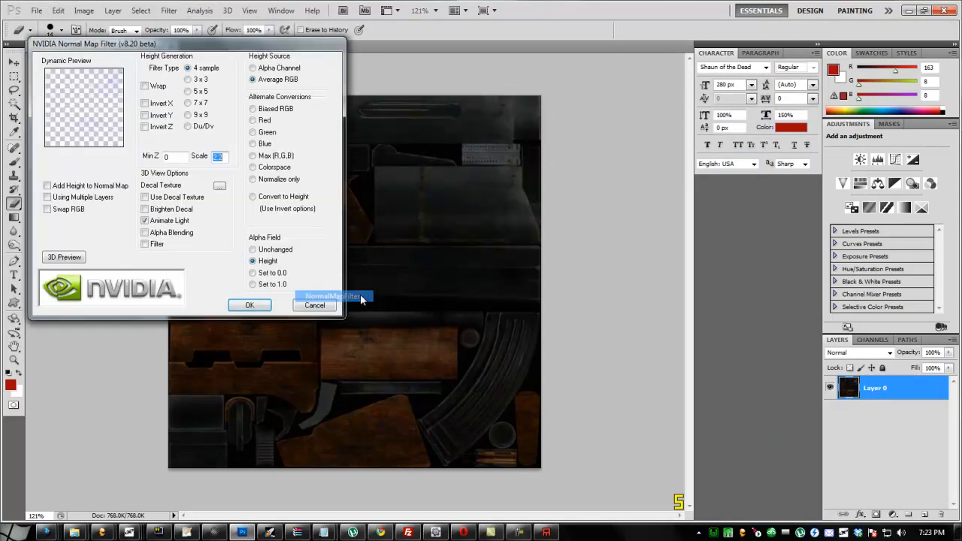
pyautogui.click(249, 304)
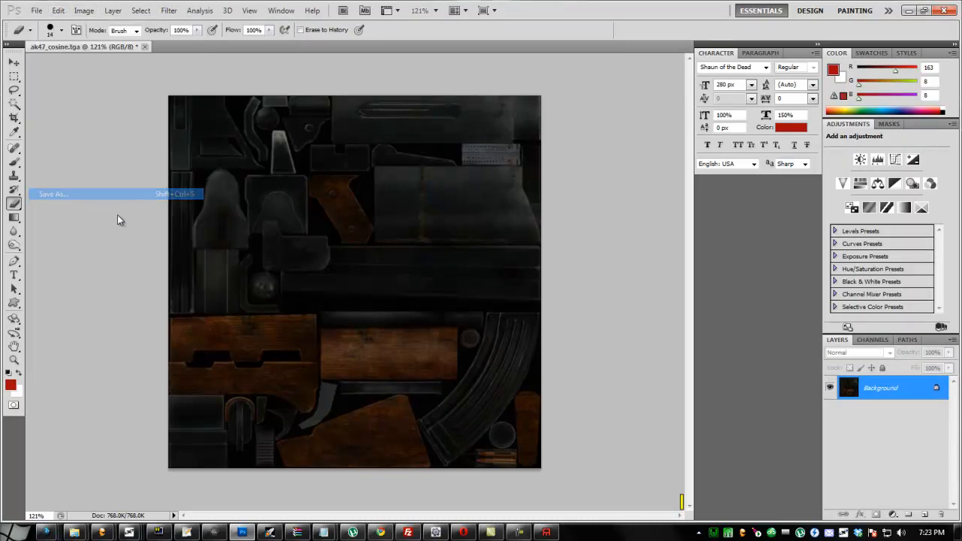
pyautogui.click(52, 194)
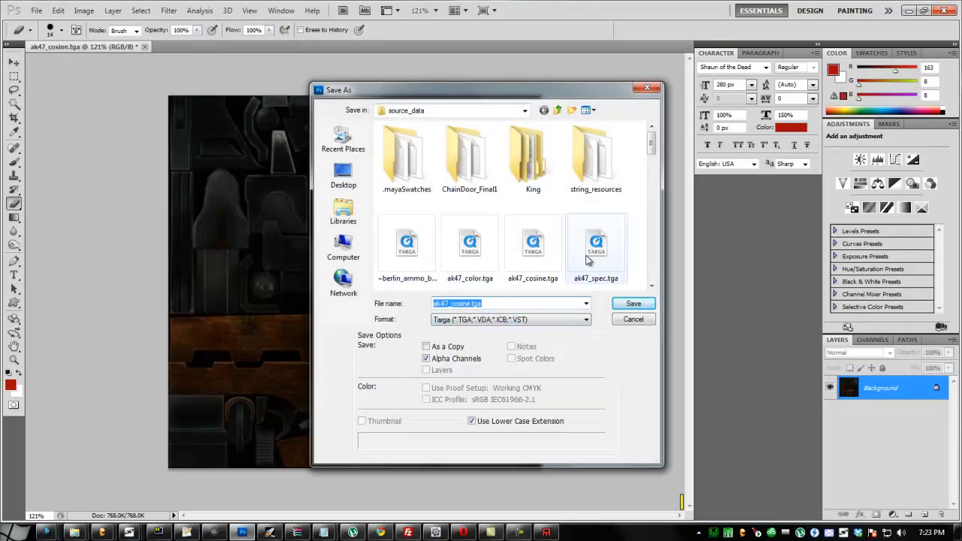
pyautogui.click(633, 304)
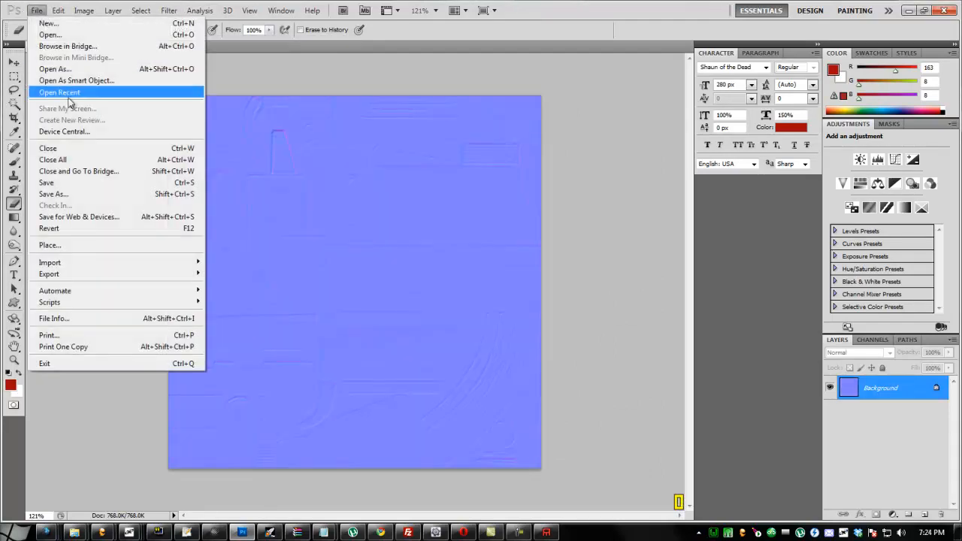
pyautogui.click(54, 194)
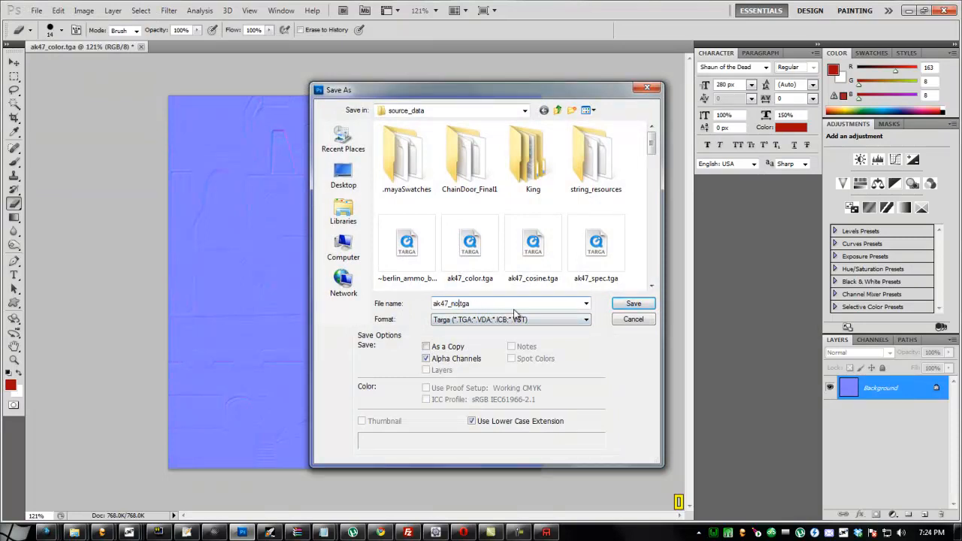
pyautogui.click(632, 304)
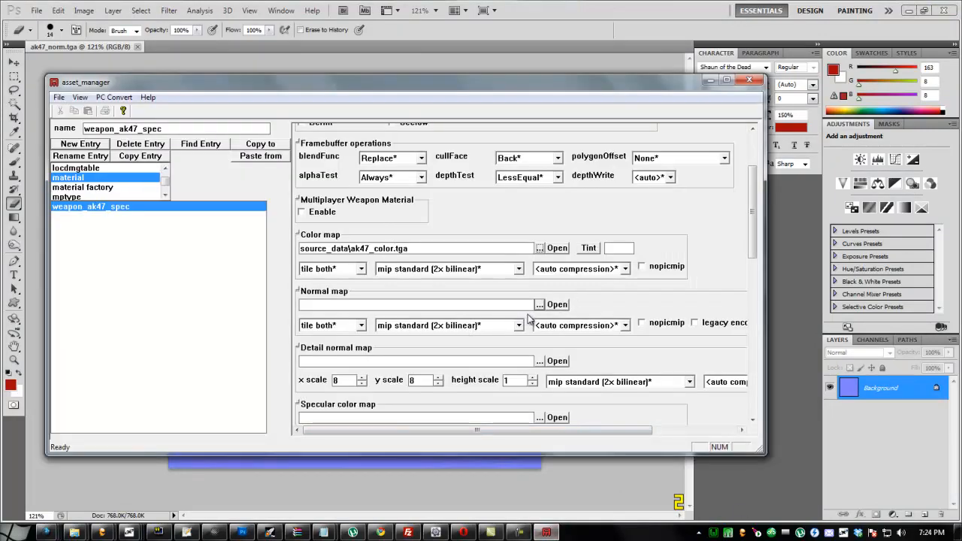
# - Assign the AK-47 normal TGA as normal map, save the material as ak47_sec.gdt and PC-convert the current asset
pyautogui.click(556, 304)
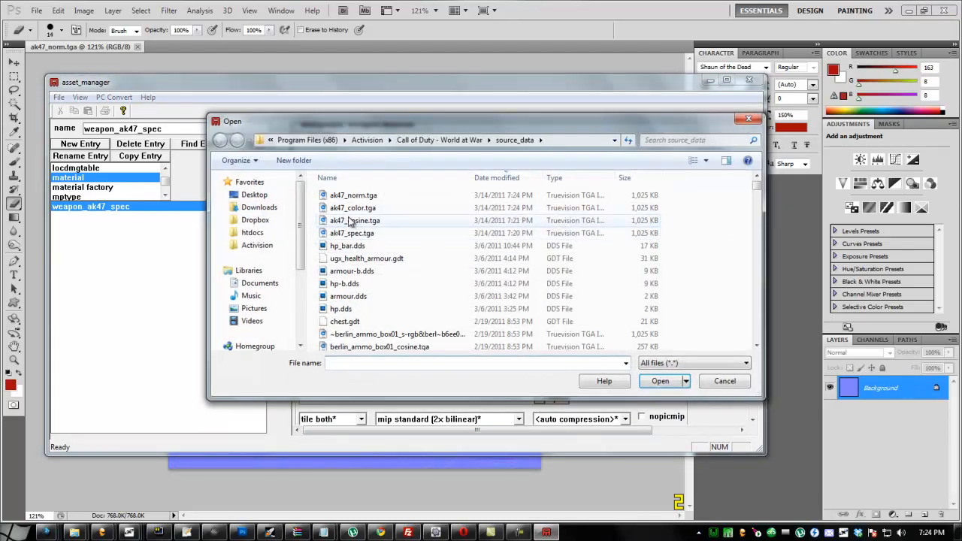
pyautogui.click(659, 382)
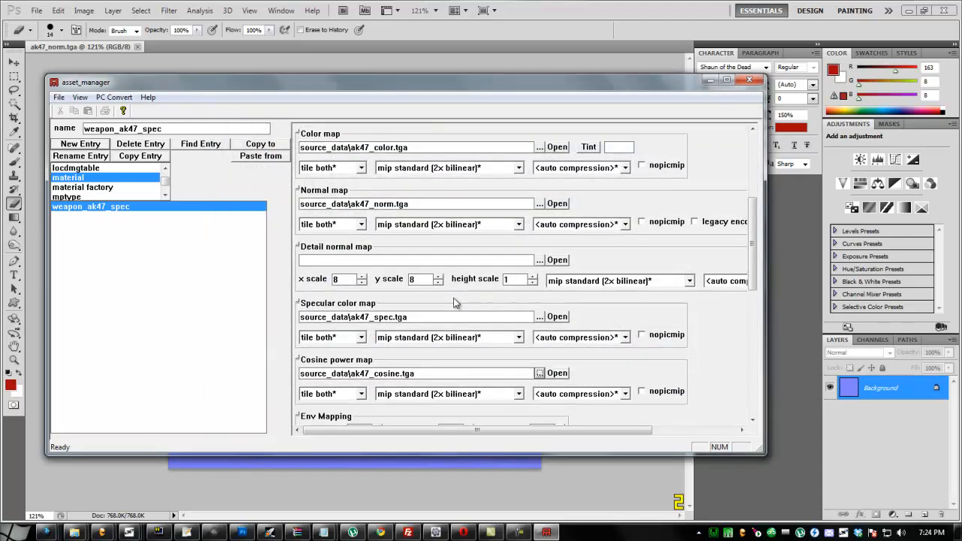
pyautogui.scroll(-3)
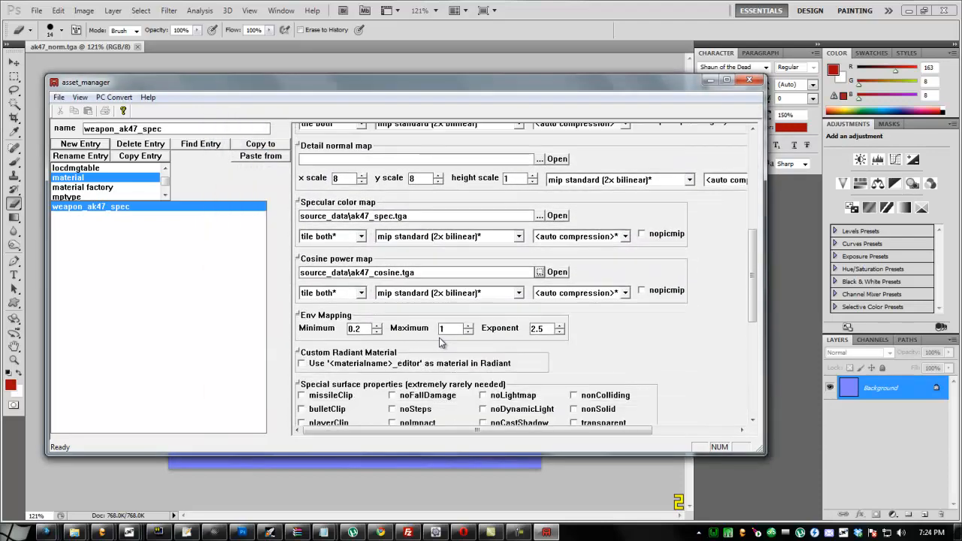
pyautogui.scroll(-3)
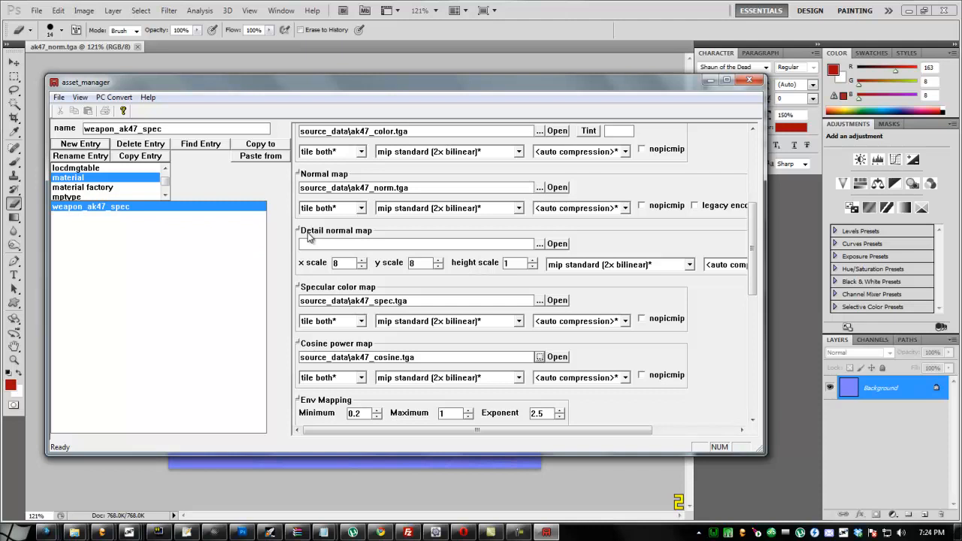
pyautogui.moveTo(333, 231)
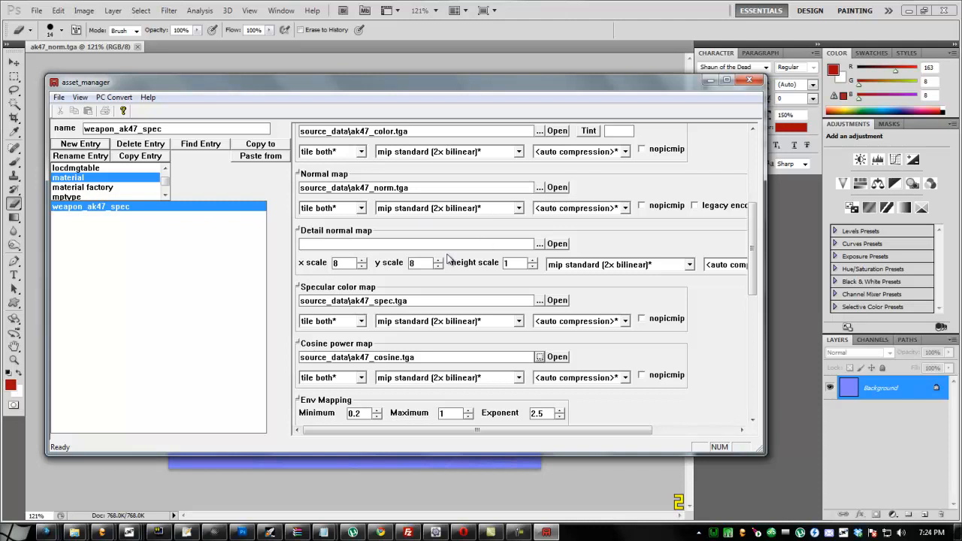
pyautogui.moveTo(451, 255)
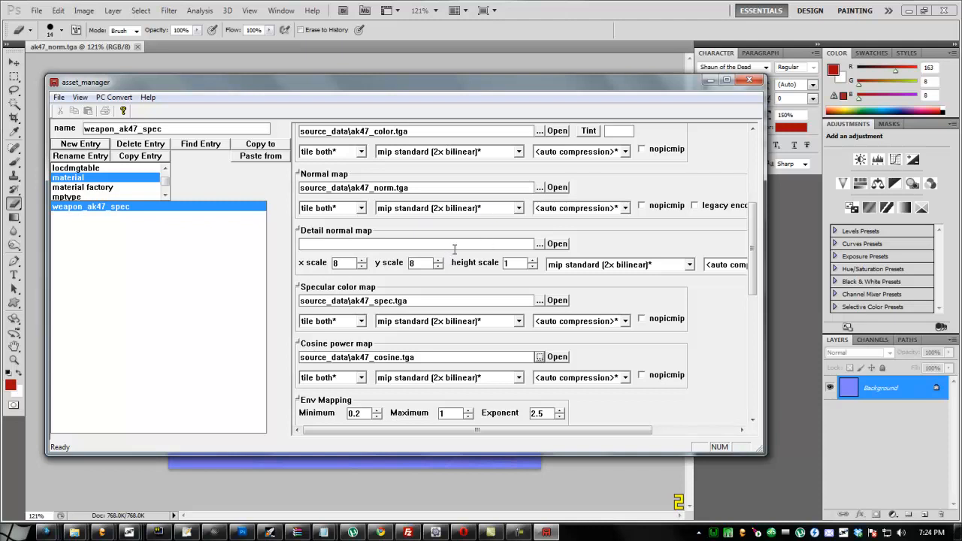
pyautogui.moveTo(514, 237)
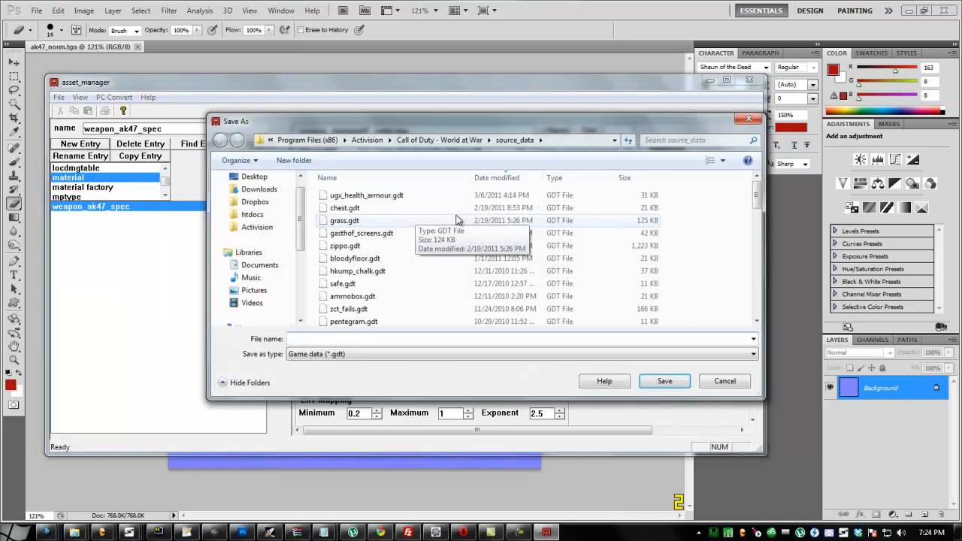
pyautogui.write('ak47_sec')
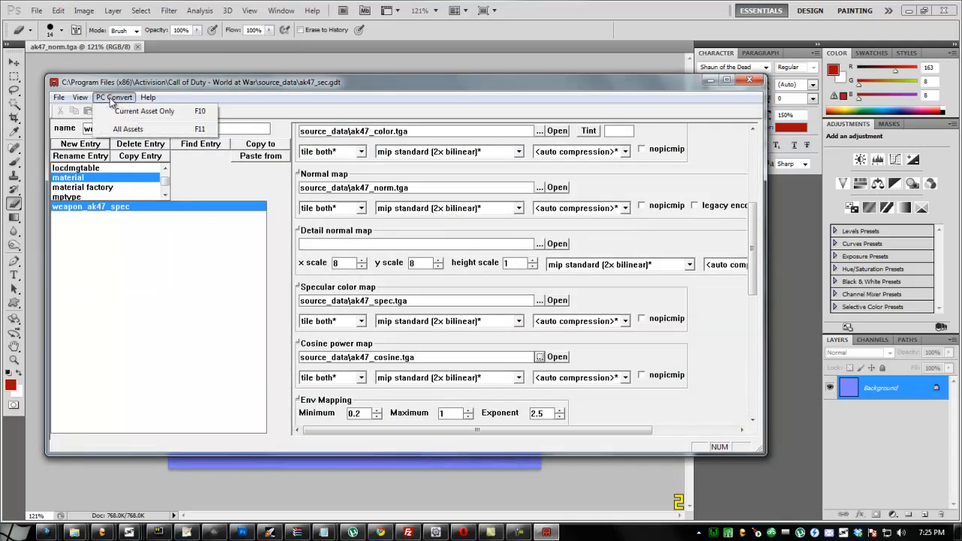
pyautogui.click(144, 111)
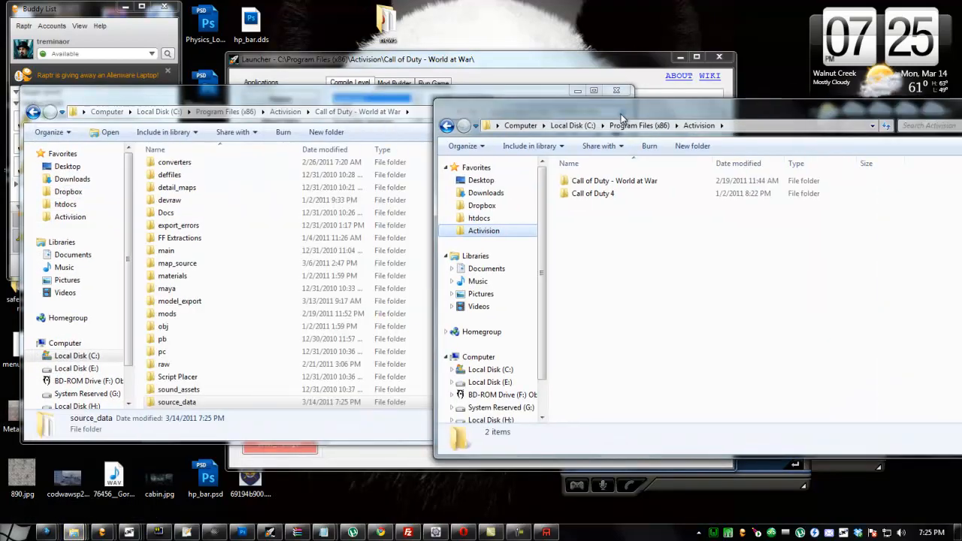
# - In the World at War mod's images folder, rename the converted AK-47 IWI files, confirming the extension warning
pyautogui.doubleClick(614, 181)
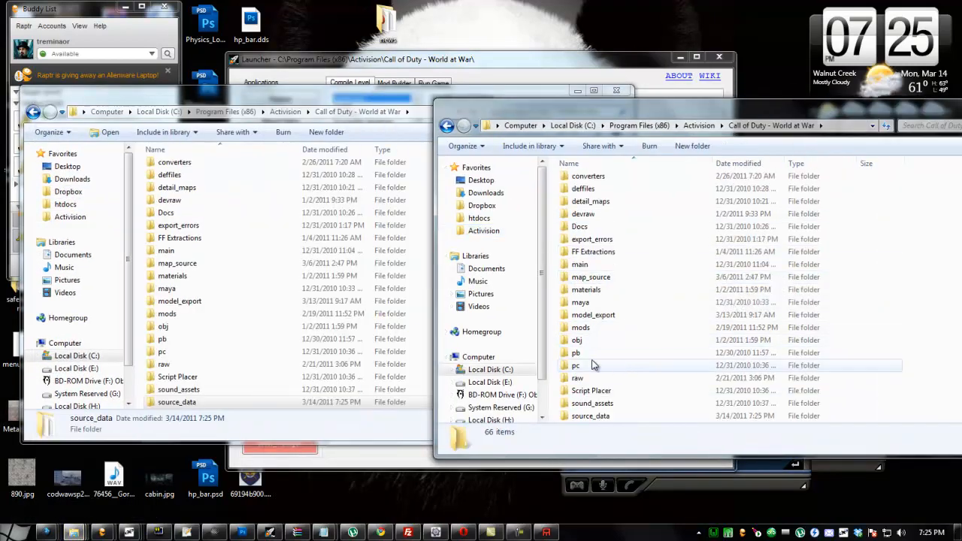
pyautogui.doubleClick(580, 327)
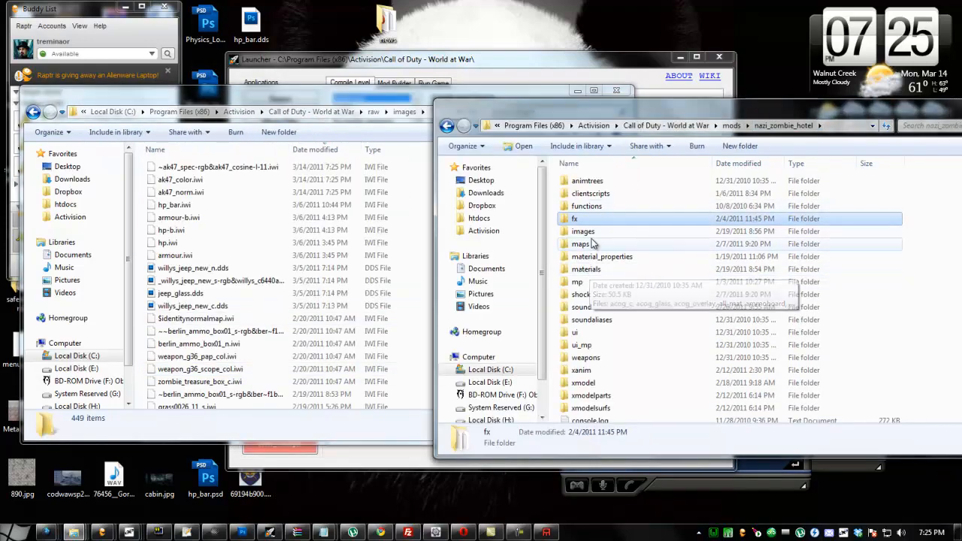
pyautogui.doubleClick(583, 232)
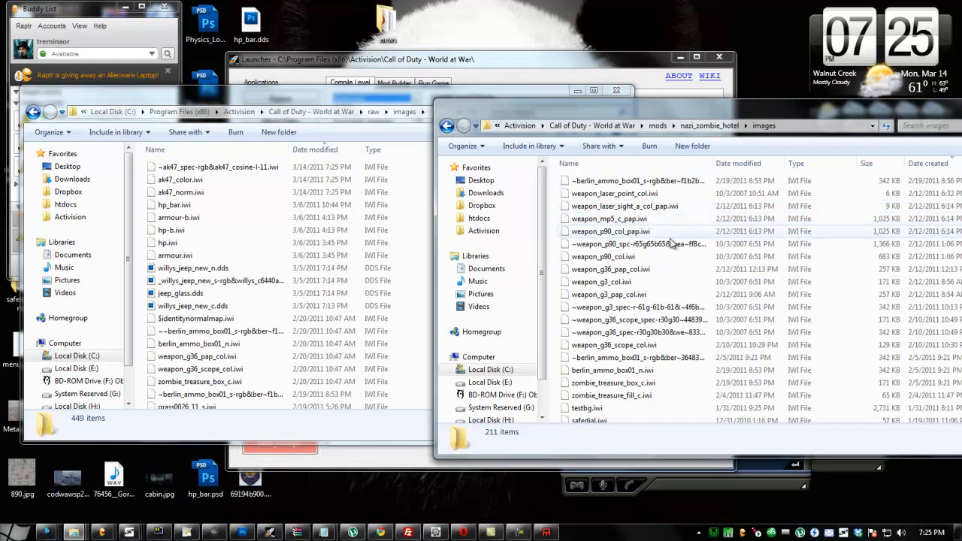
pyautogui.moveTo(616, 281)
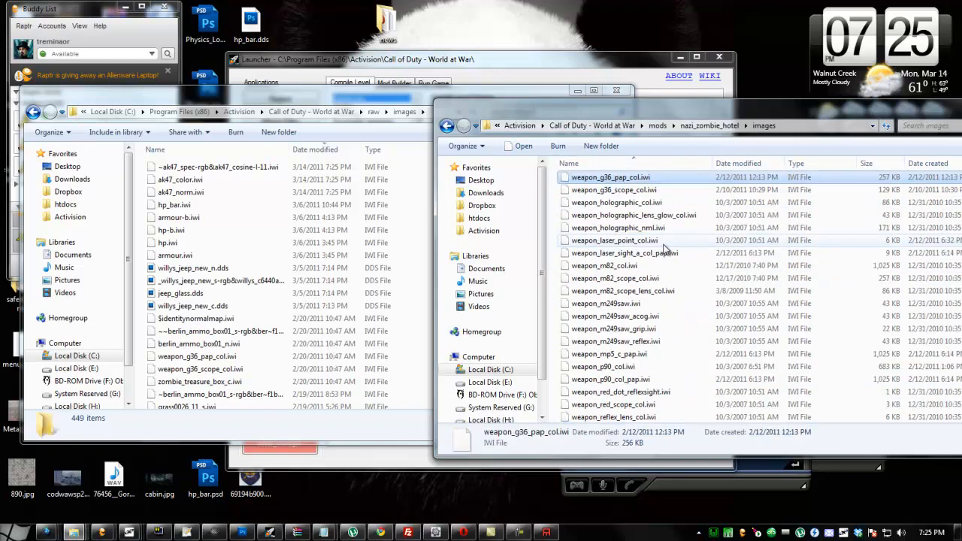
pyautogui.scroll(-3)
pyautogui.write('weapon_ak47_c.old')
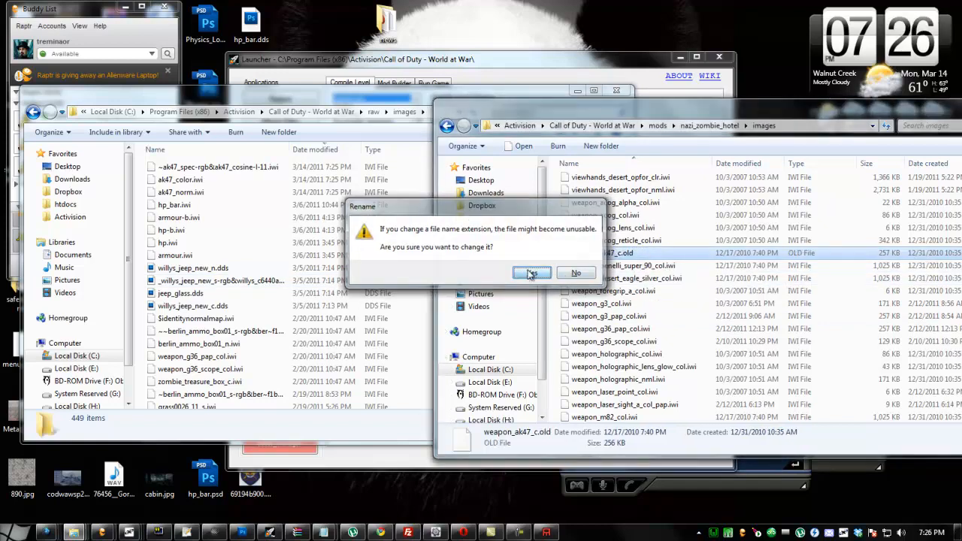
pyautogui.click(532, 272)
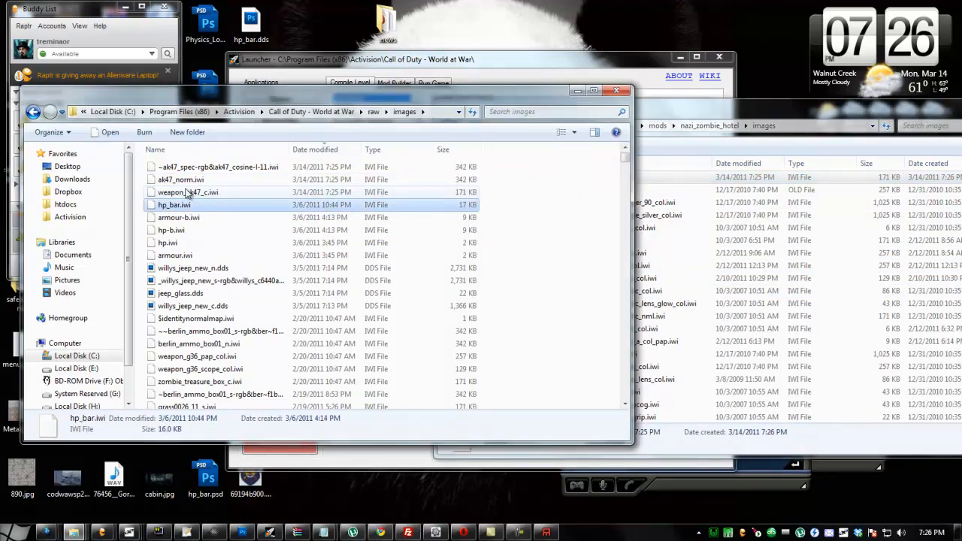
pyautogui.click(181, 179)
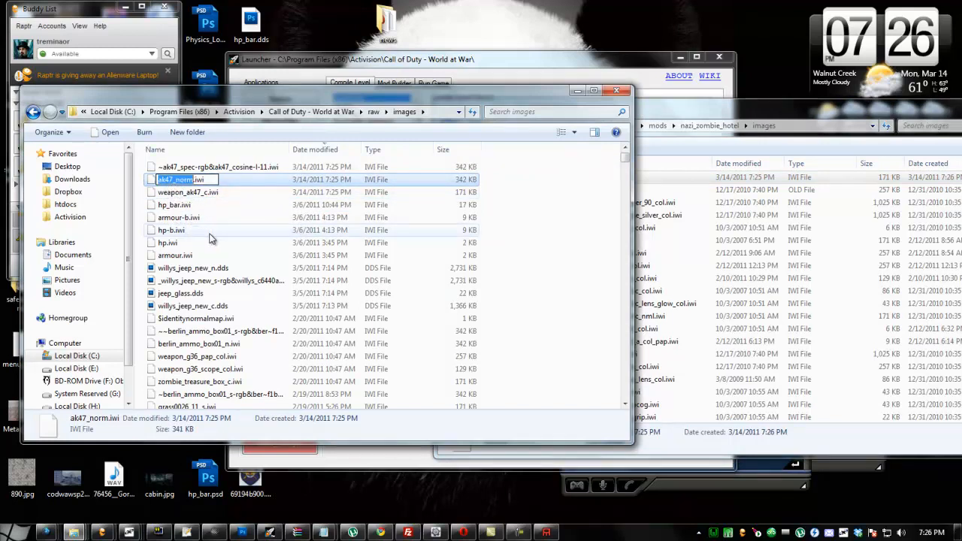
pyautogui.click(188, 192)
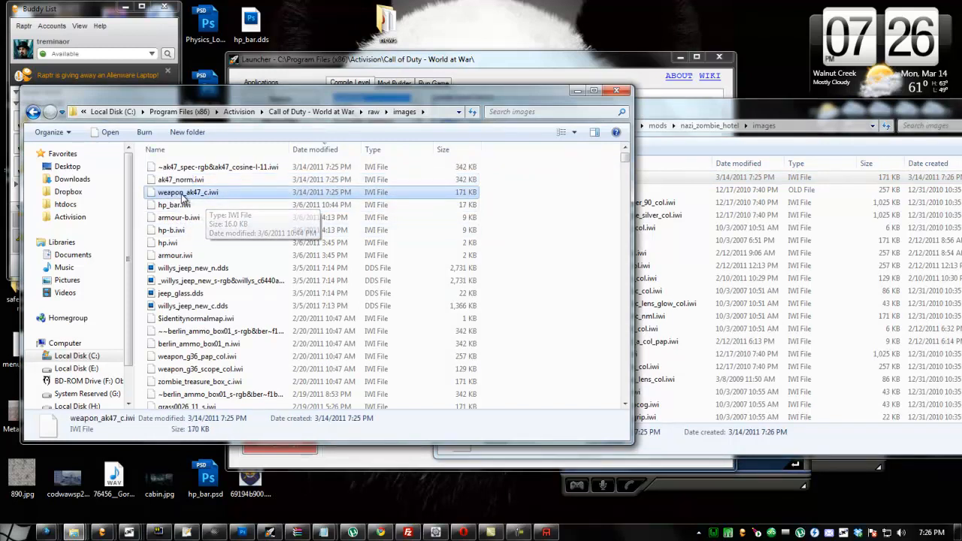
pyautogui.click(180, 179)
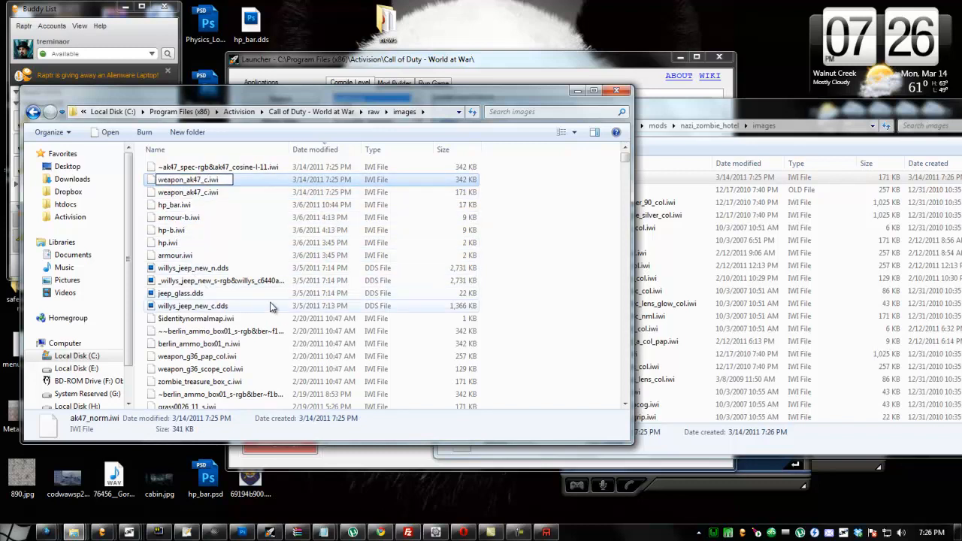
pyautogui.click(188, 192)
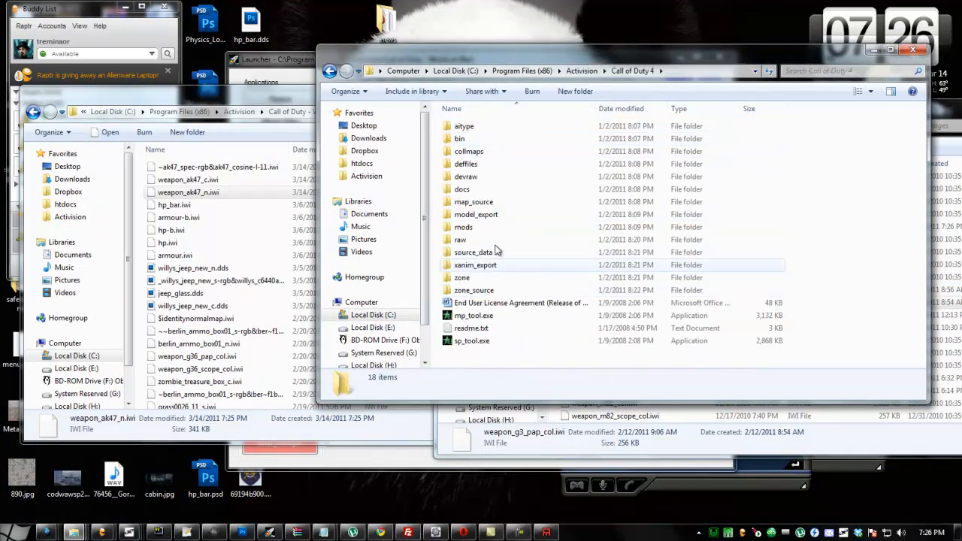
# - Browse CoD4 raw images to check the original weapon_ak47 colour and following image names
pyautogui.doubleClick(459, 239)
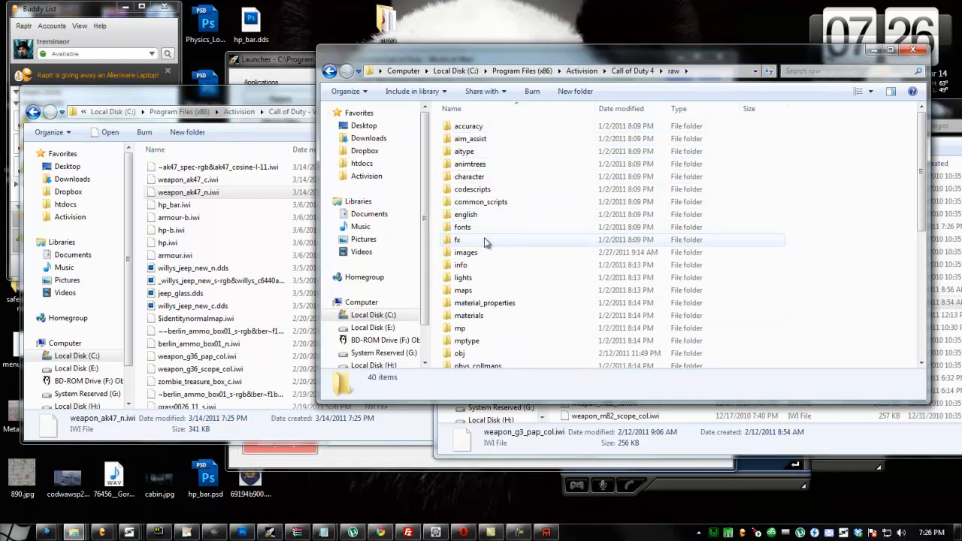
pyautogui.doubleClick(466, 252)
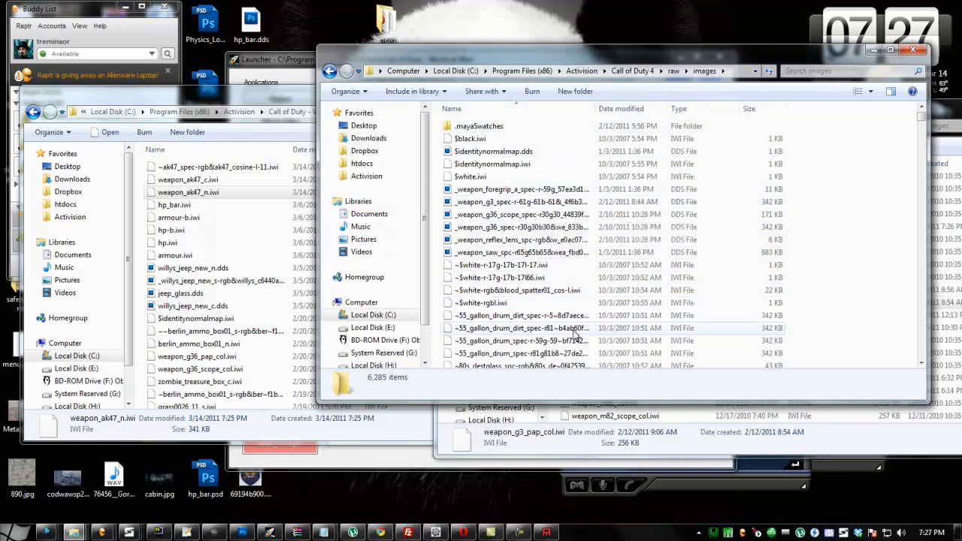
pyautogui.moveTo(559, 331)
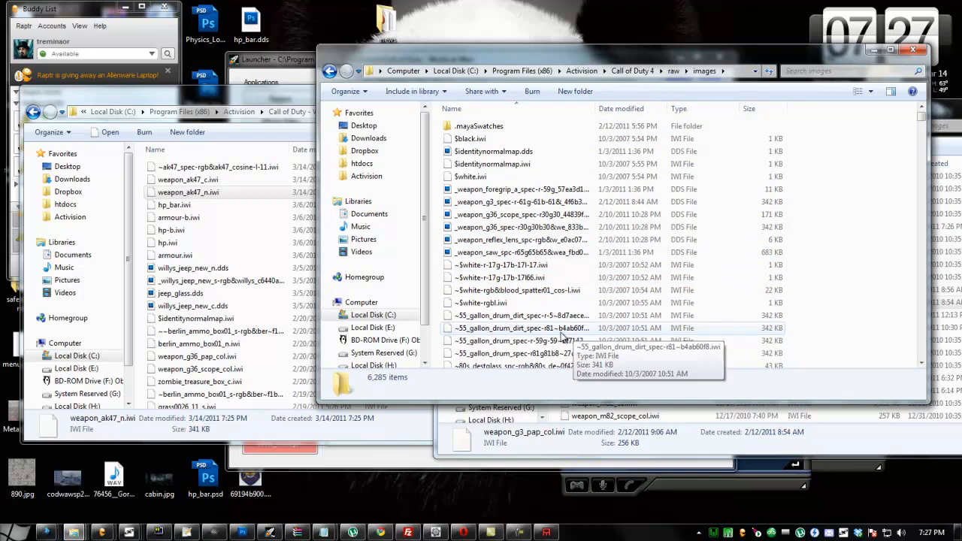
pyautogui.click(523, 339)
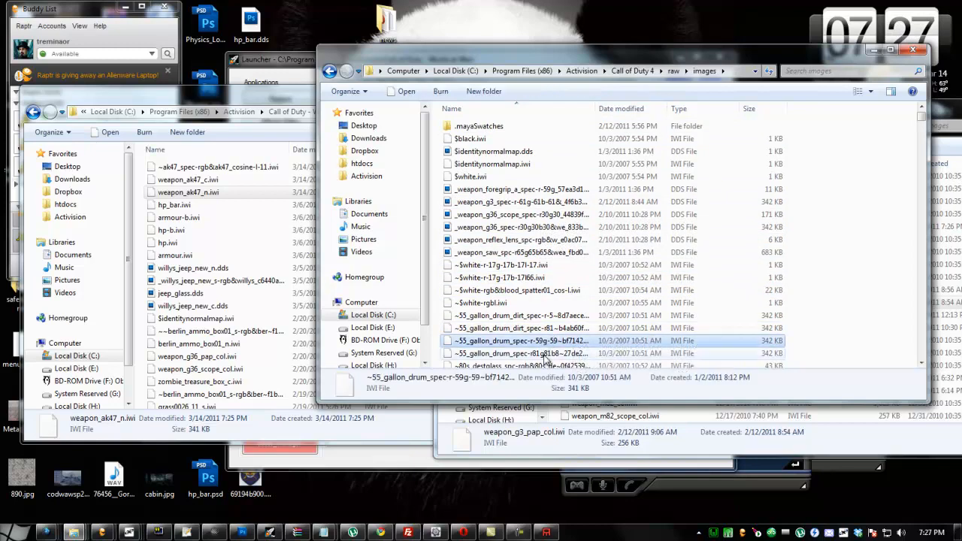
pyautogui.scroll(-3)
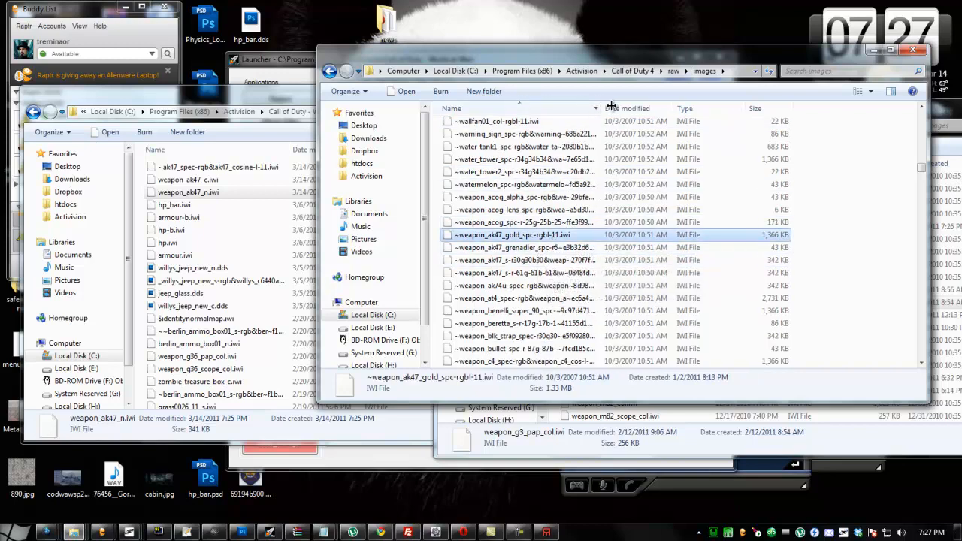
pyautogui.click(532, 260)
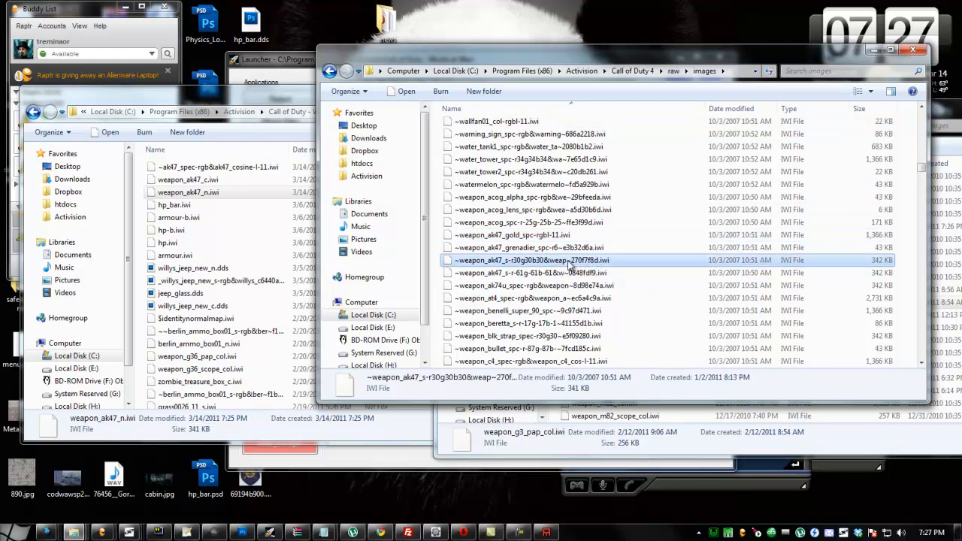
pyautogui.click(529, 273)
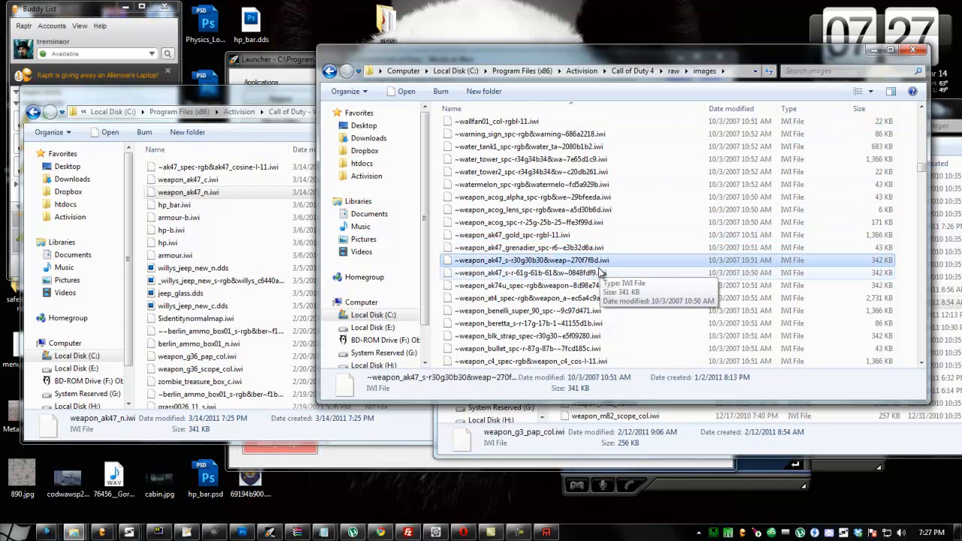
pyautogui.moveTo(72, 532)
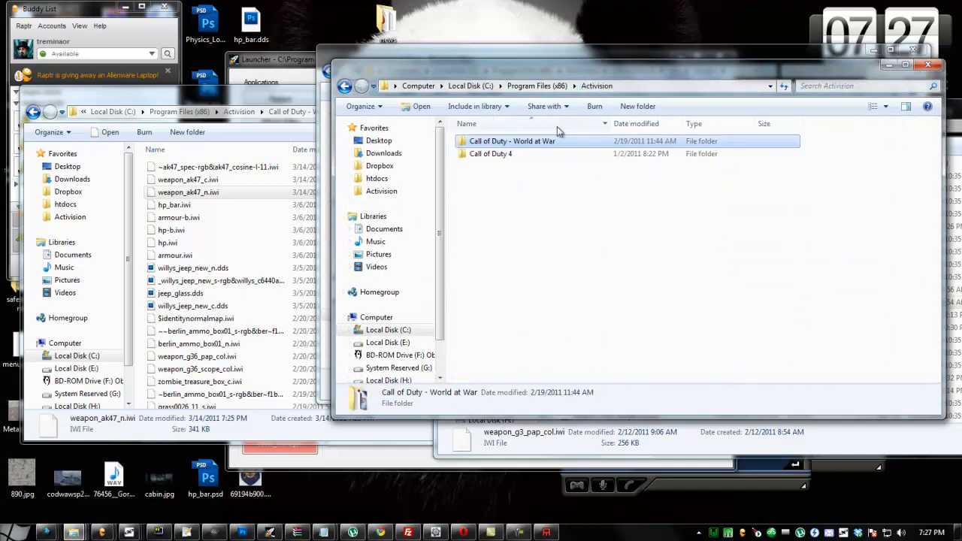
# - Go to the Call of Duty 4 raw materials folder and scroll to the weapon material files
pyautogui.doubleClick(490, 153)
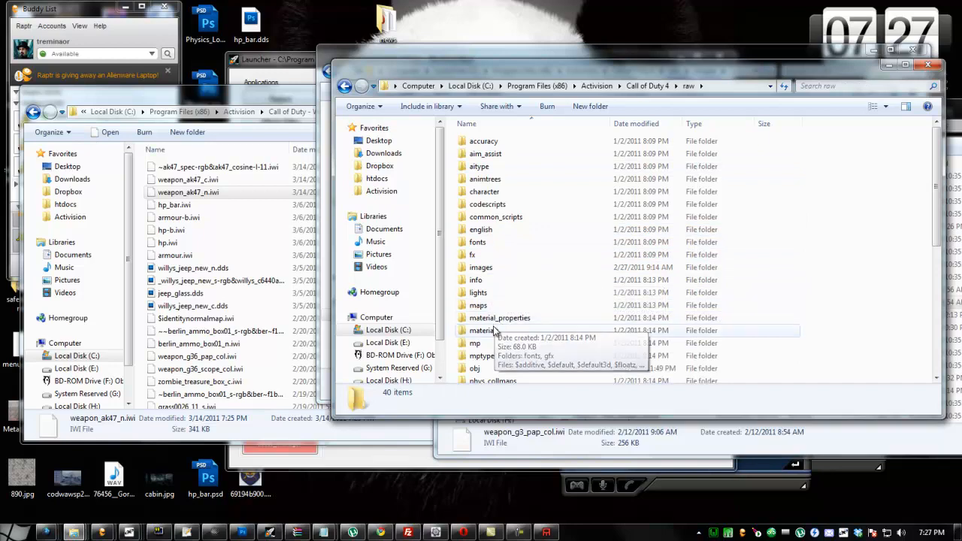
pyautogui.doubleClick(481, 331)
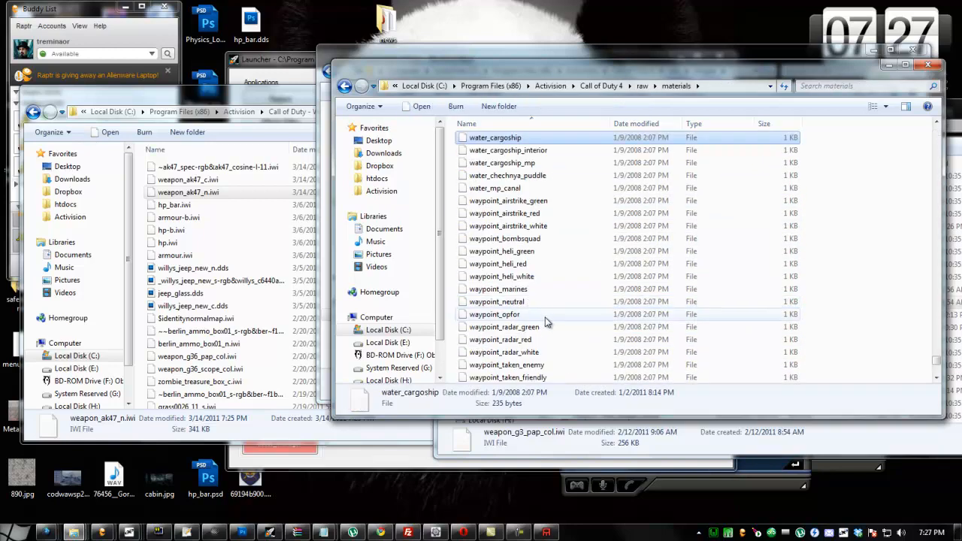
pyautogui.scroll(-3)
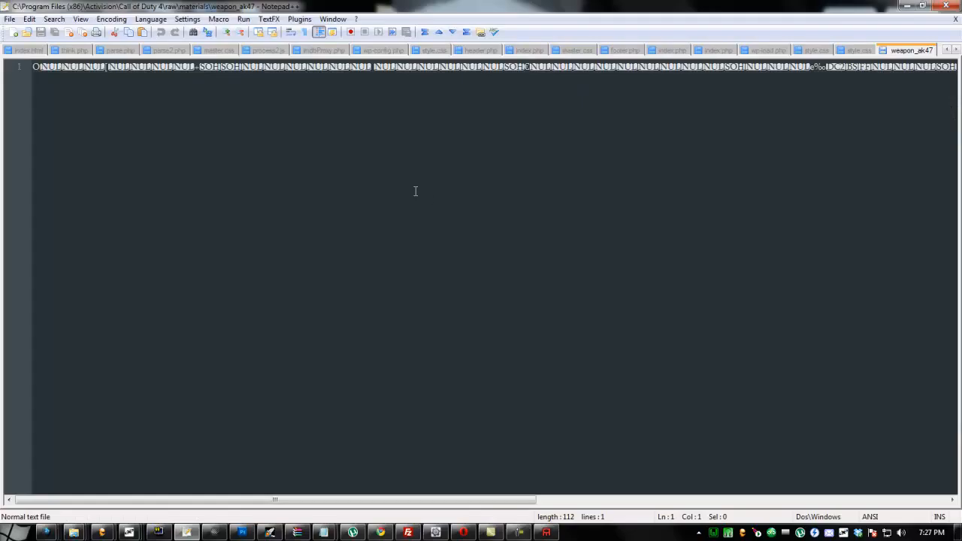
# - Scroll across the weapon_ak47 material's single line in Notepad++ to read its referenced image names
pyautogui.hscroll(3)
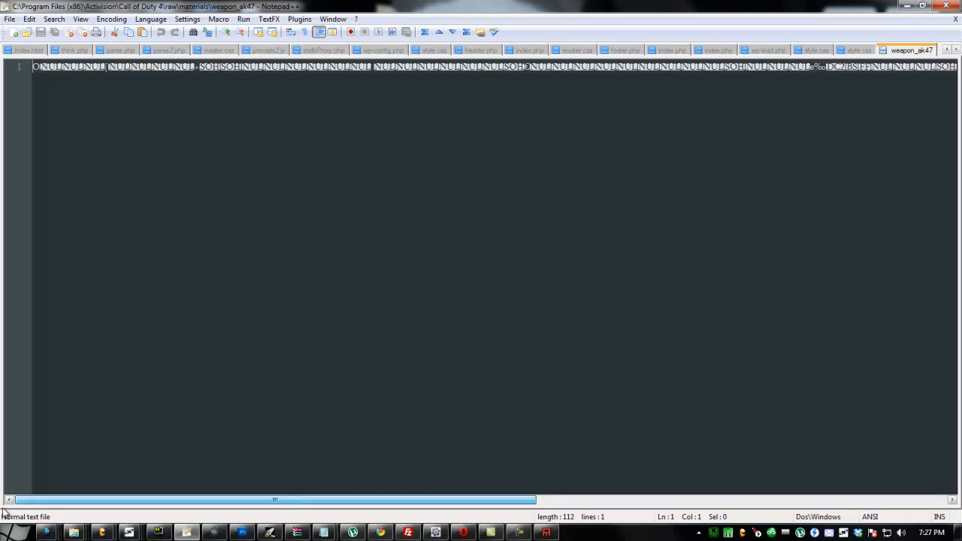
pyautogui.click(855, 51)
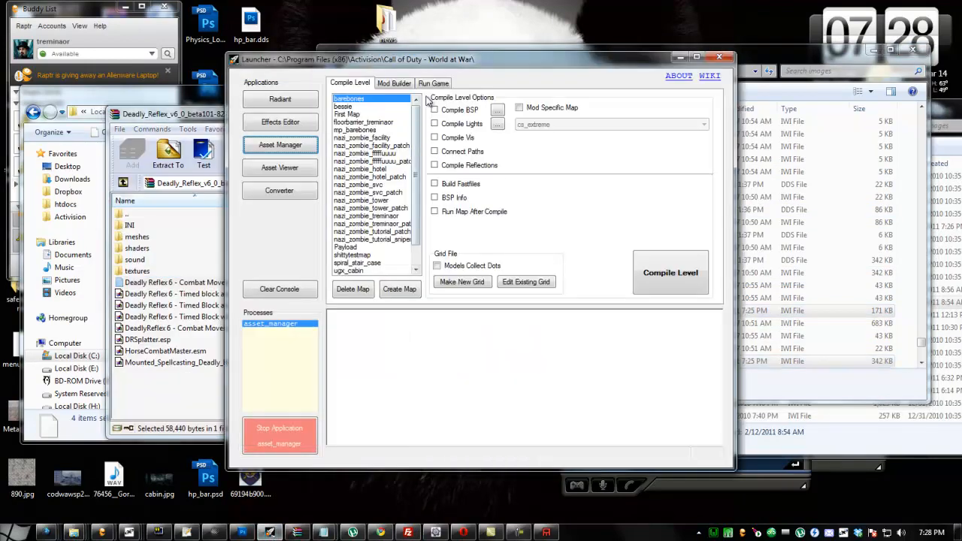
# - Select the nazi_zombie_hotel mod in the Mod Builder and review its IWD file list
pyautogui.click(394, 83)
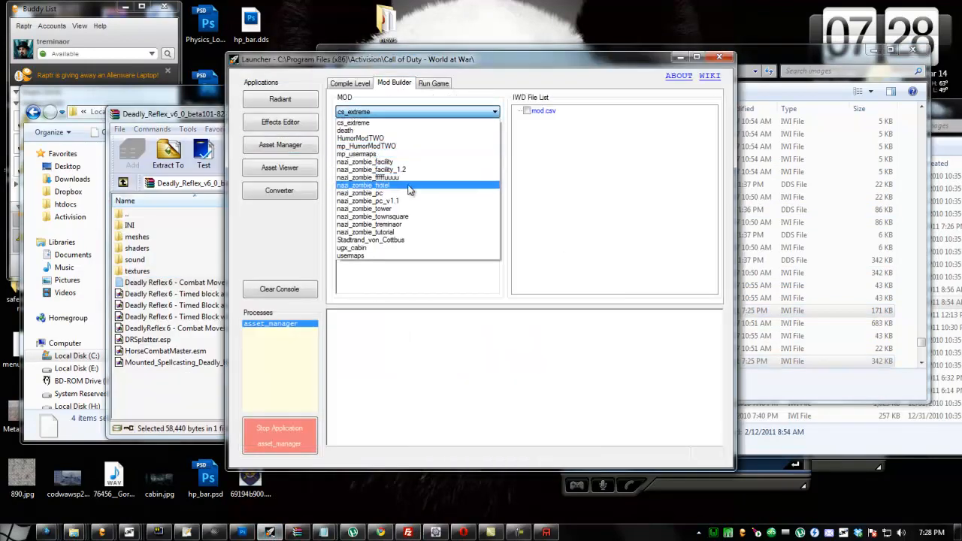
pyautogui.click(368, 185)
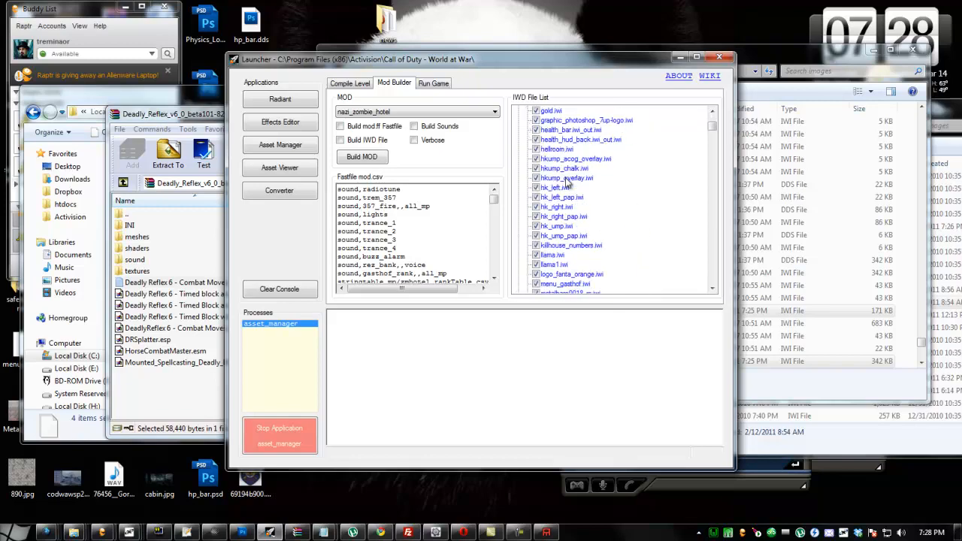
pyautogui.scroll(-3)
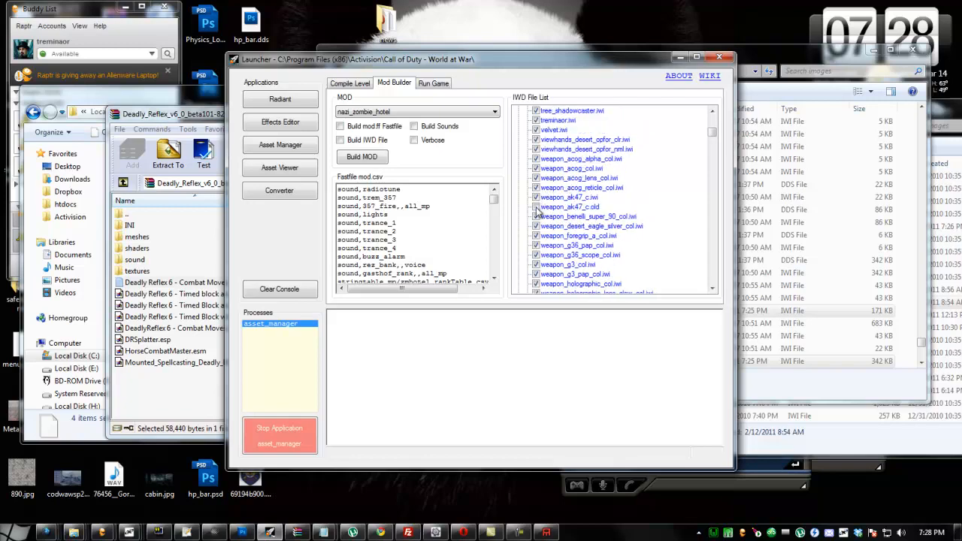
pyautogui.scroll(-3)
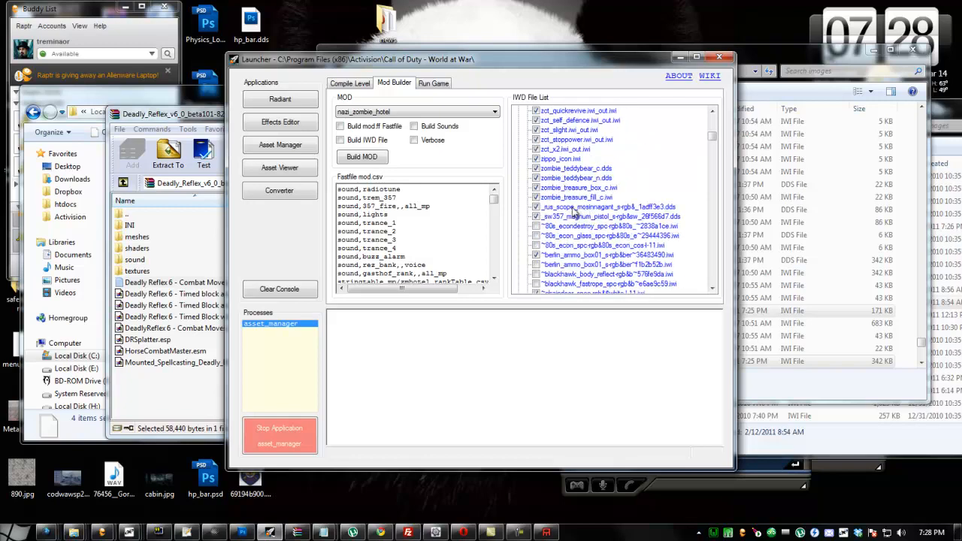
pyautogui.scroll(-3)
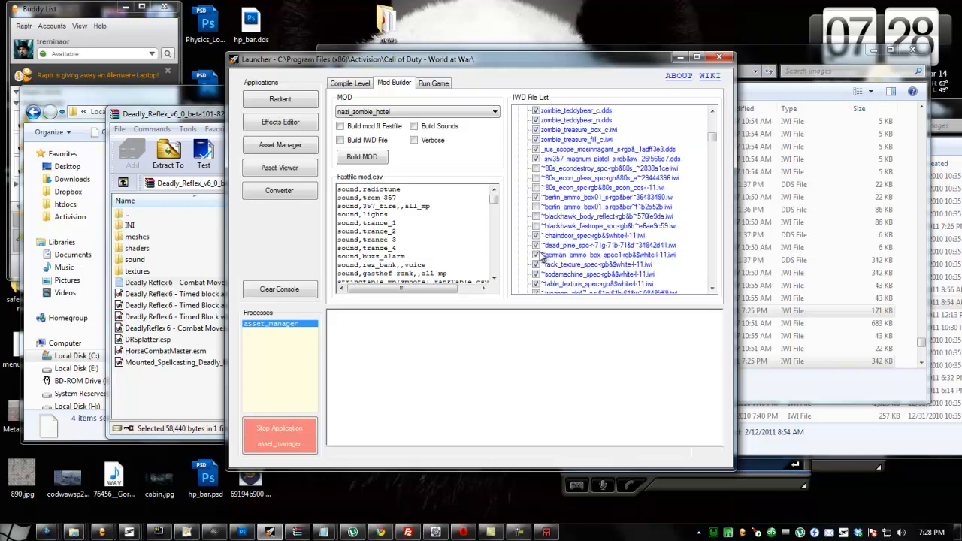
pyautogui.scroll(-3)
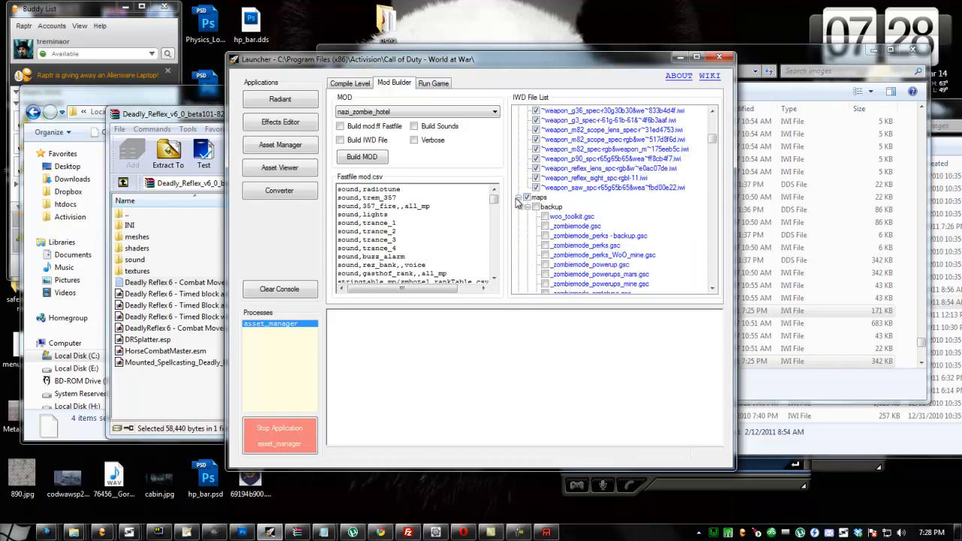
# - Tick the new AK-47 image files in the IWD list and build the mod
pyautogui.click(519, 207)
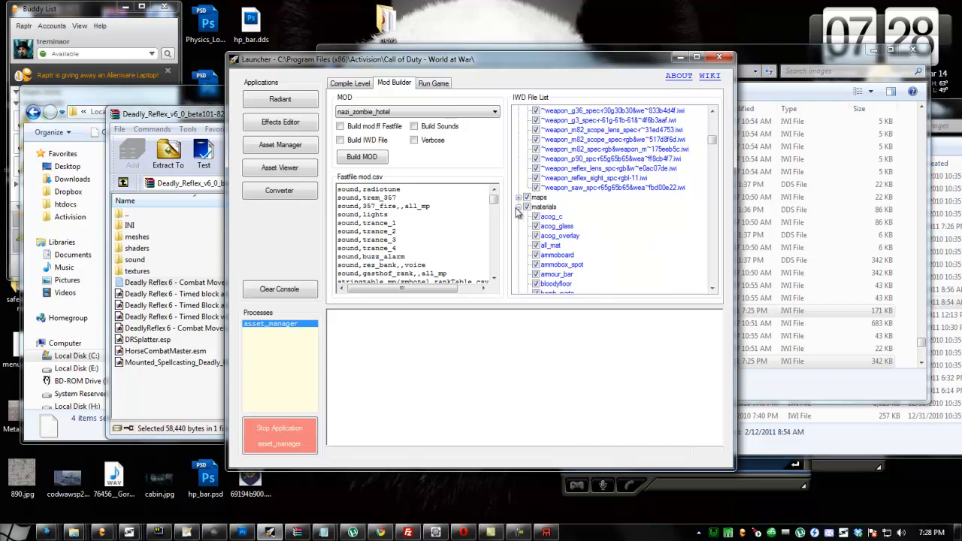
pyautogui.click(517, 208)
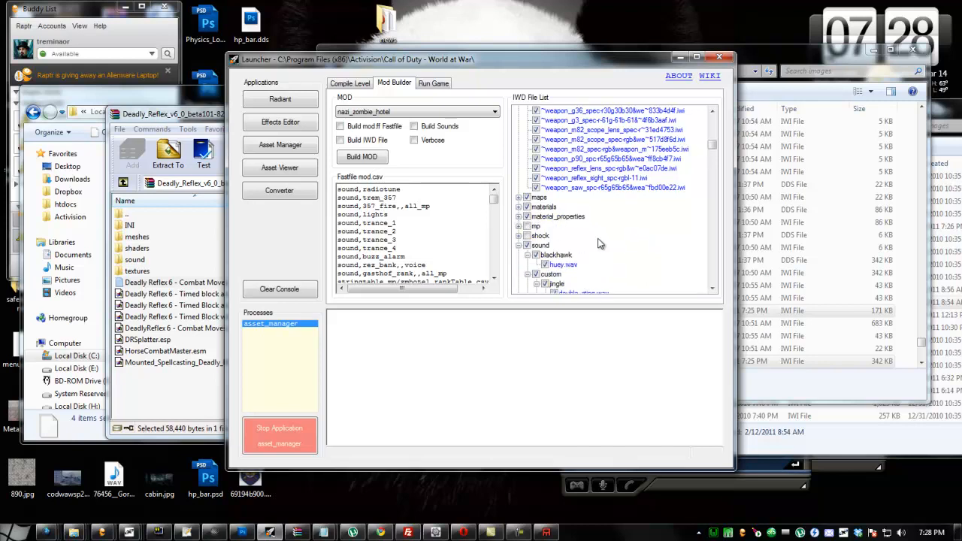
pyautogui.click(415, 141)
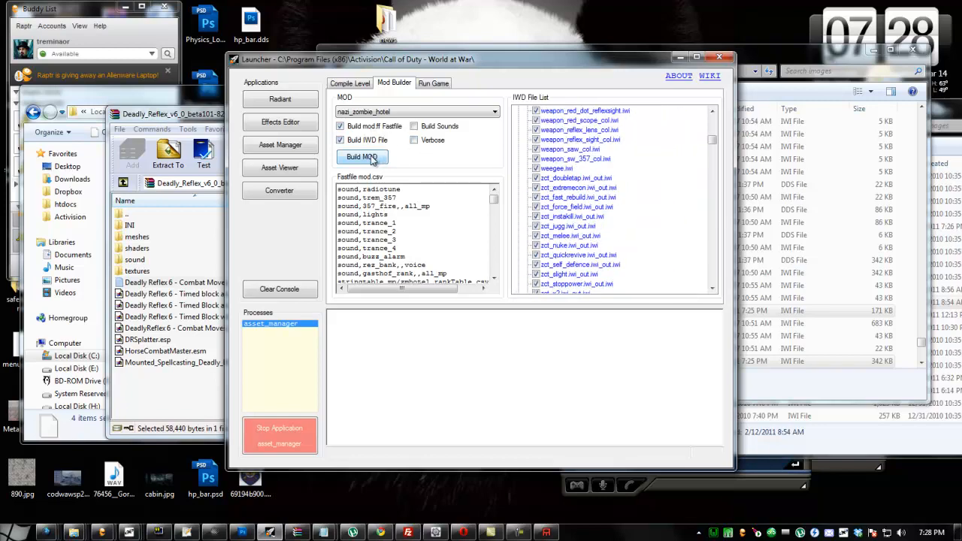
pyautogui.click(360, 157)
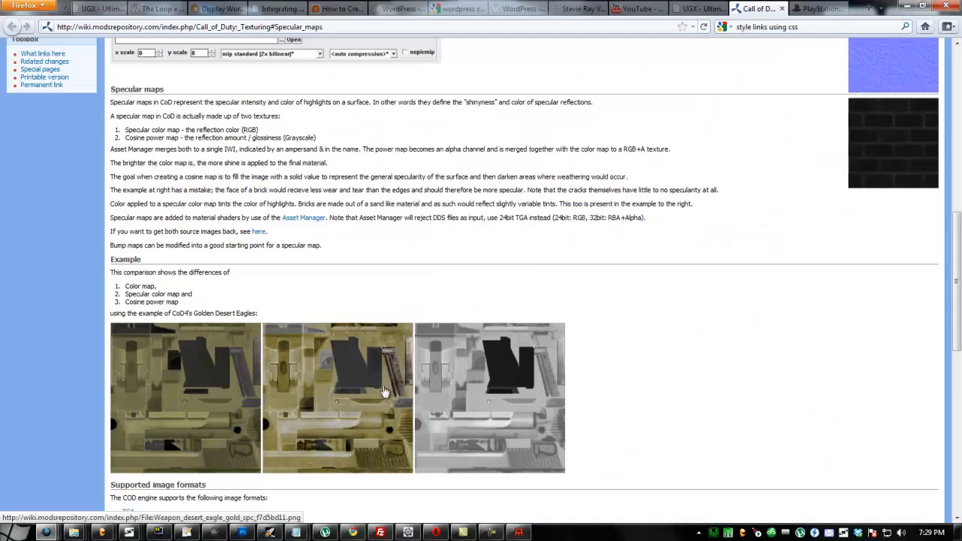
pyautogui.moveTo(667, 382)
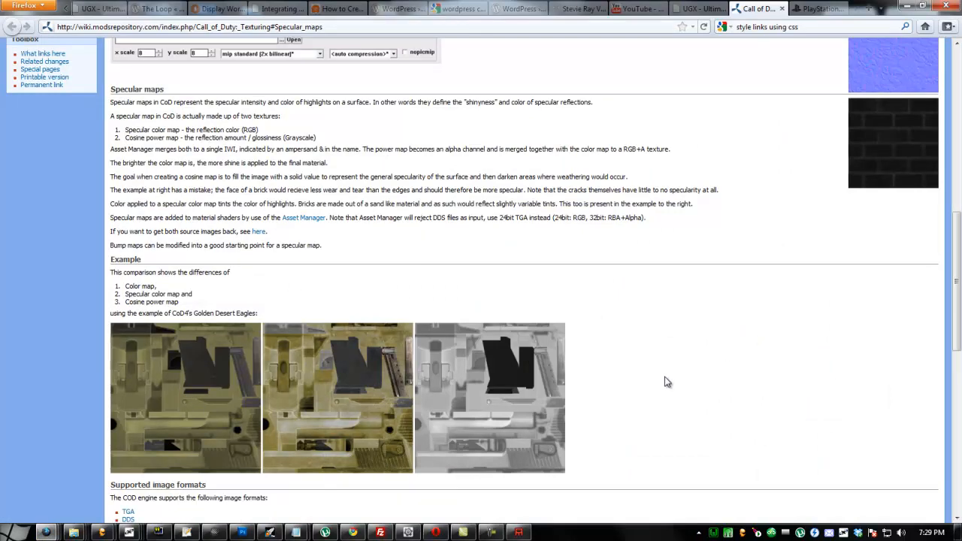
pyautogui.scroll(-3)
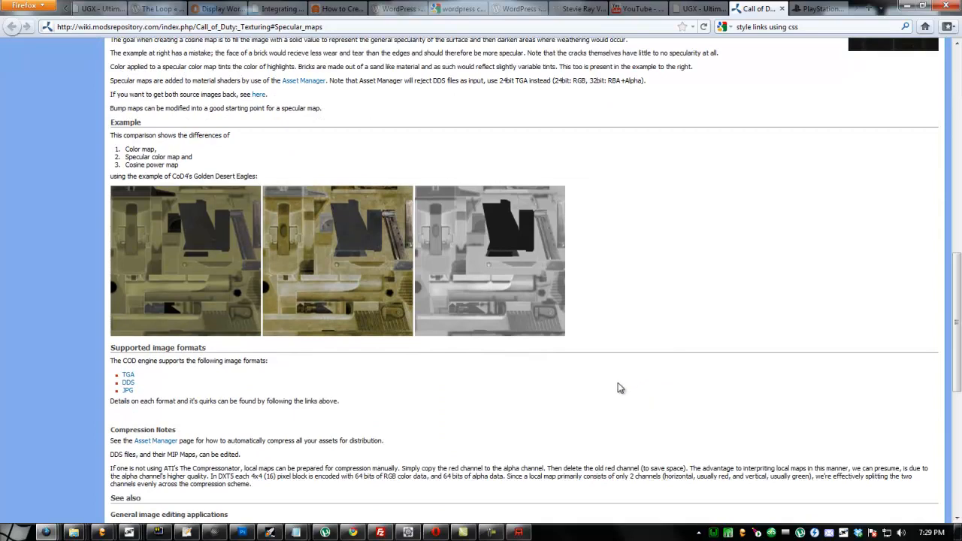
pyautogui.scroll(-3)
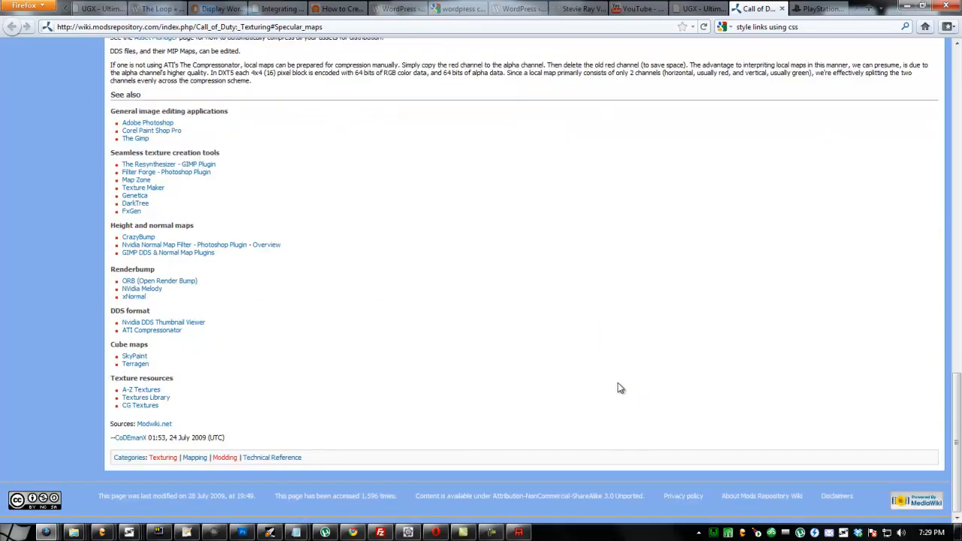
pyautogui.scroll(3)
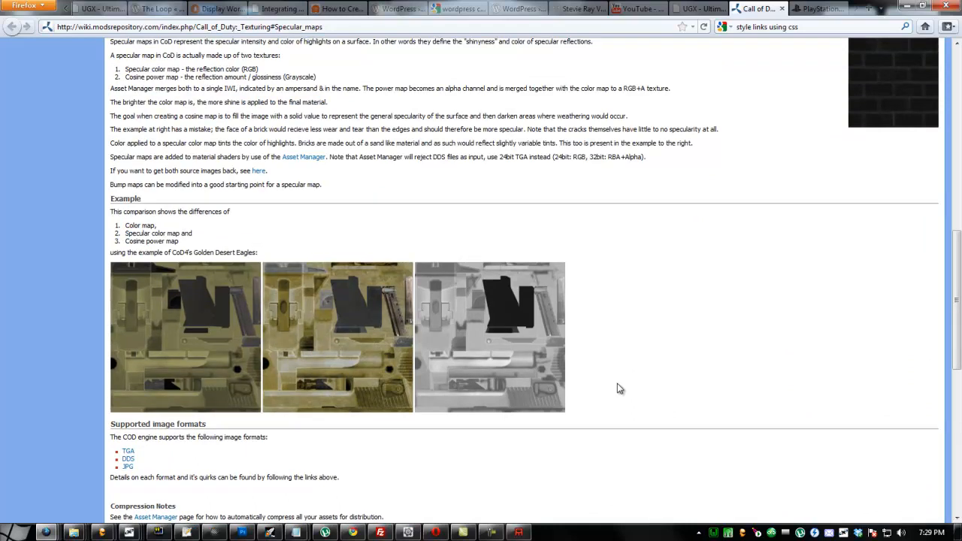
pyautogui.moveTo(111, 155)
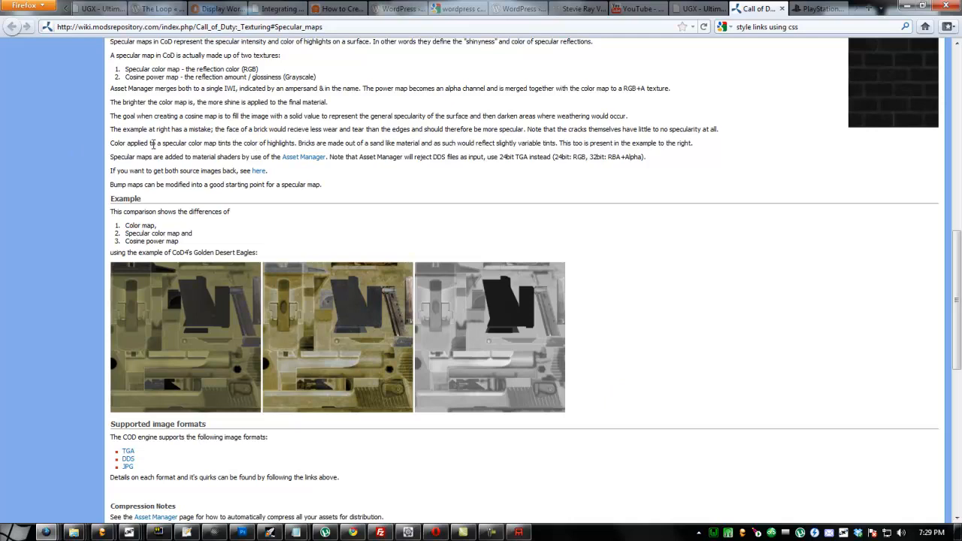
pyautogui.moveTo(574, 174)
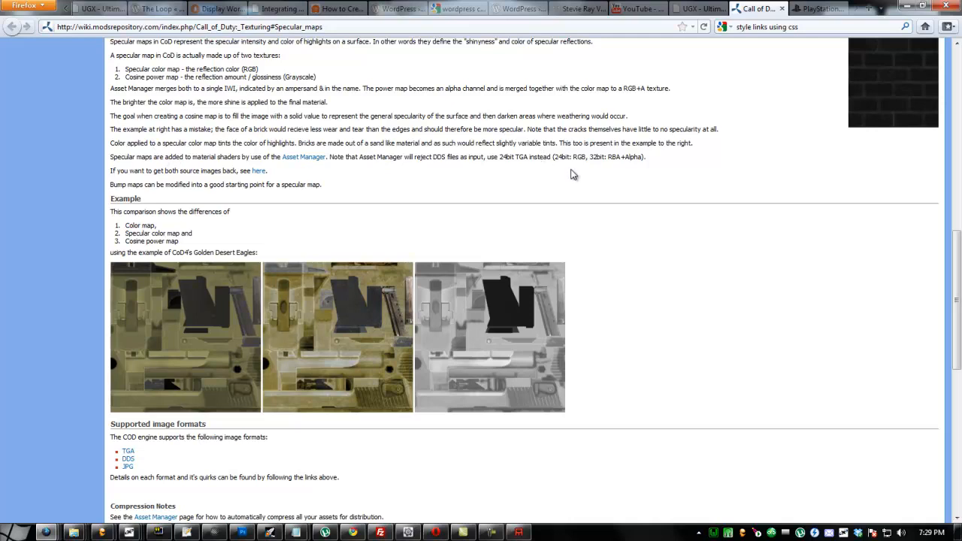
pyautogui.moveTo(673, 78)
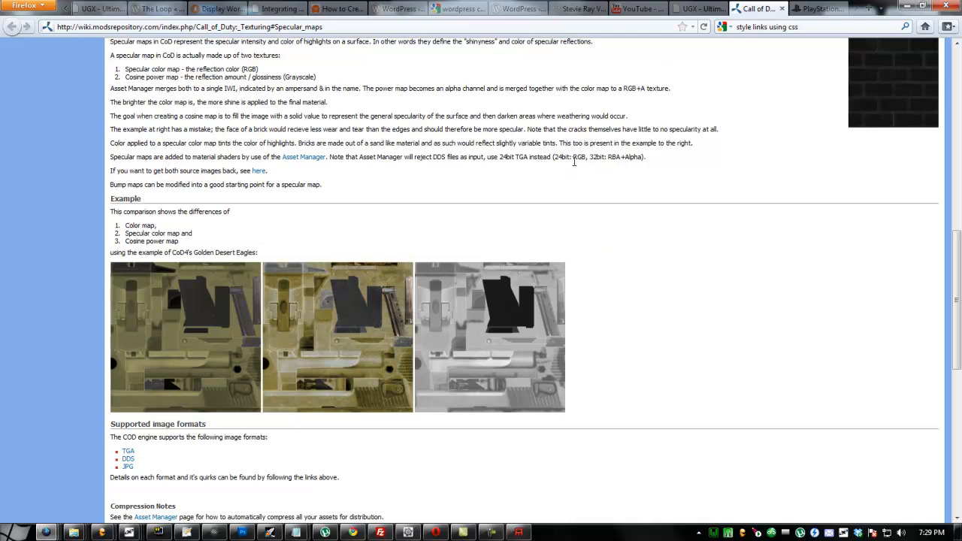
pyautogui.moveTo(529, 166)
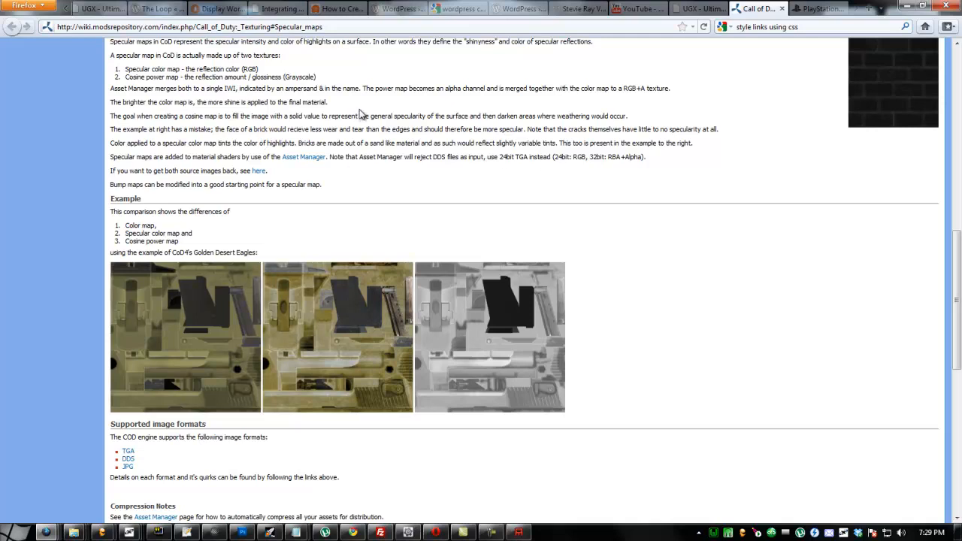
pyautogui.moveTo(330, 132)
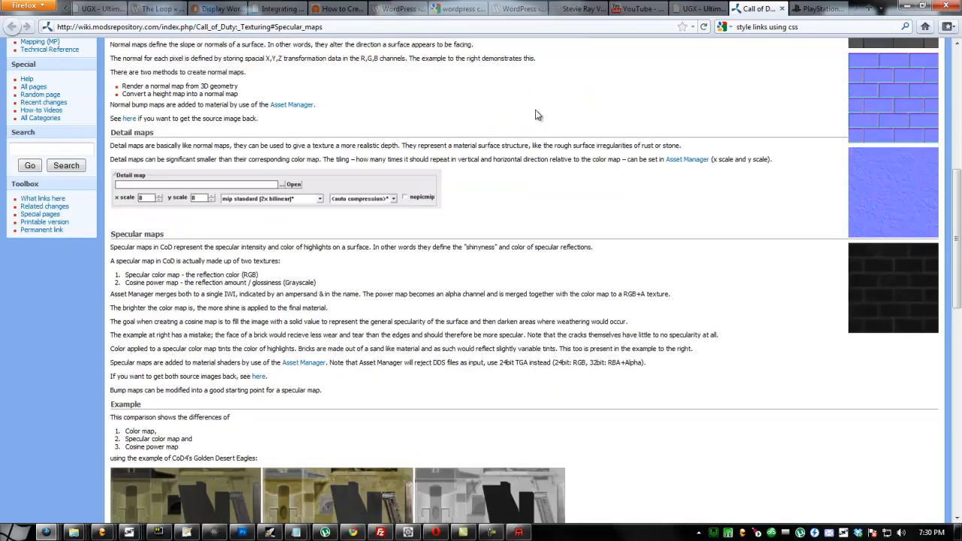
pyautogui.moveTo(758, 54)
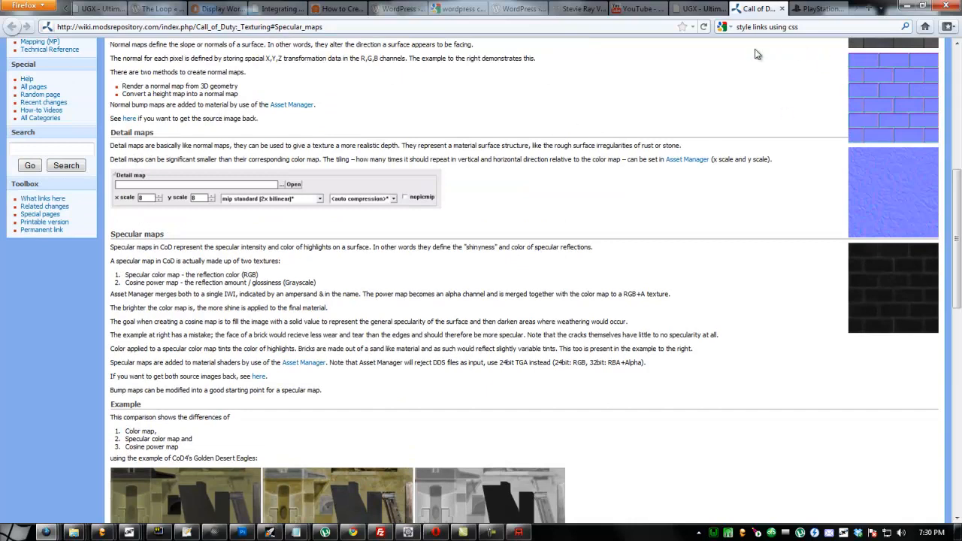
pyautogui.moveTo(791, 42)
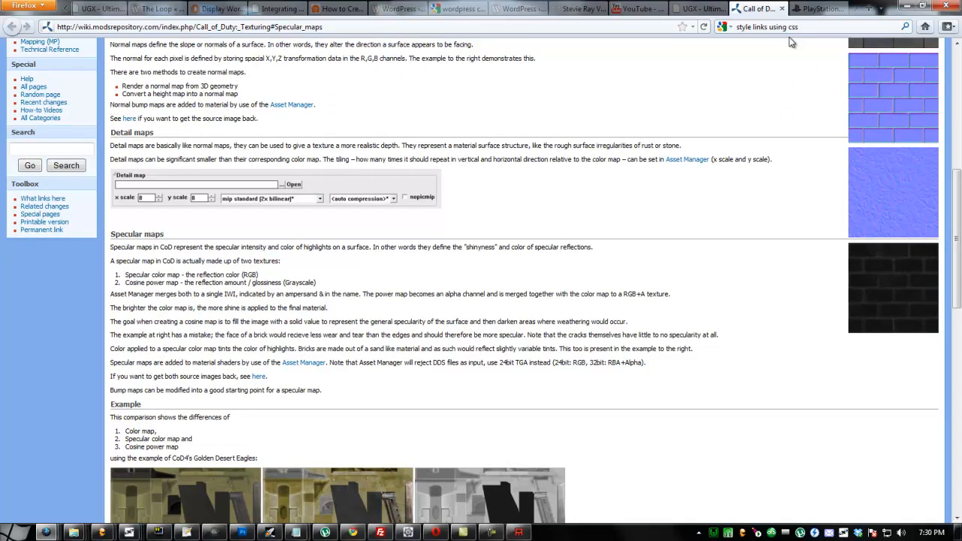
pyautogui.moveTo(840, 24)
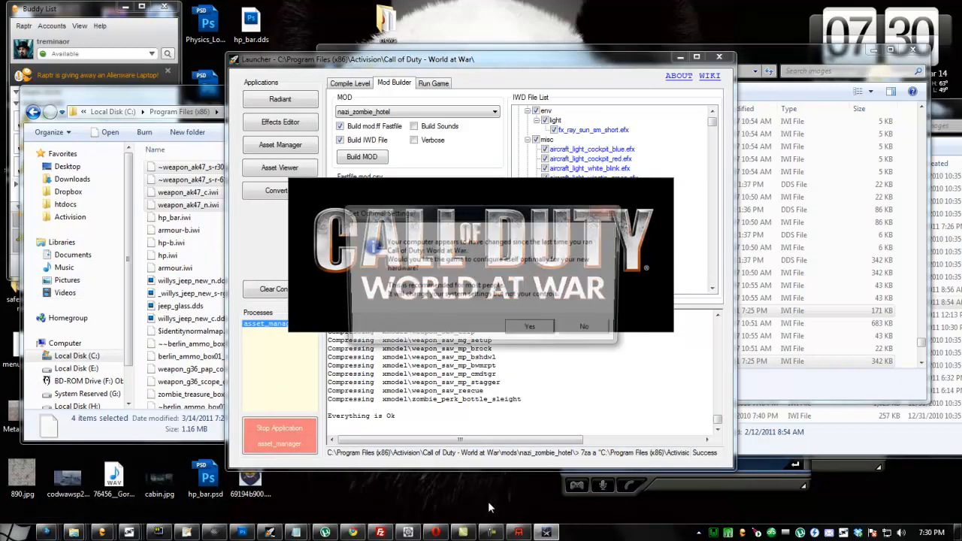
# - Confirm running World at War with the mod after the build succeeds
pyautogui.click(529, 326)
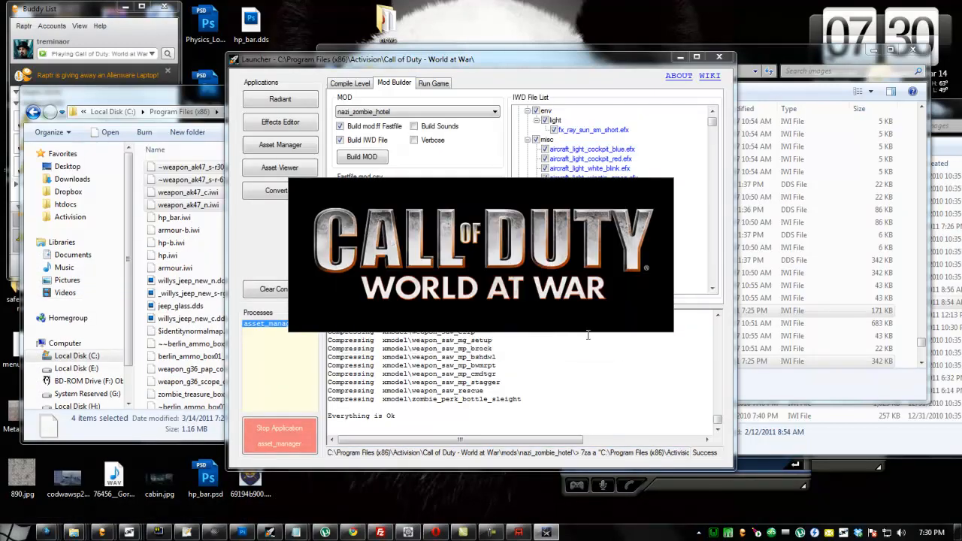
pyautogui.moveTo(538, 345)
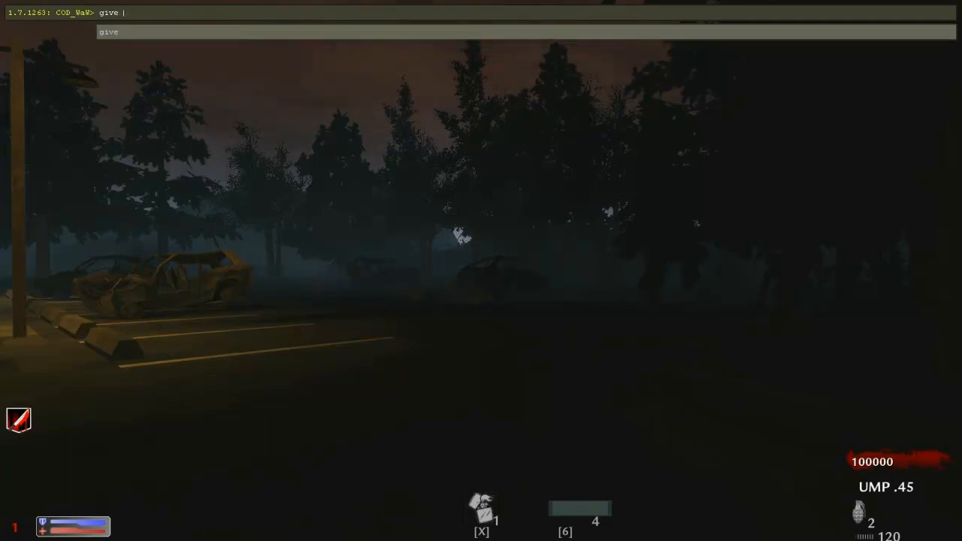
# - Enter a give weapon_ command in the developer console and autocomplete the weapon name
pyautogui.write('weapon_j')
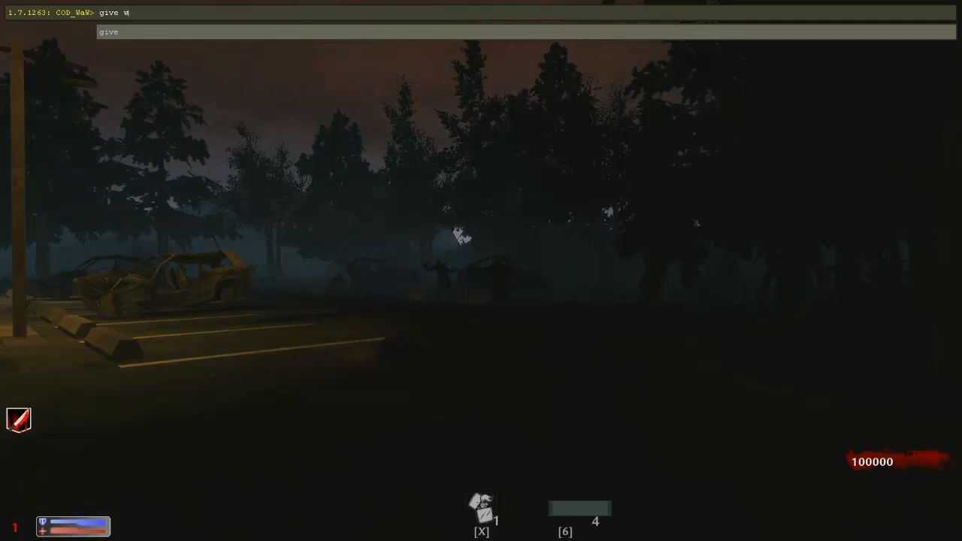
pyautogui.write('d')
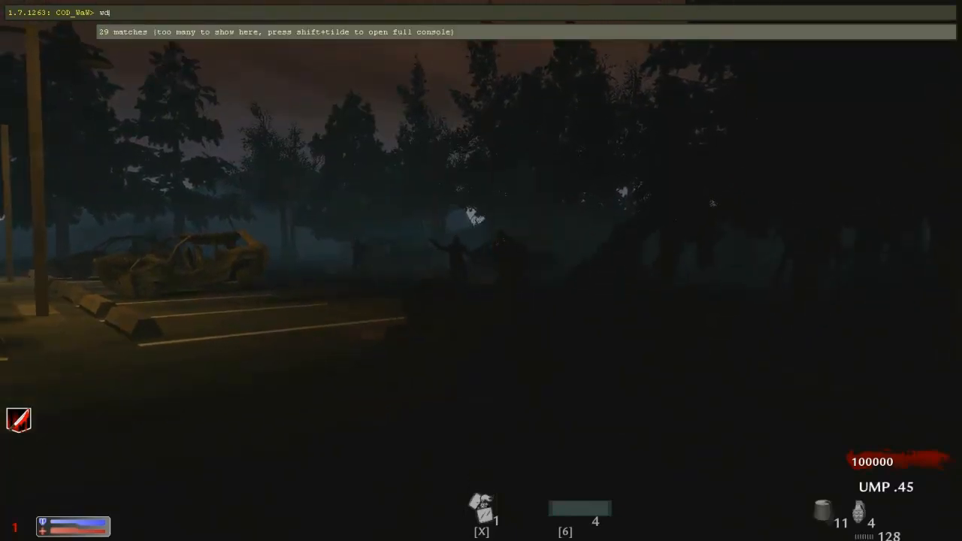